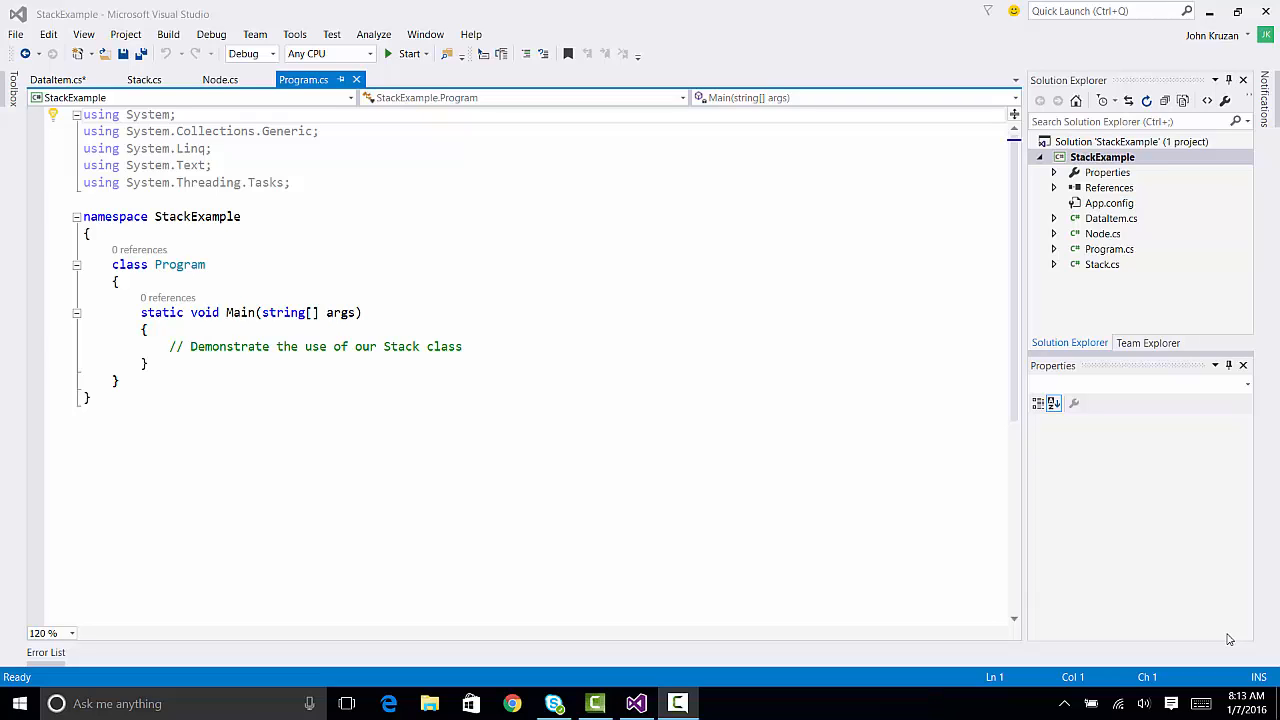
mouse_move(964, 558)
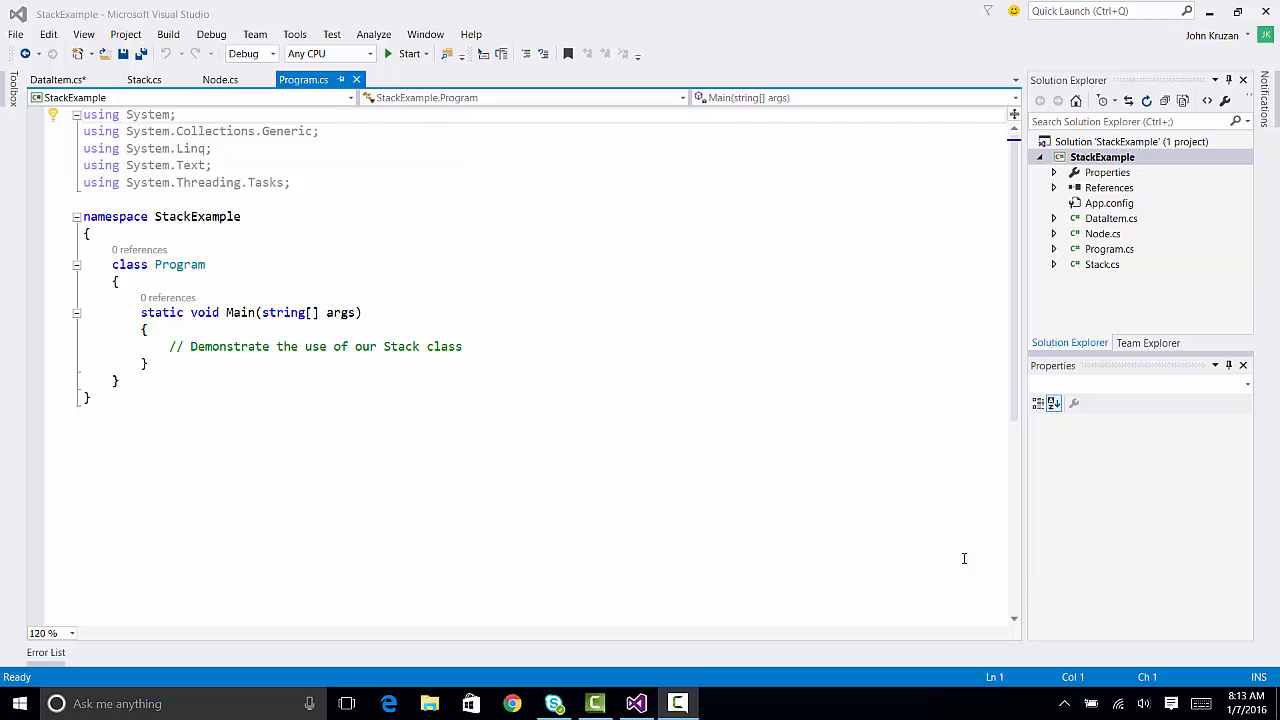
mouse_move(817, 533)
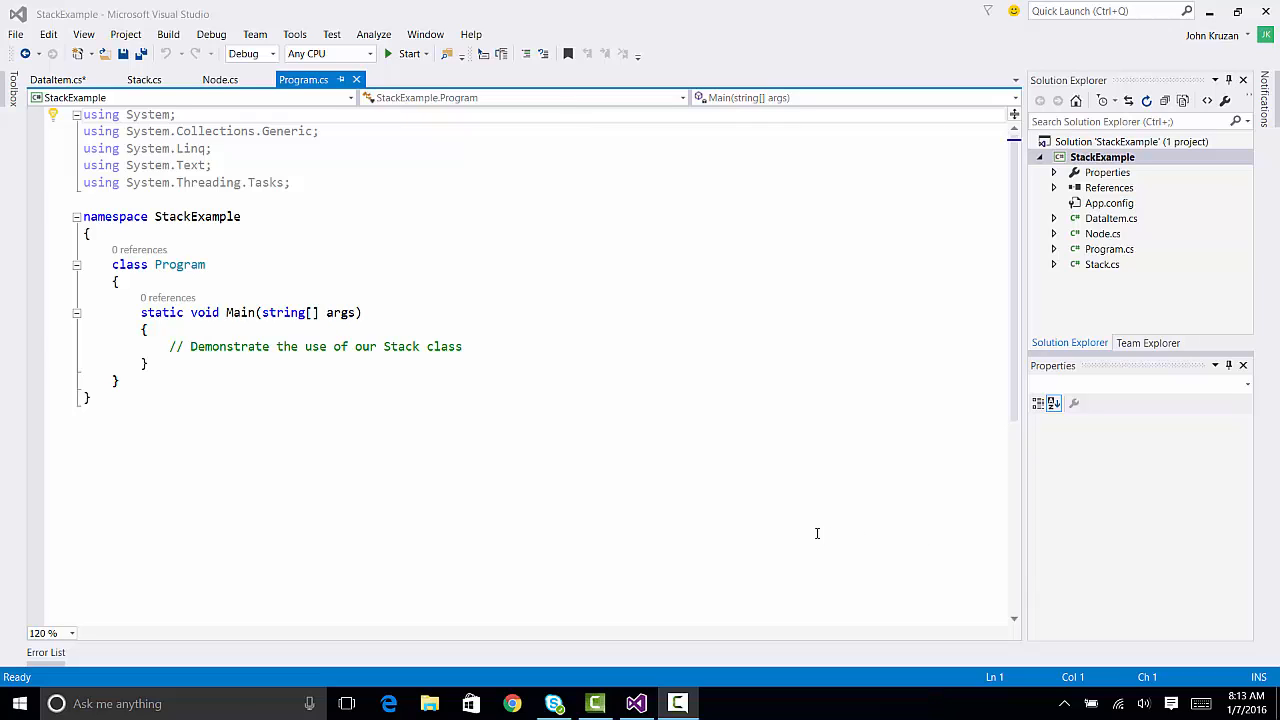
mouse_move(367, 390)
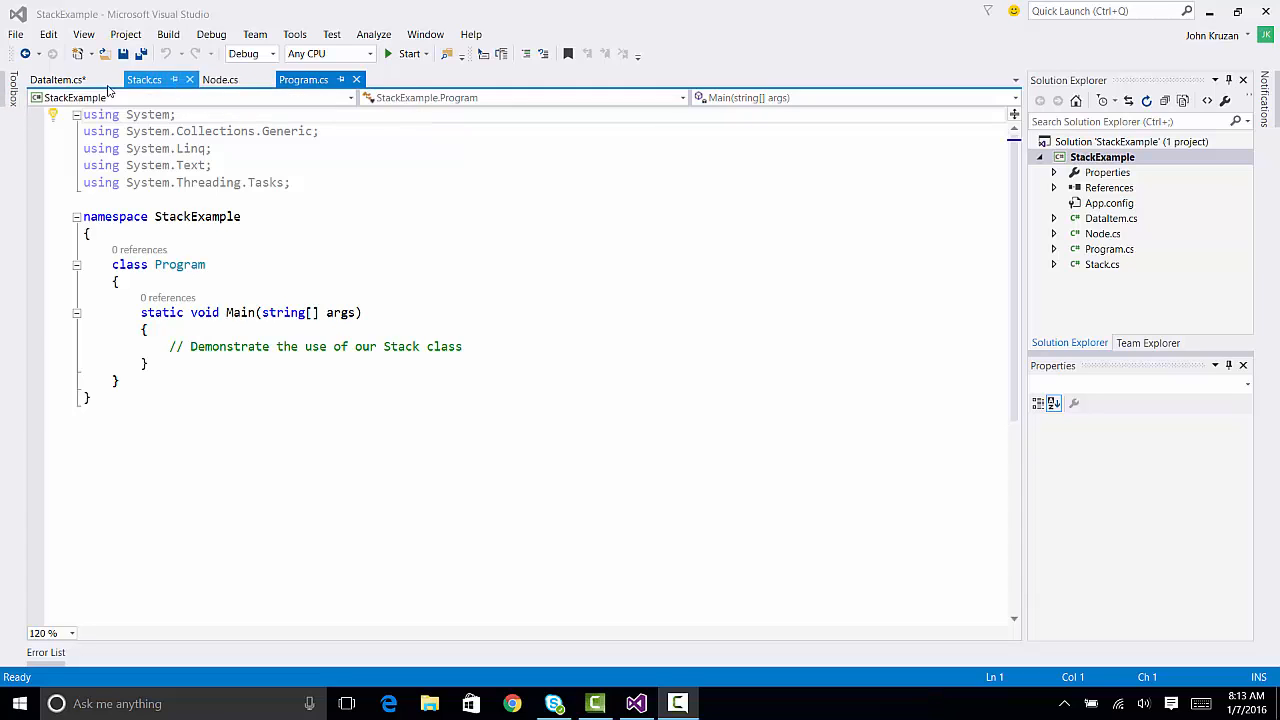
- Review the empty DataItem, Stack and Node classes, ending inside the DataItem class body
left_click(55, 79)
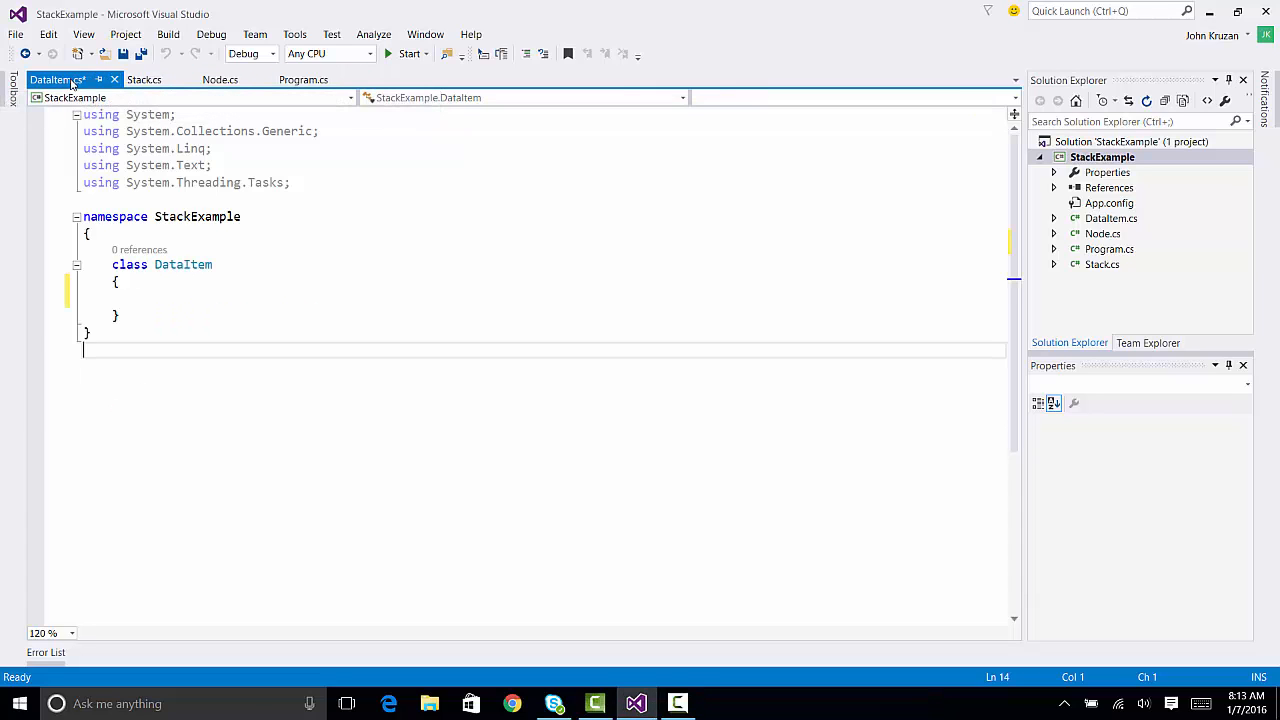
left_click(143, 79)
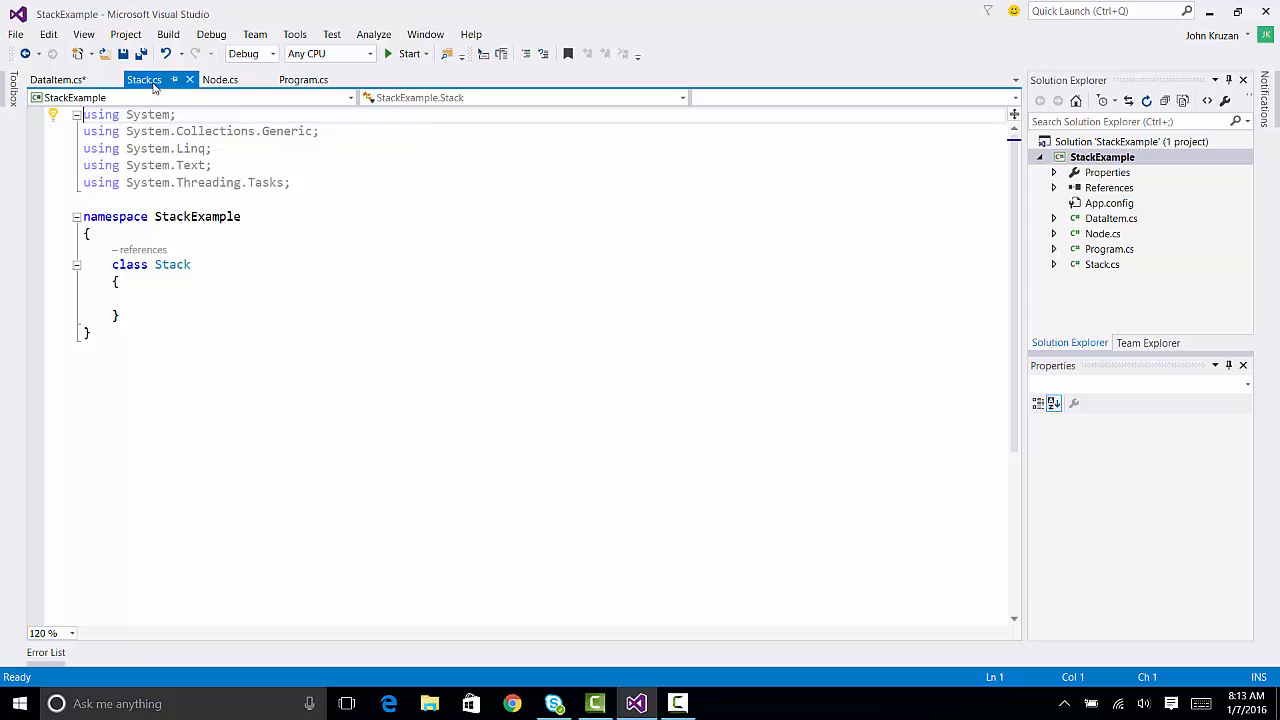
left_click(220, 80)
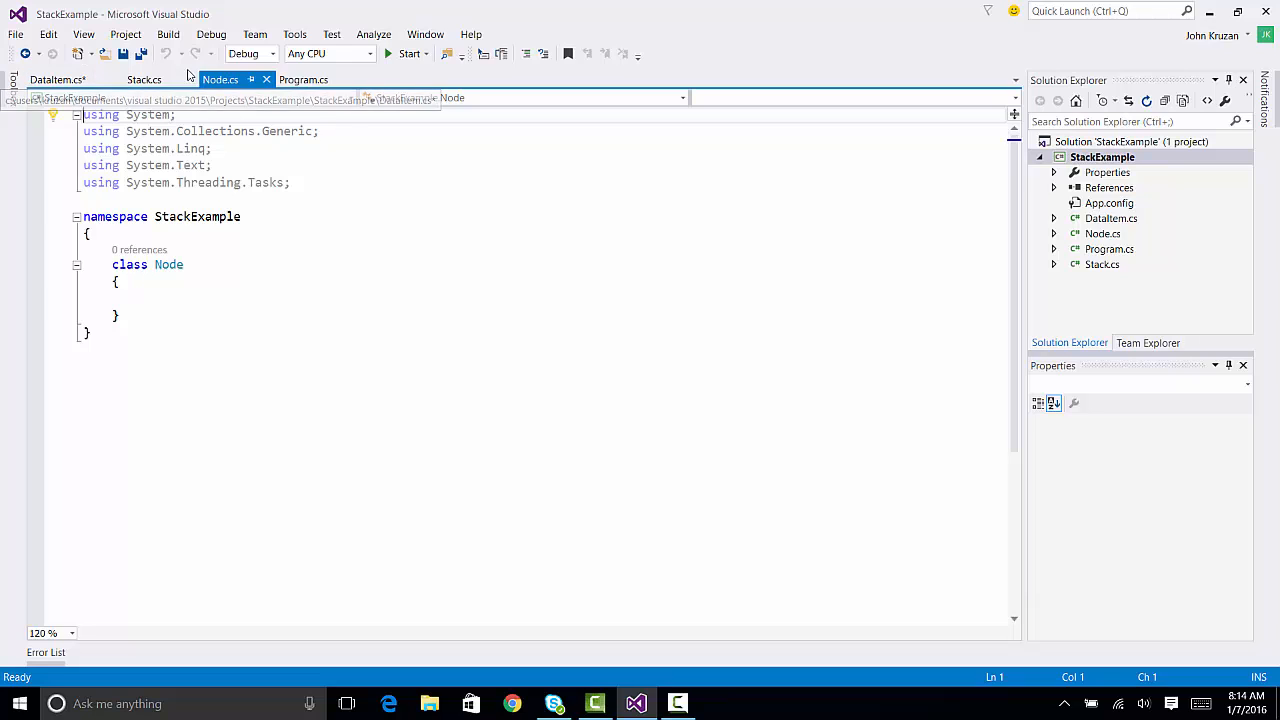
left_click(57, 79)
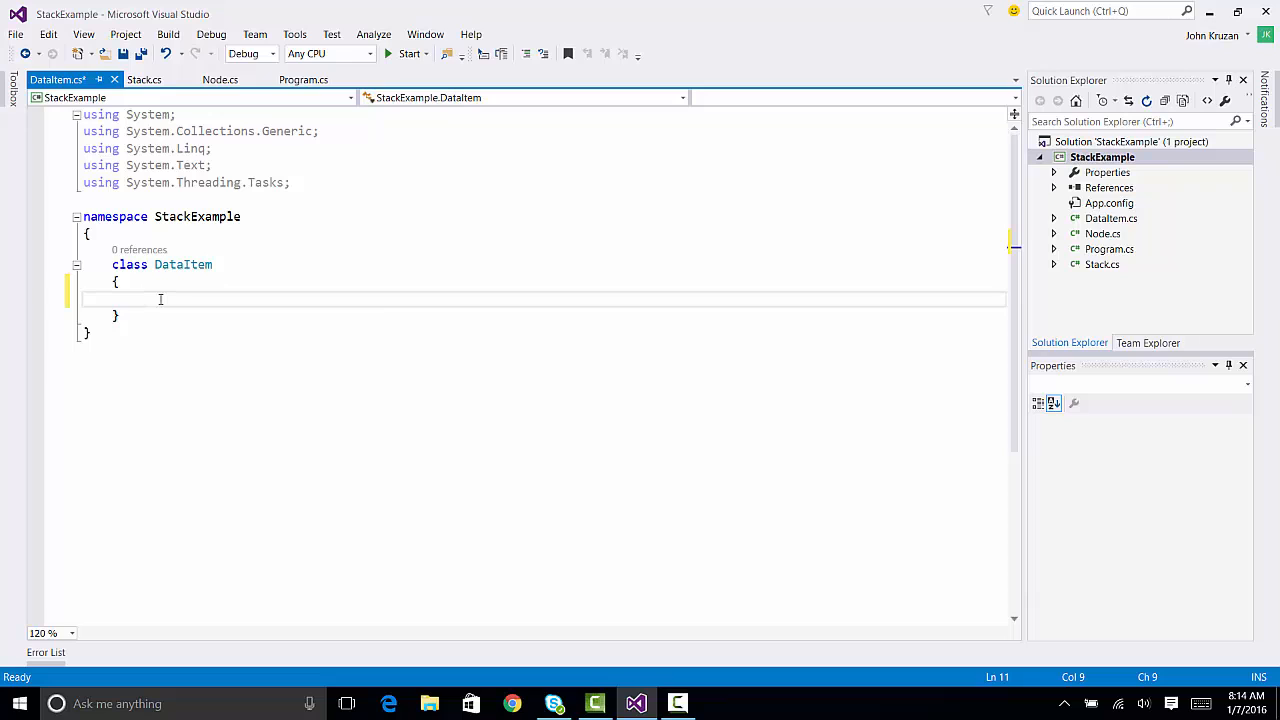
- Declare 'public string Name;' and 'public string City;' in the DataItem class
type("public")
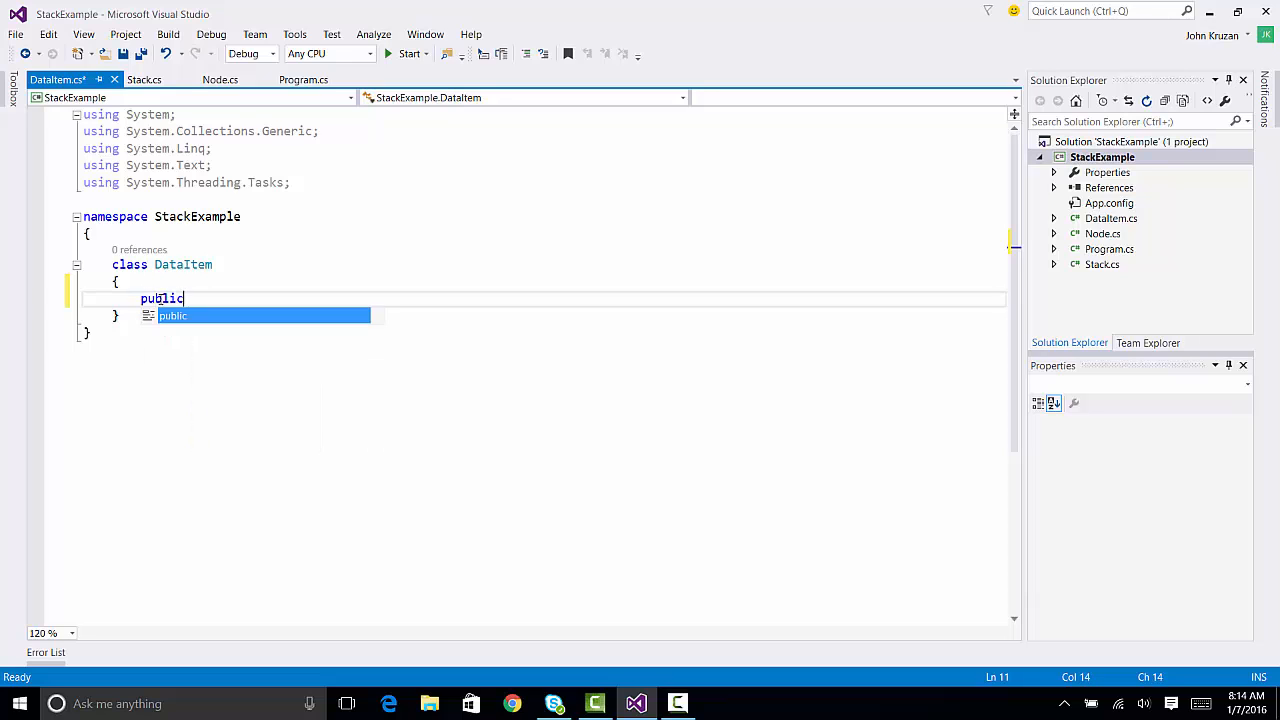
type("string Name")
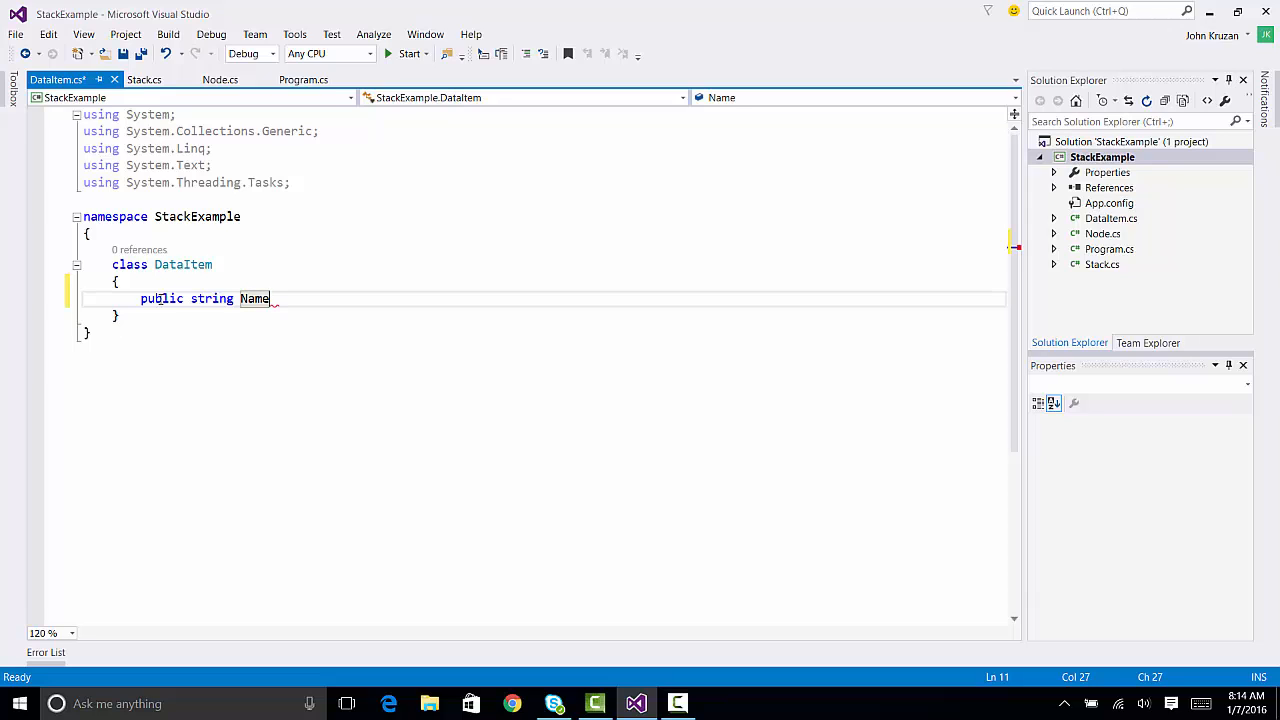
key("enter")
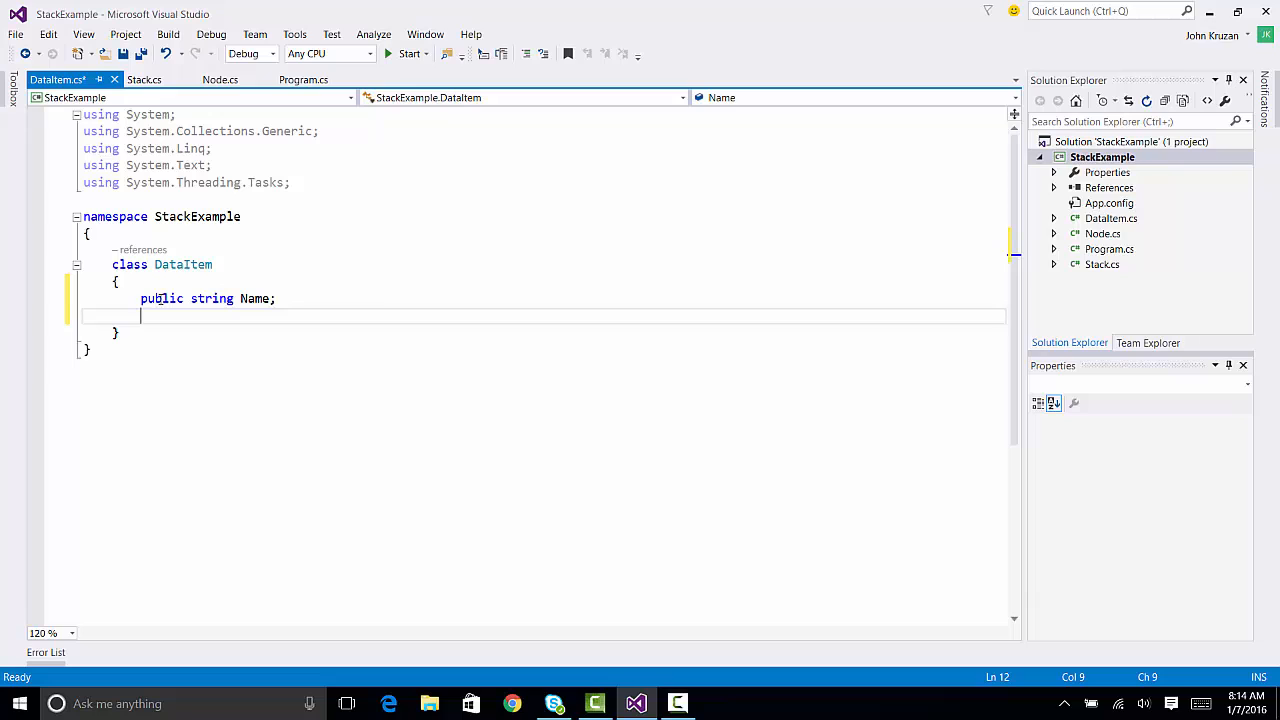
type("public")
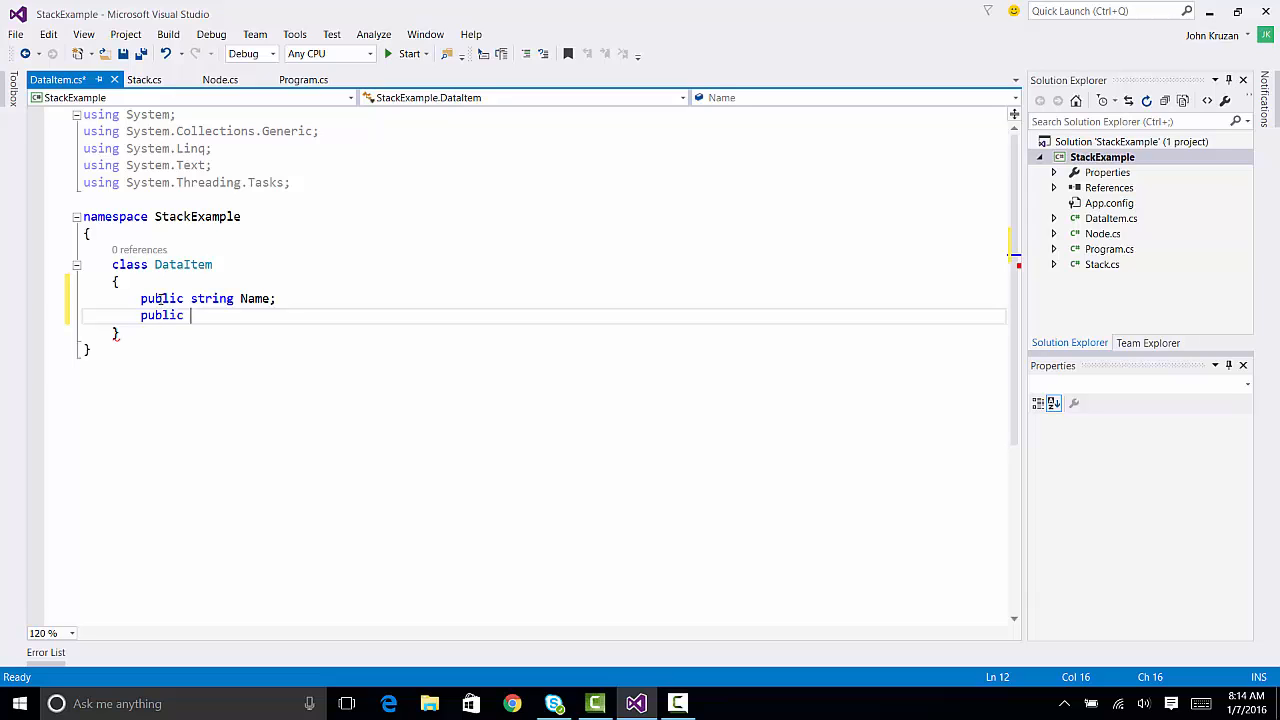
type("string City;")
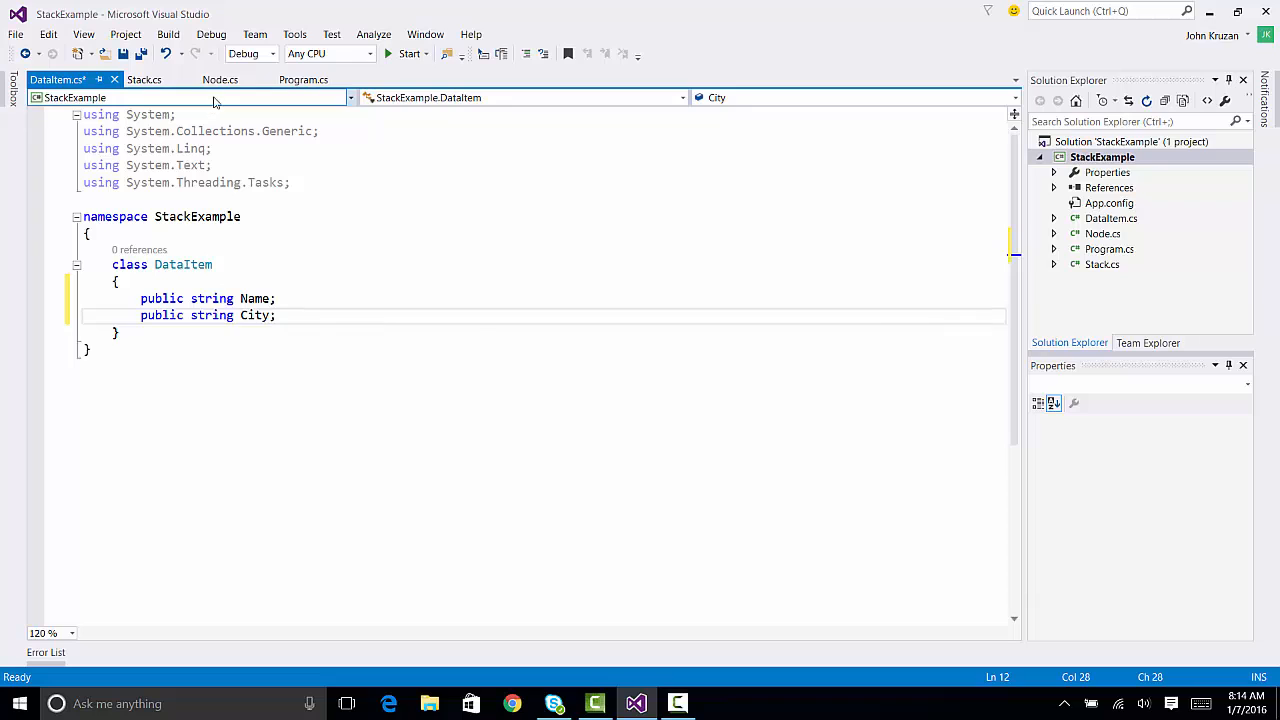
left_click(219, 79)
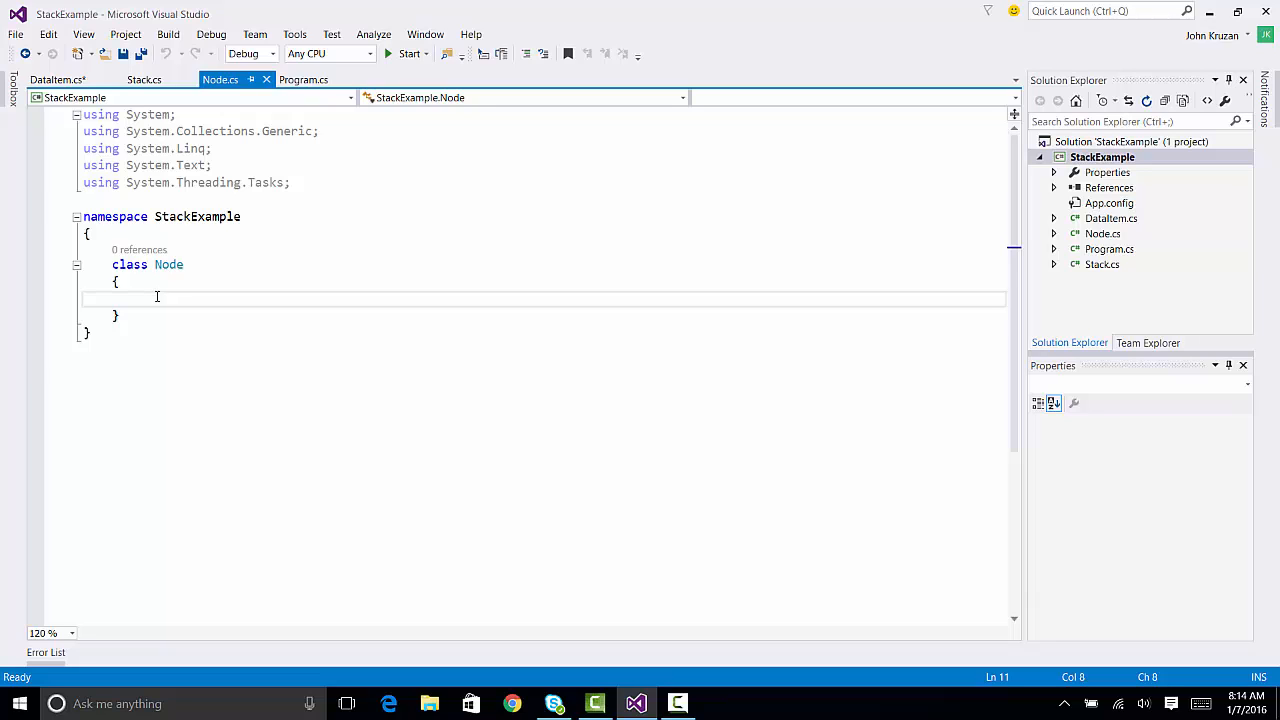
- Add a 'public DataItem Data;' field to the Node class
type("pu")
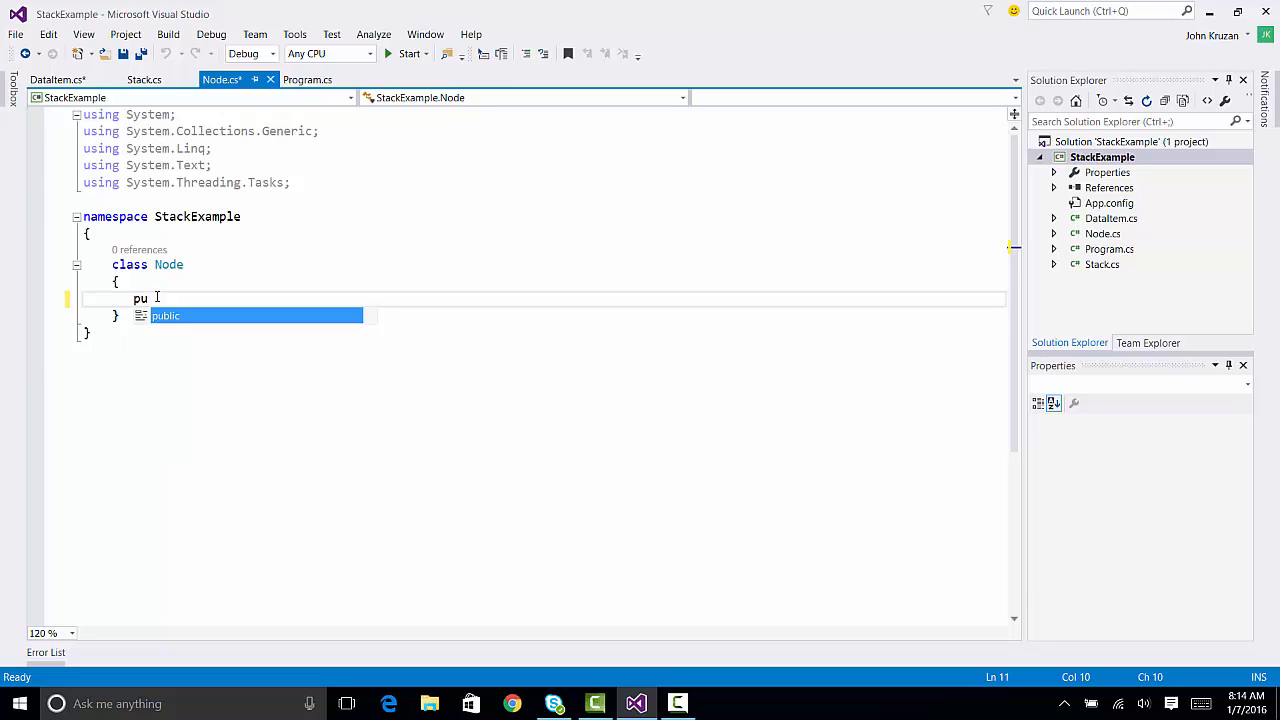
type("blic Data")
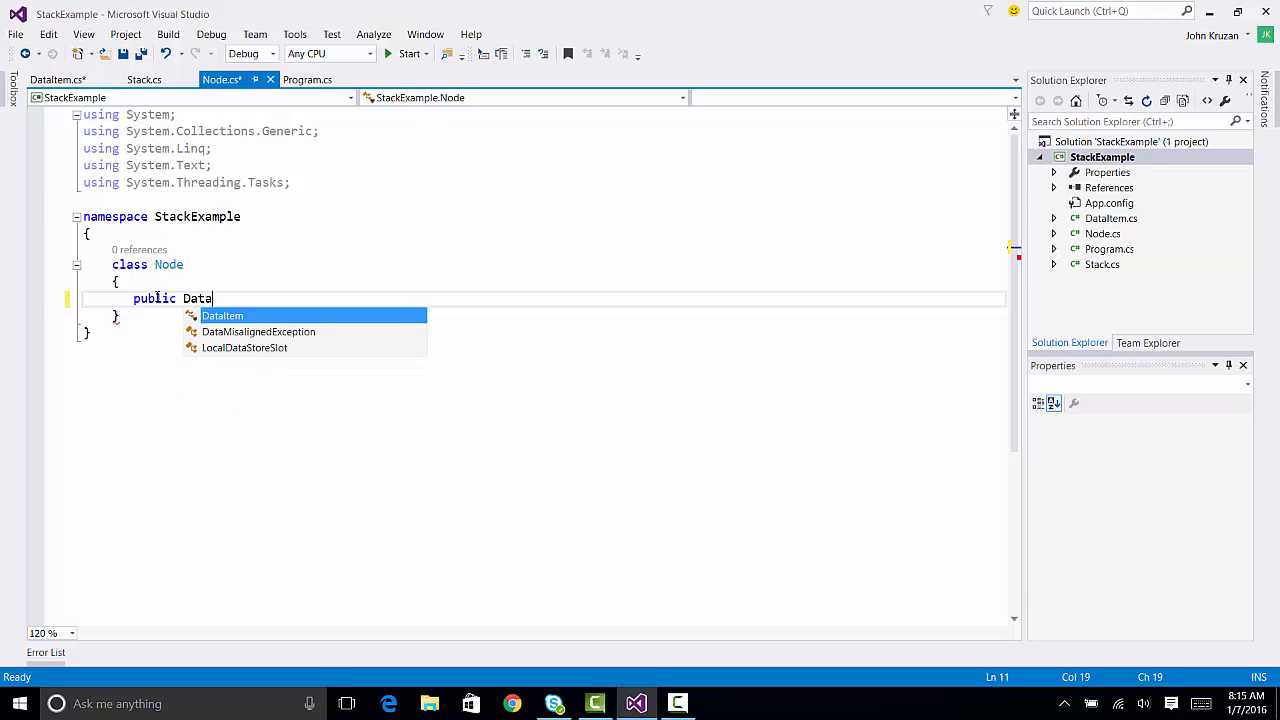
type("Item")
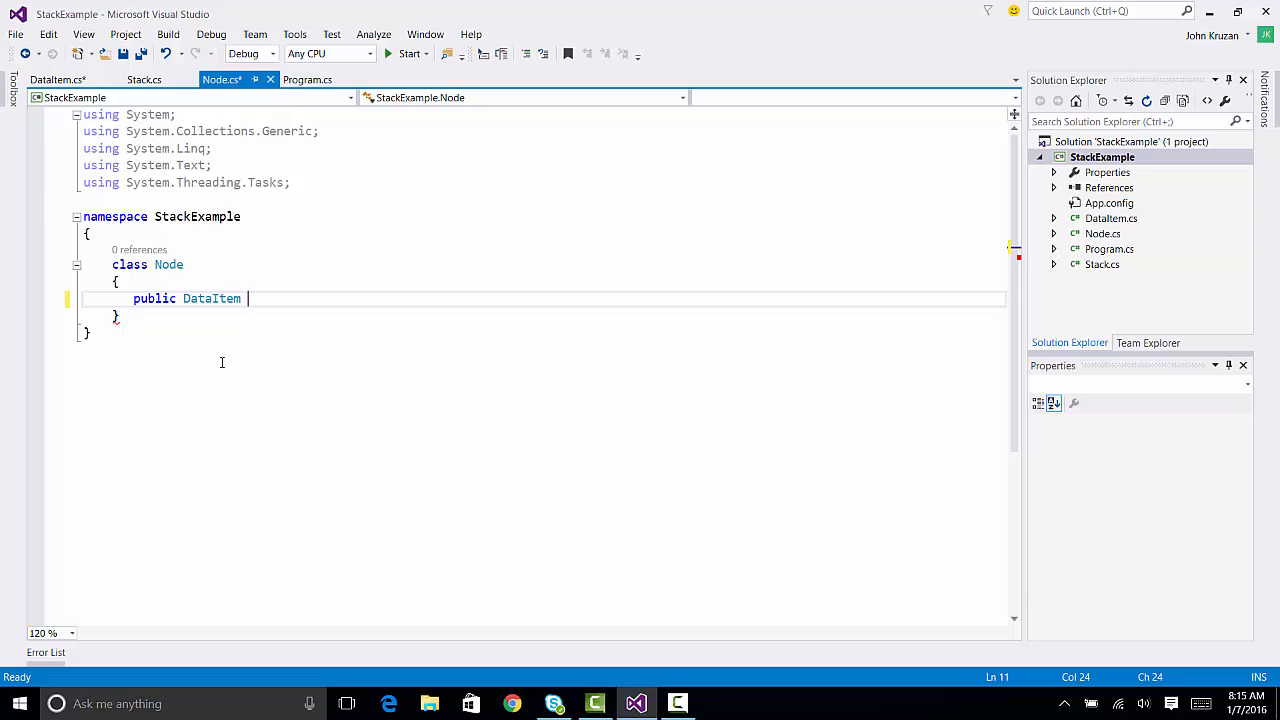
type("Data;")
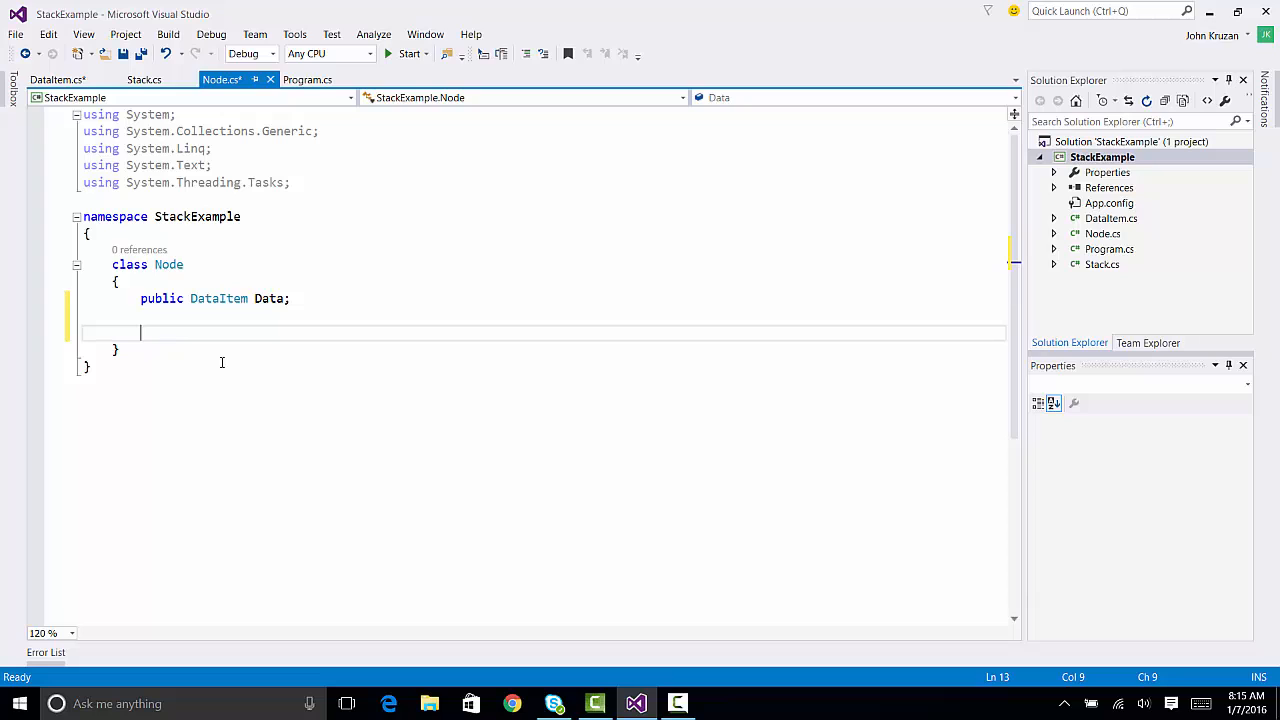
- Add 'private Node Next;' with the comment 'Reference to connect to another node'
type("private")
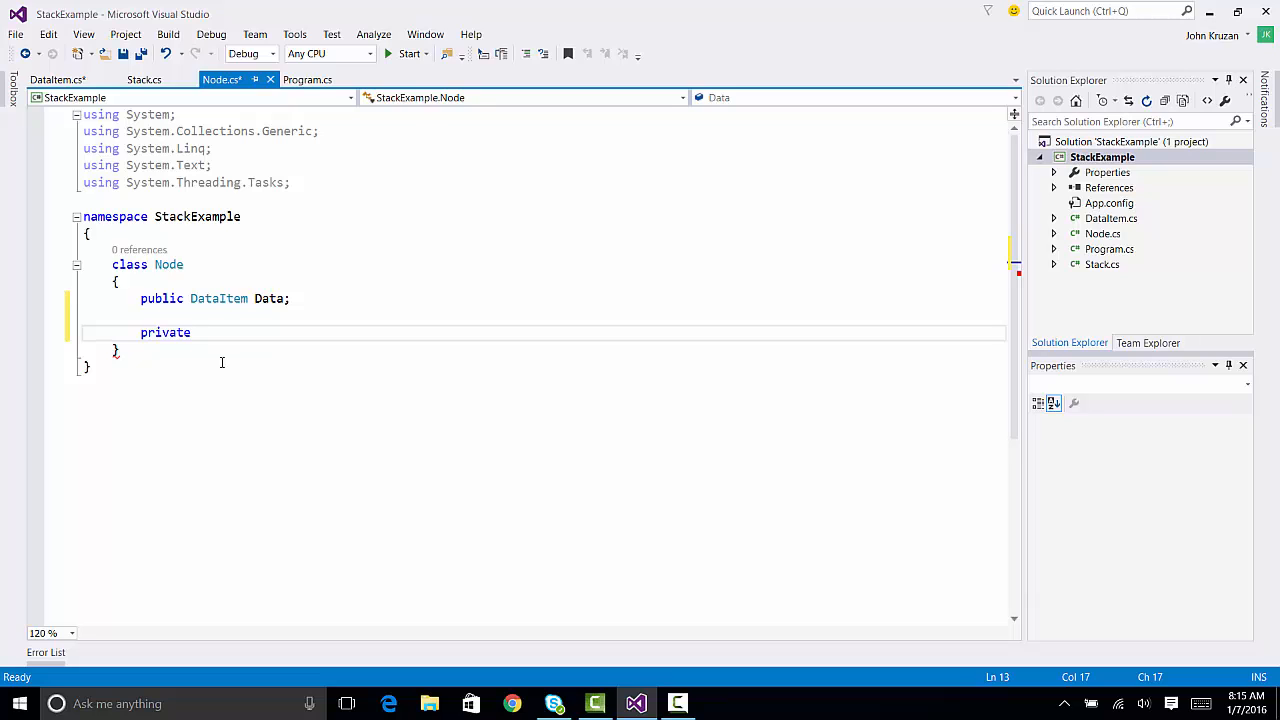
type("No")
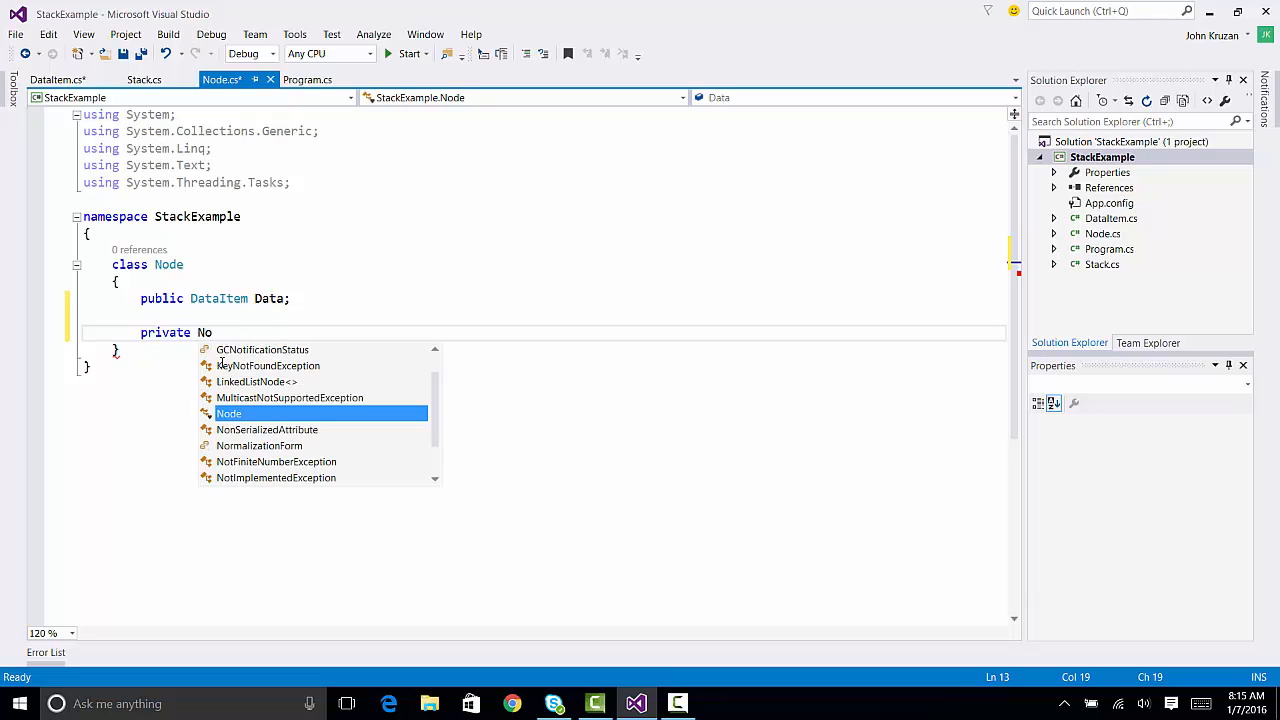
type("de")
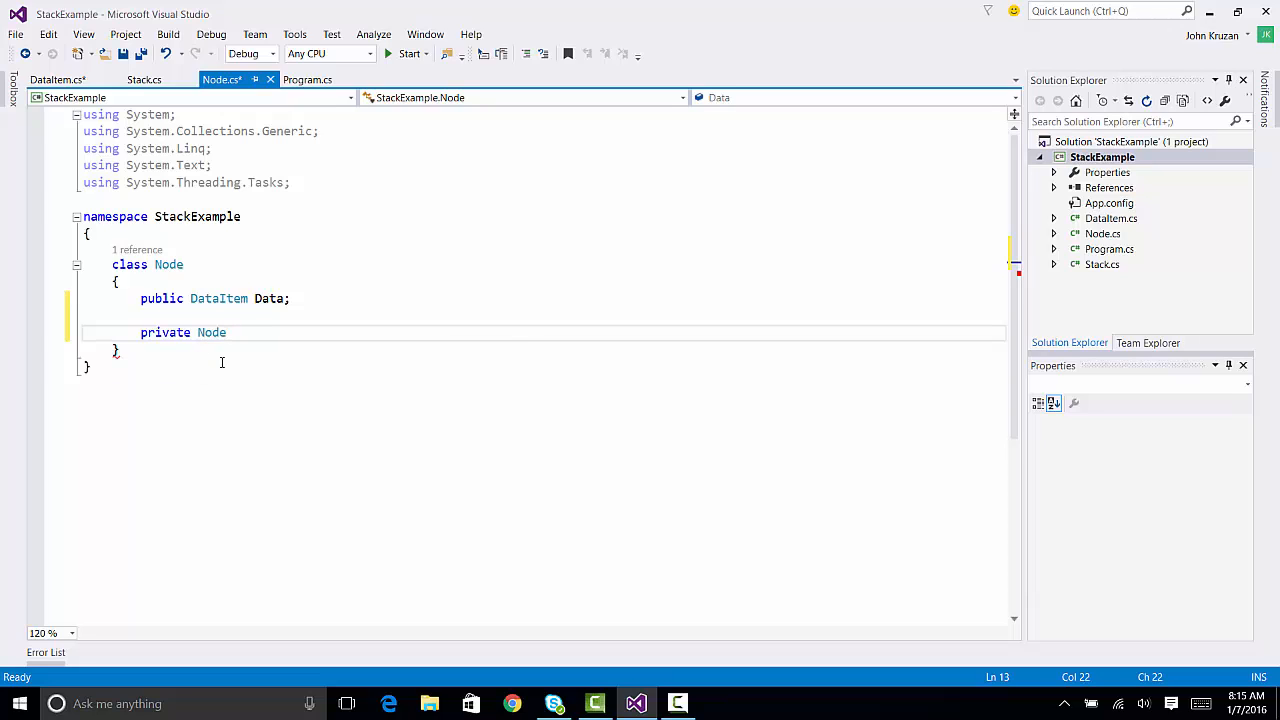
type("Next;   //")
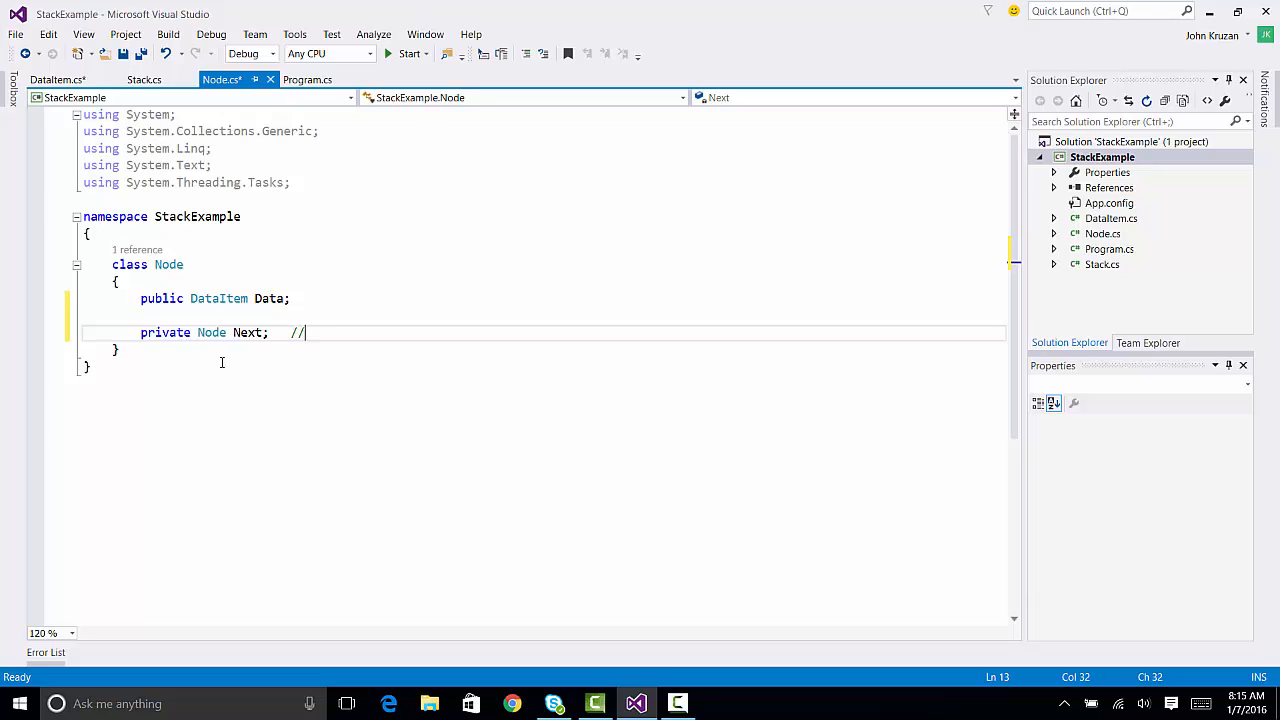
type("Reference to co")
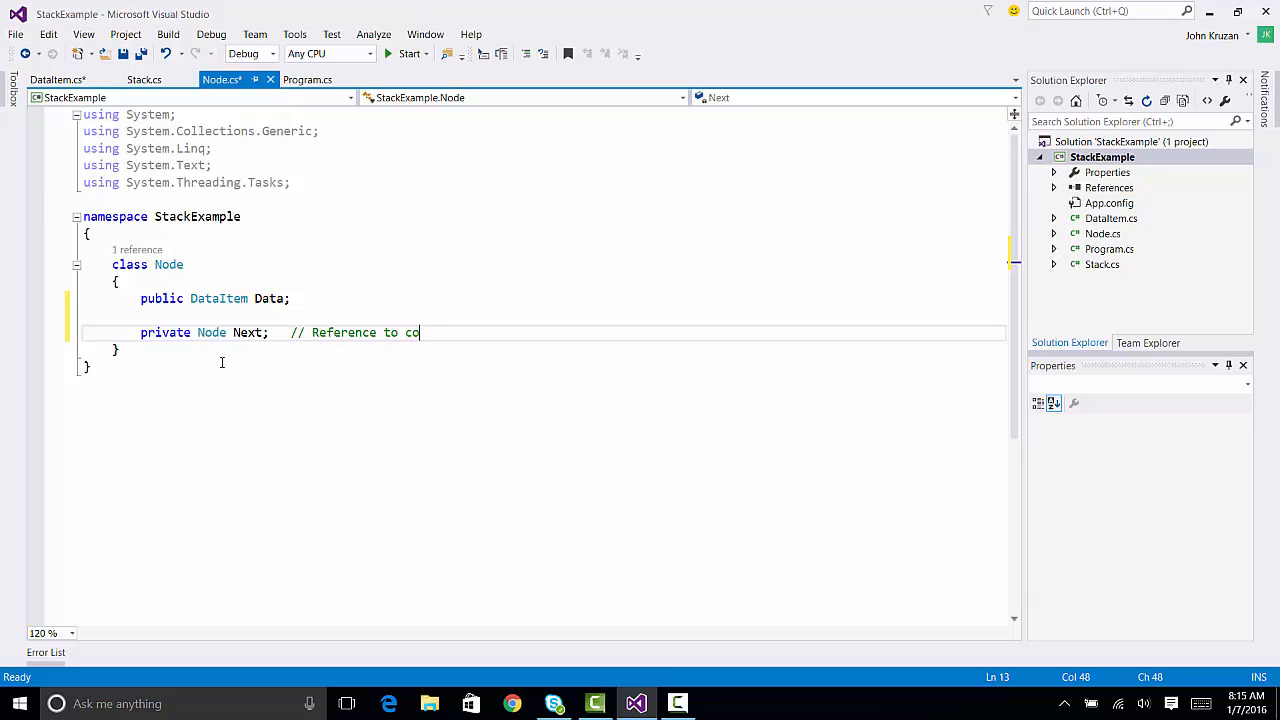
type("nnect to")
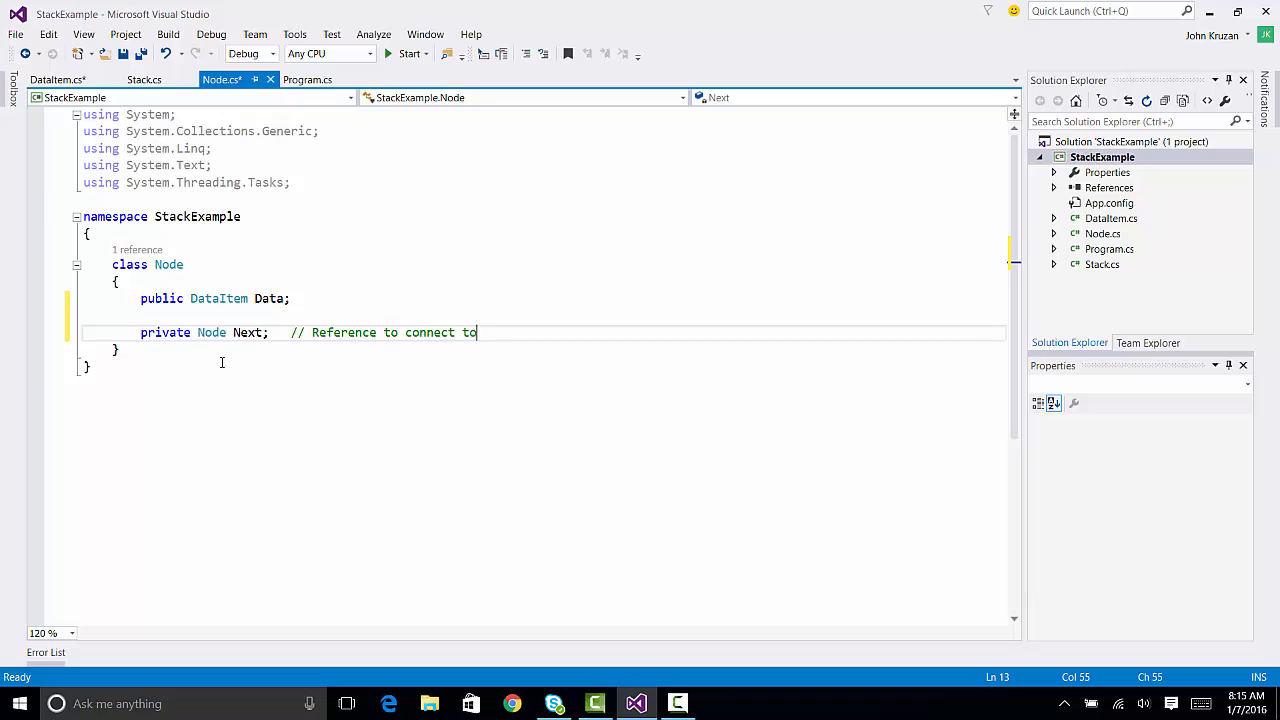
type("another node")
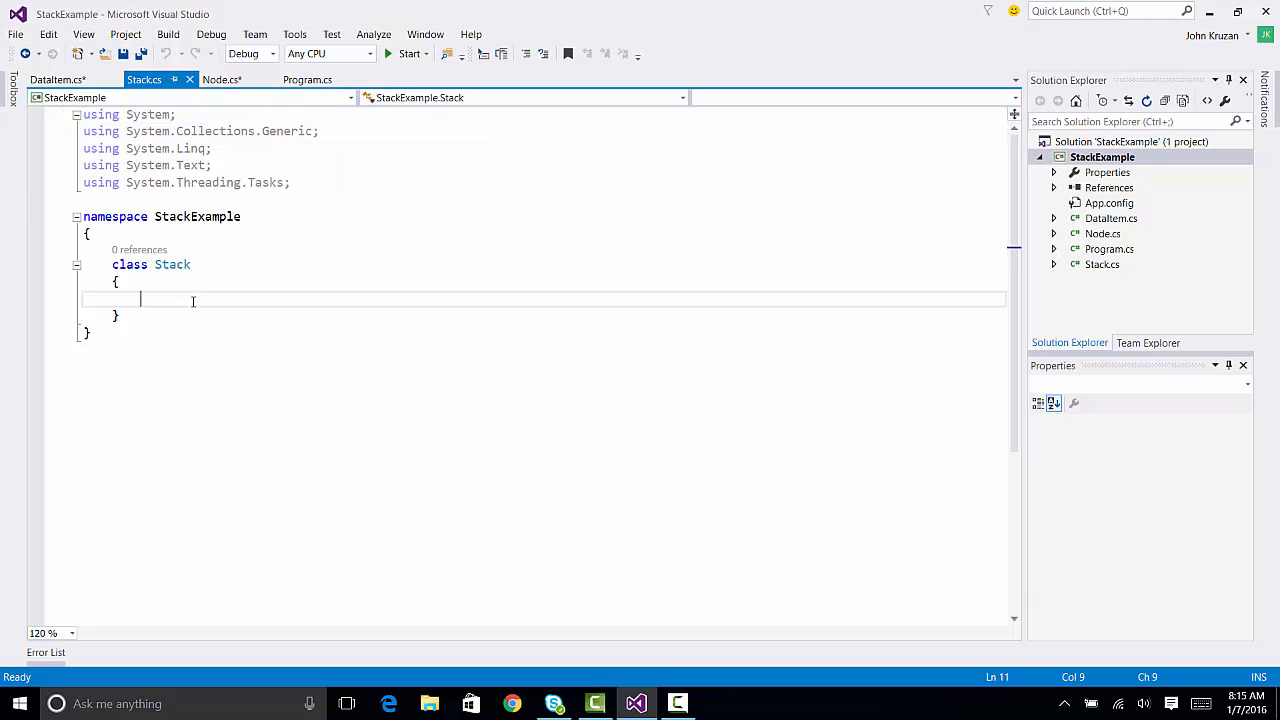
- Declare a 'private Node Top;' field in the Stack class
type("private")
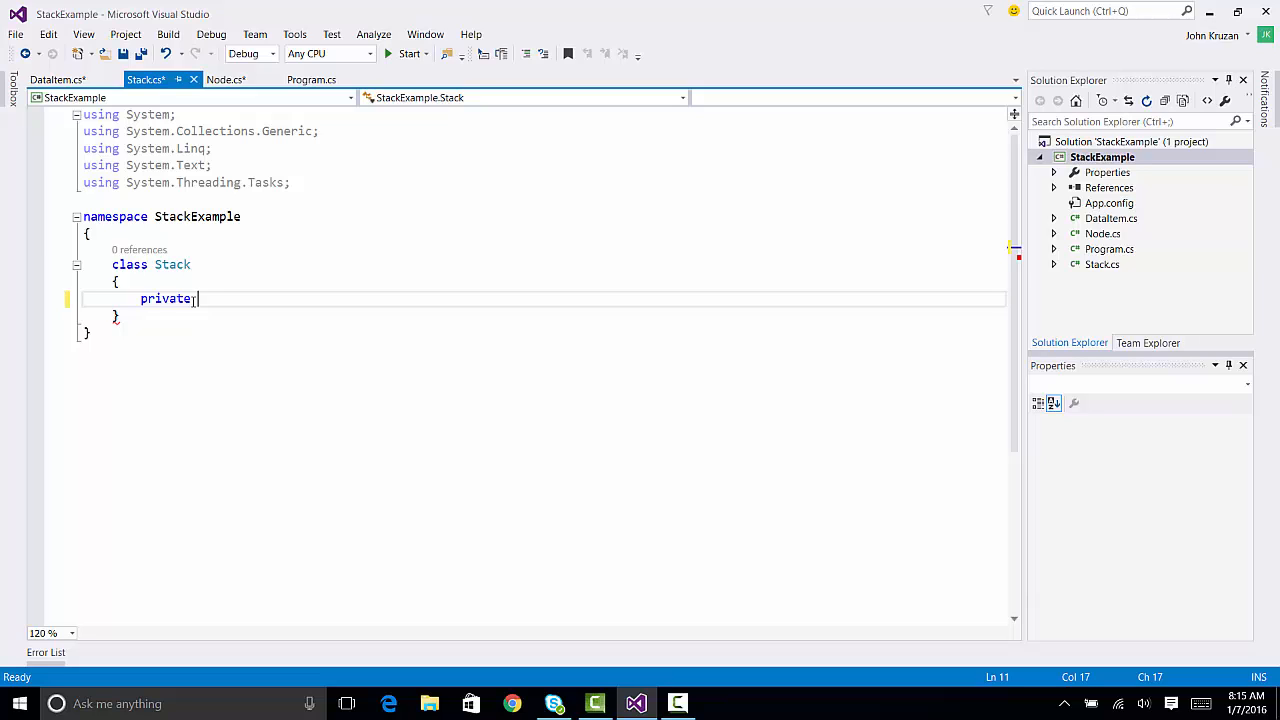
type("Node")
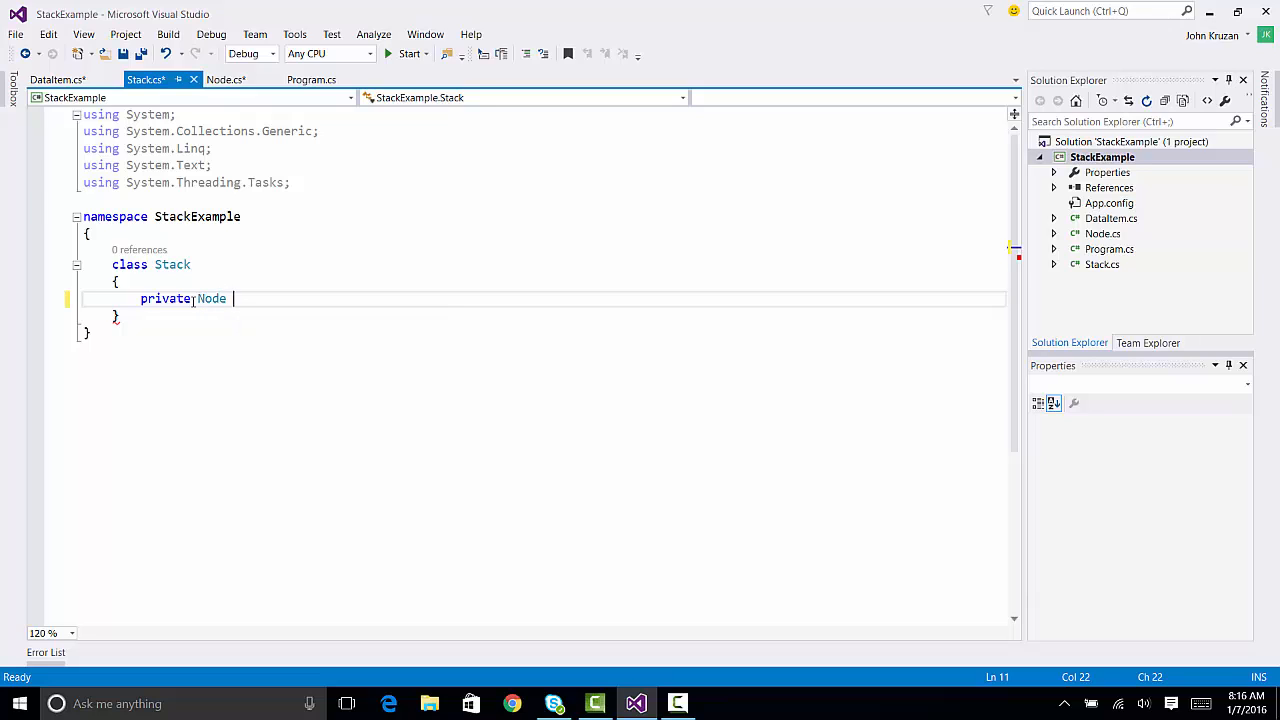
type("Top")
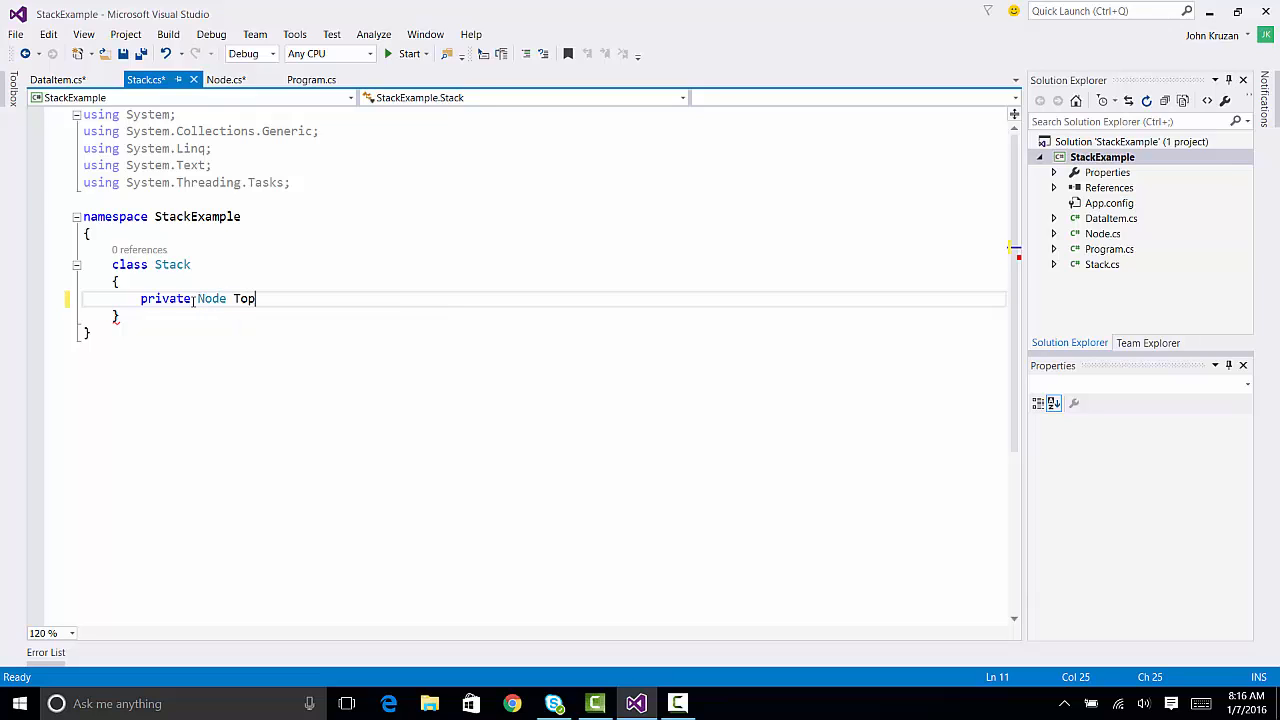
key("enter")
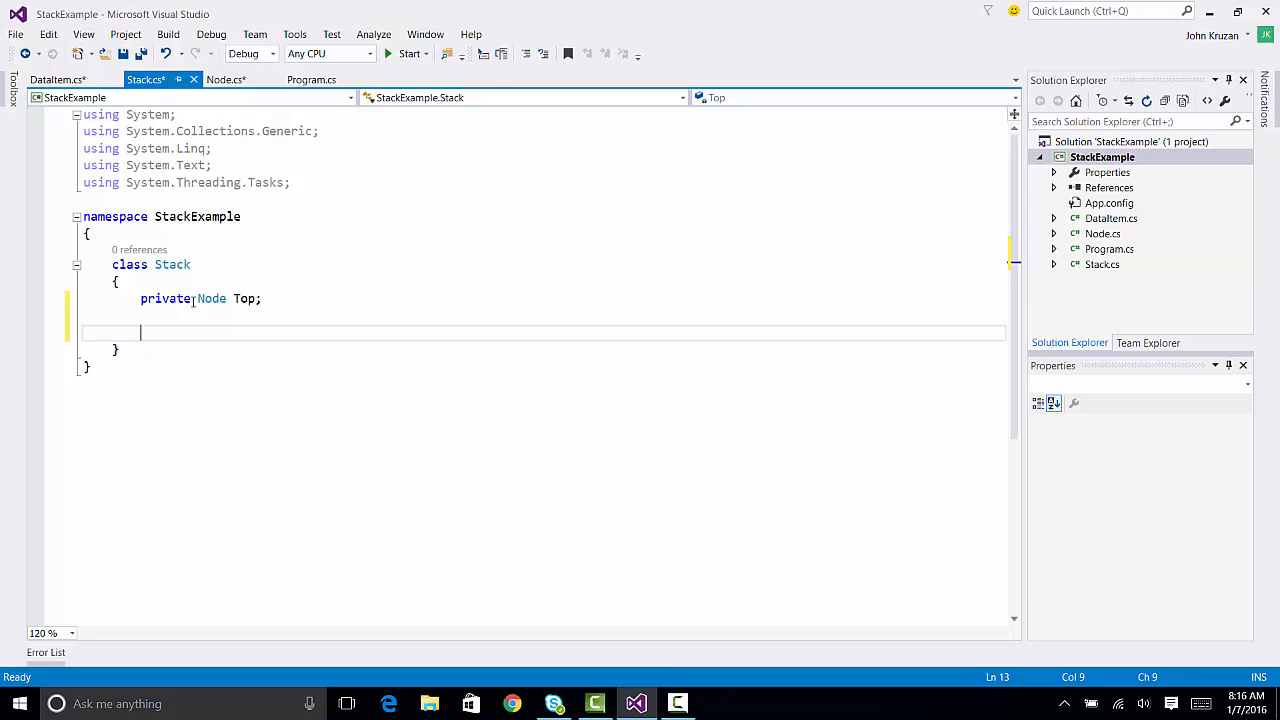
- Add a 'public void Push(DataItem d)' method with an open body
type("p")
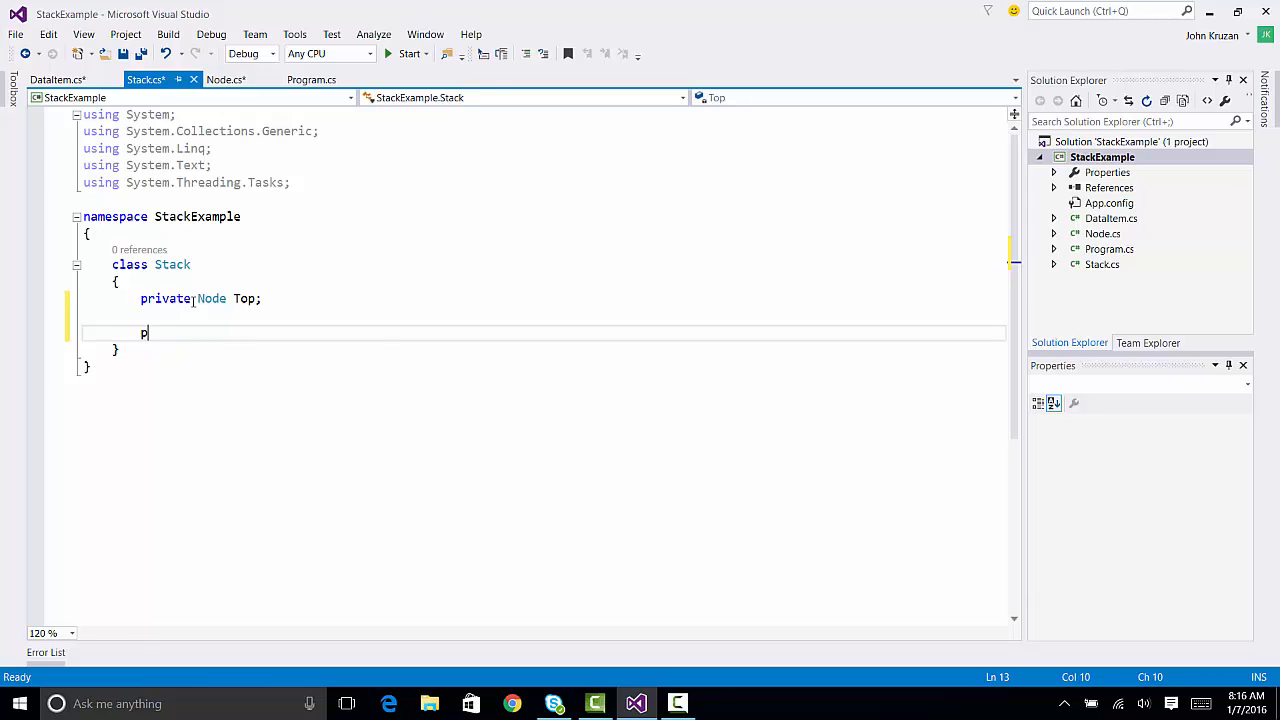
type("ublic")
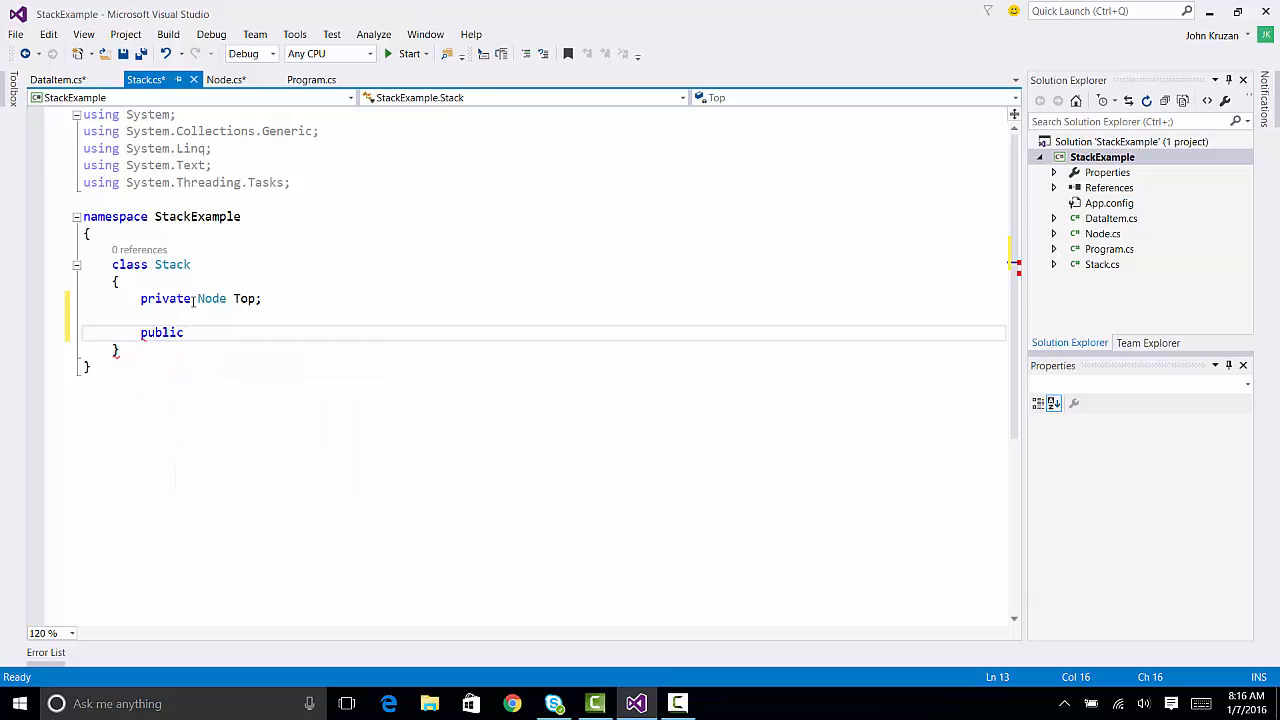
type("Pu")
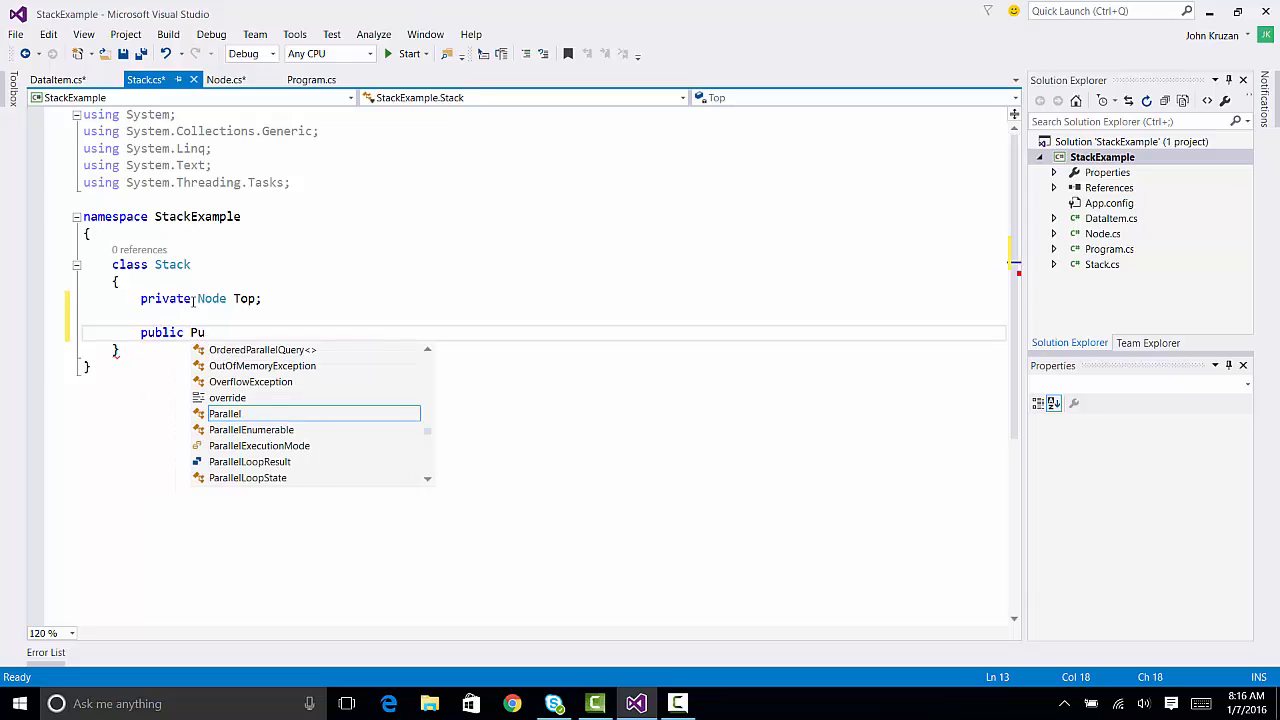
type("oid")
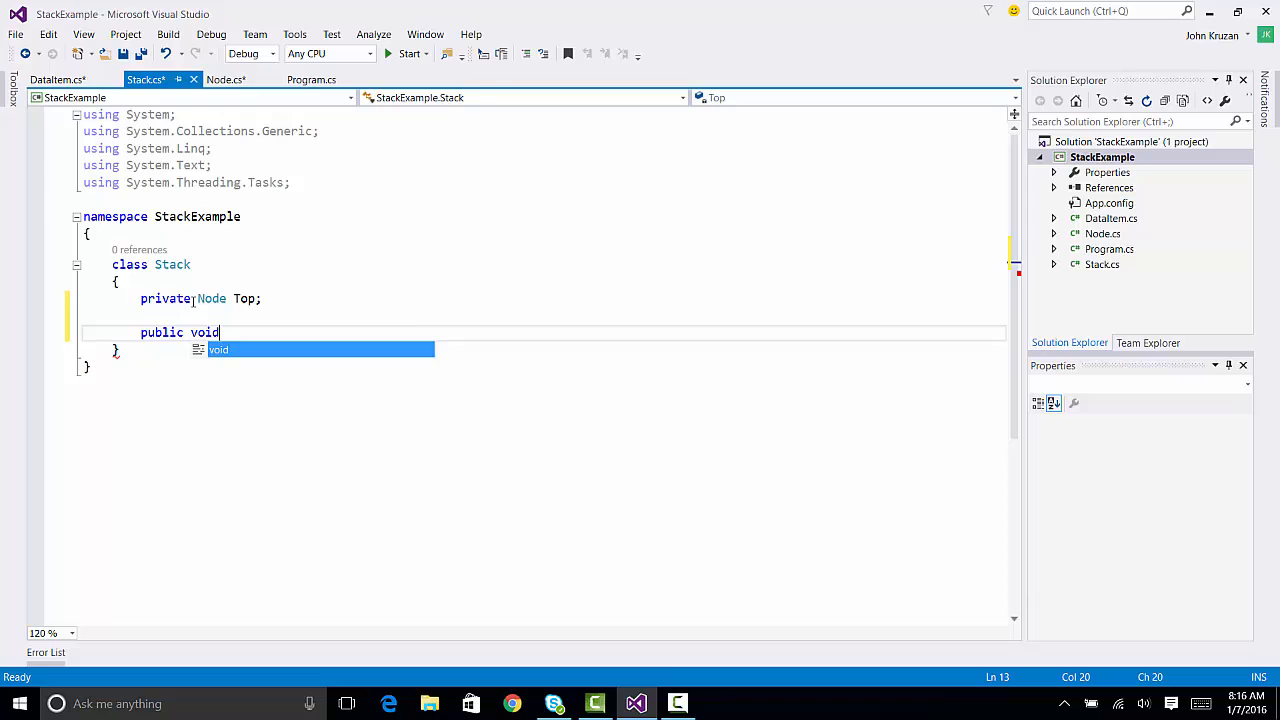
type("Push()")
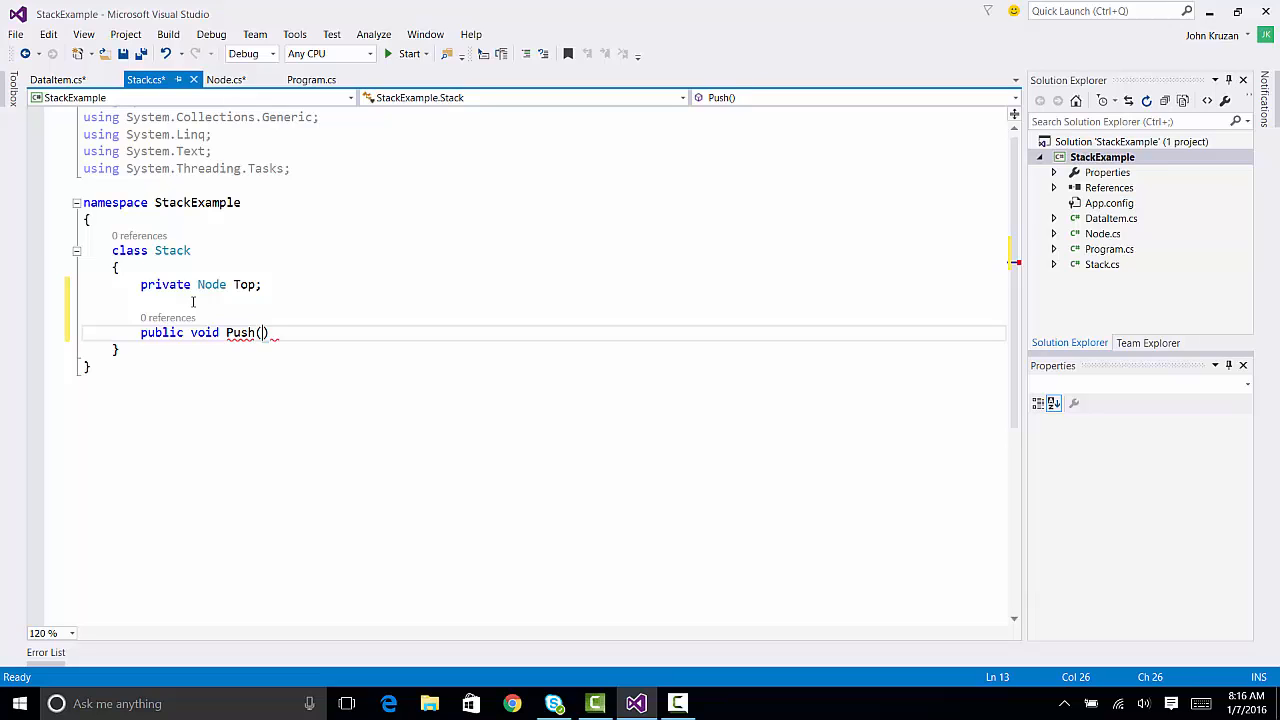
type("D")
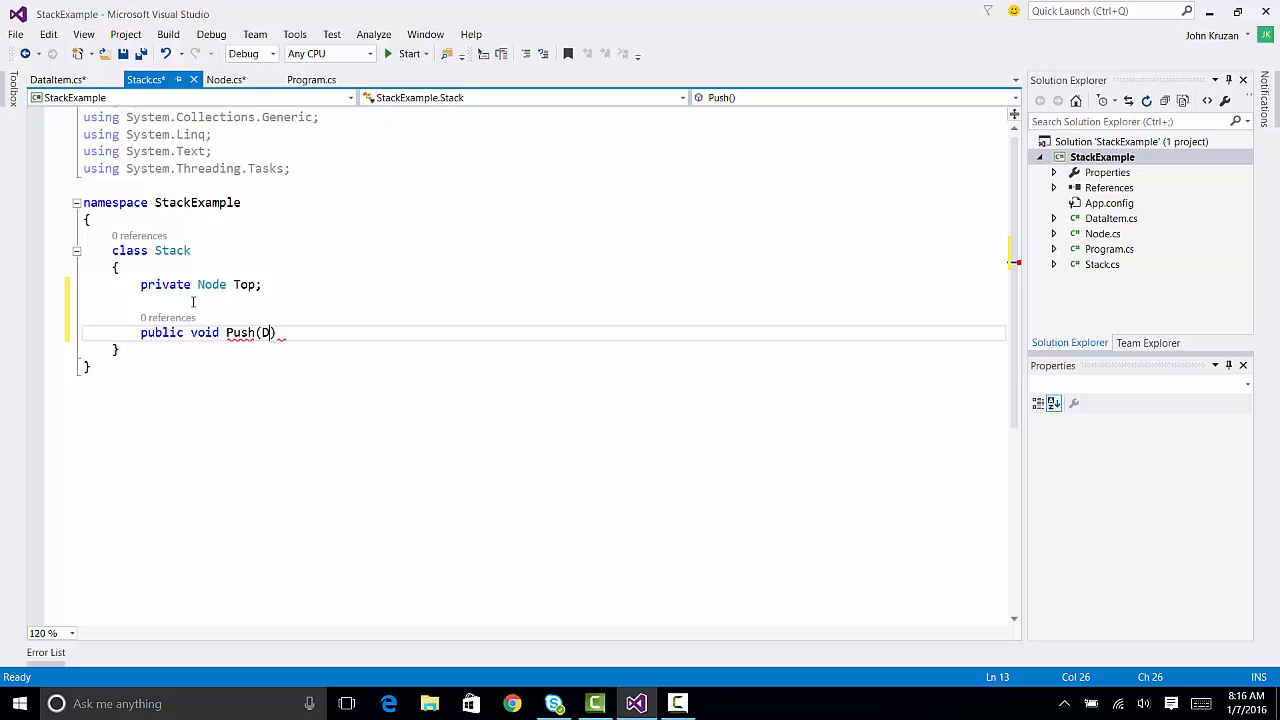
type("ataItem")
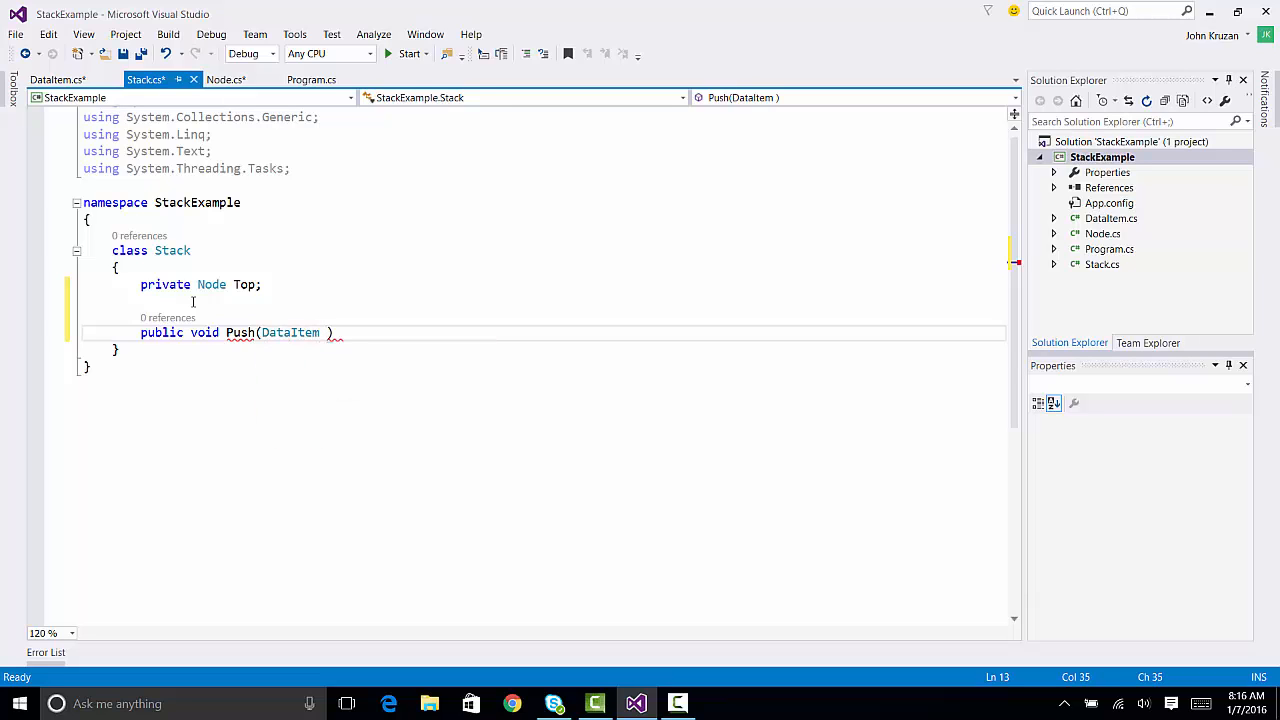
type("d")
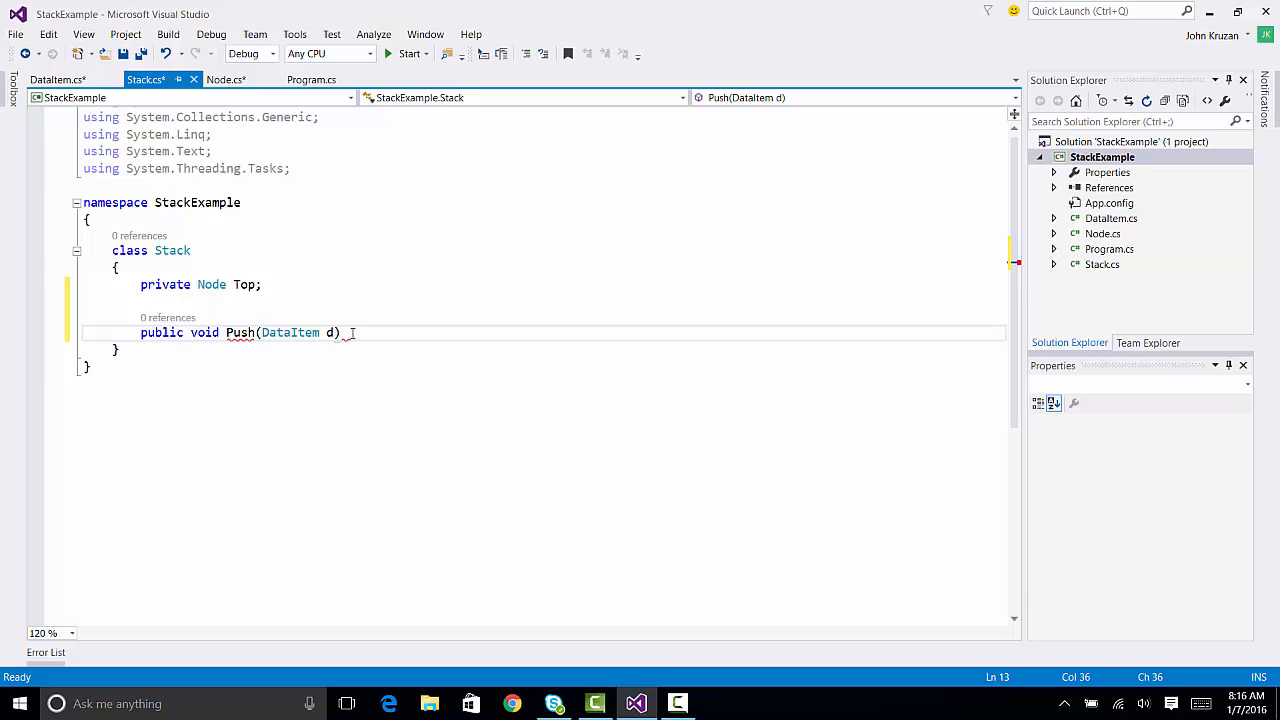
key("enter")
type("{")
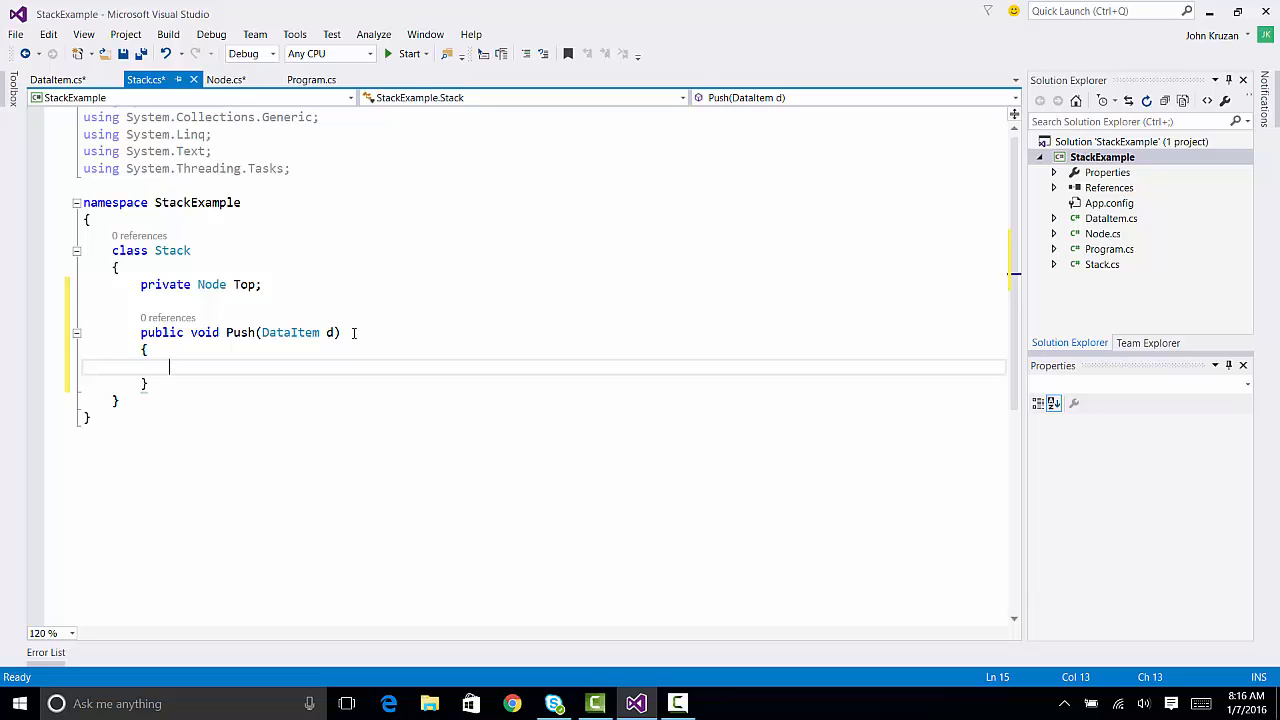
- In Push, create 'Node TempNode = new Node();' and set 'TempNode.Data = d;'
type("Node TempNode =")
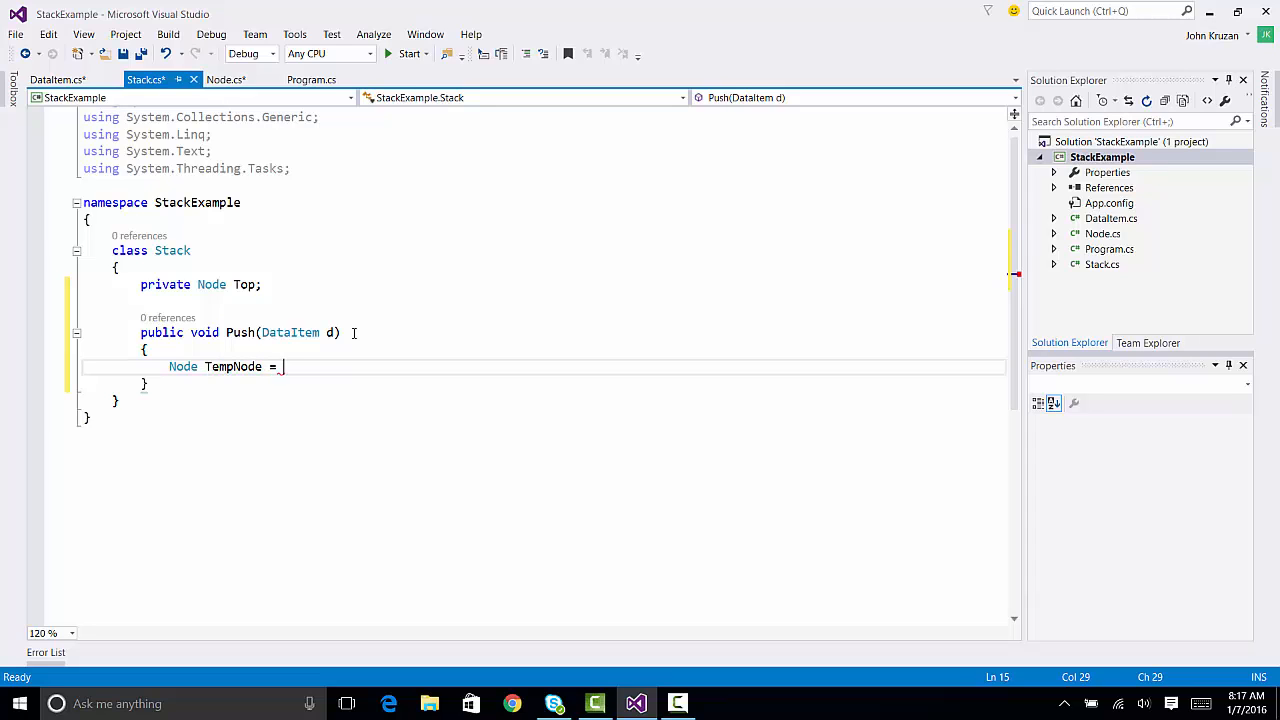
type("new Node();")
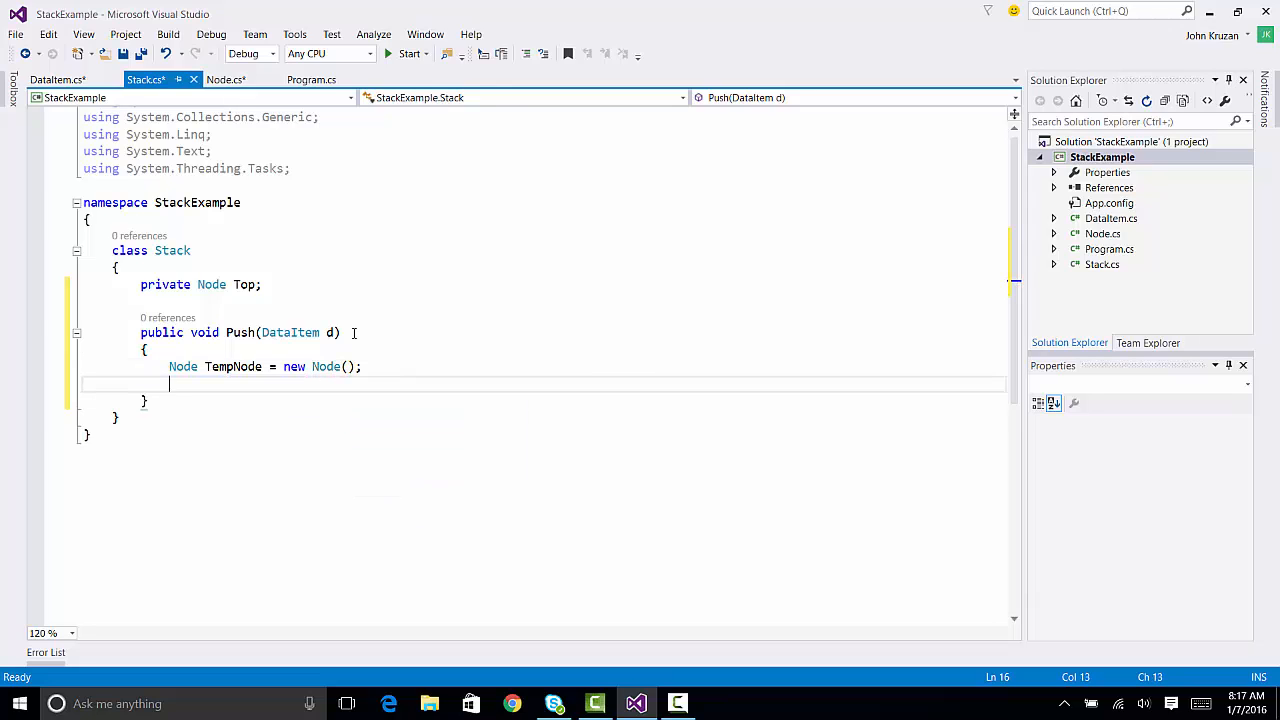
type("Tempno")
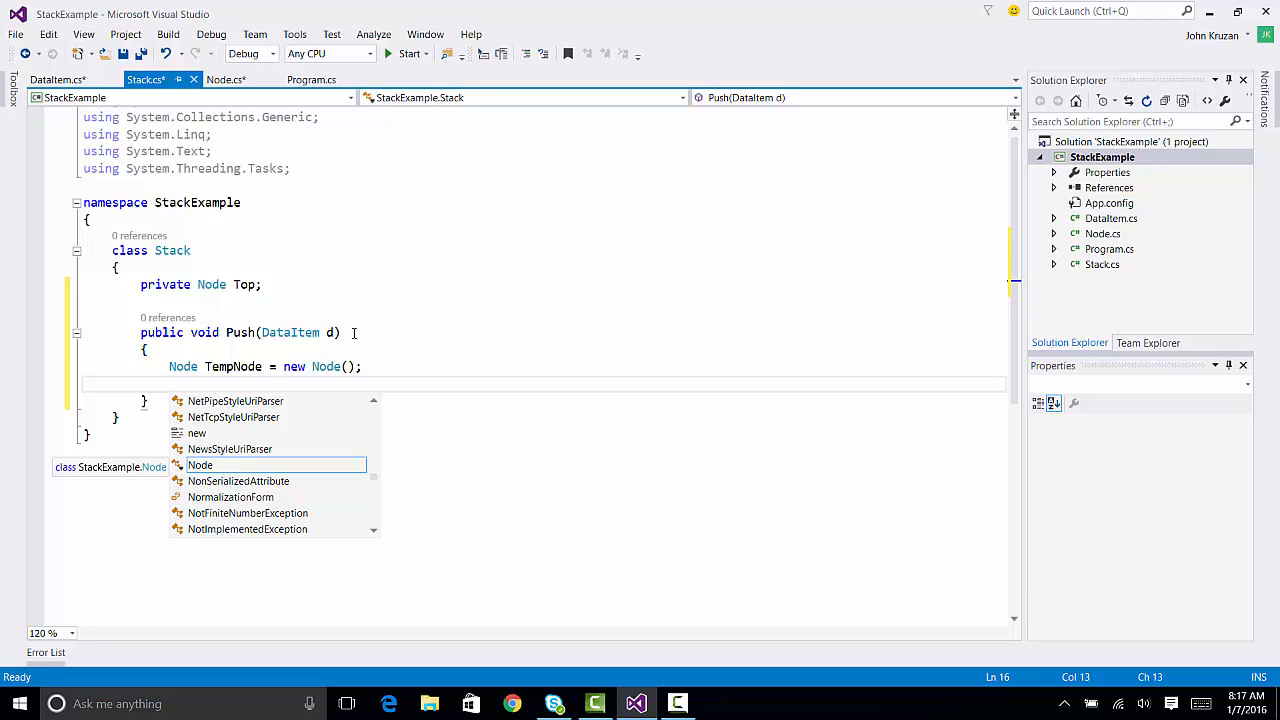
type("TempNod")
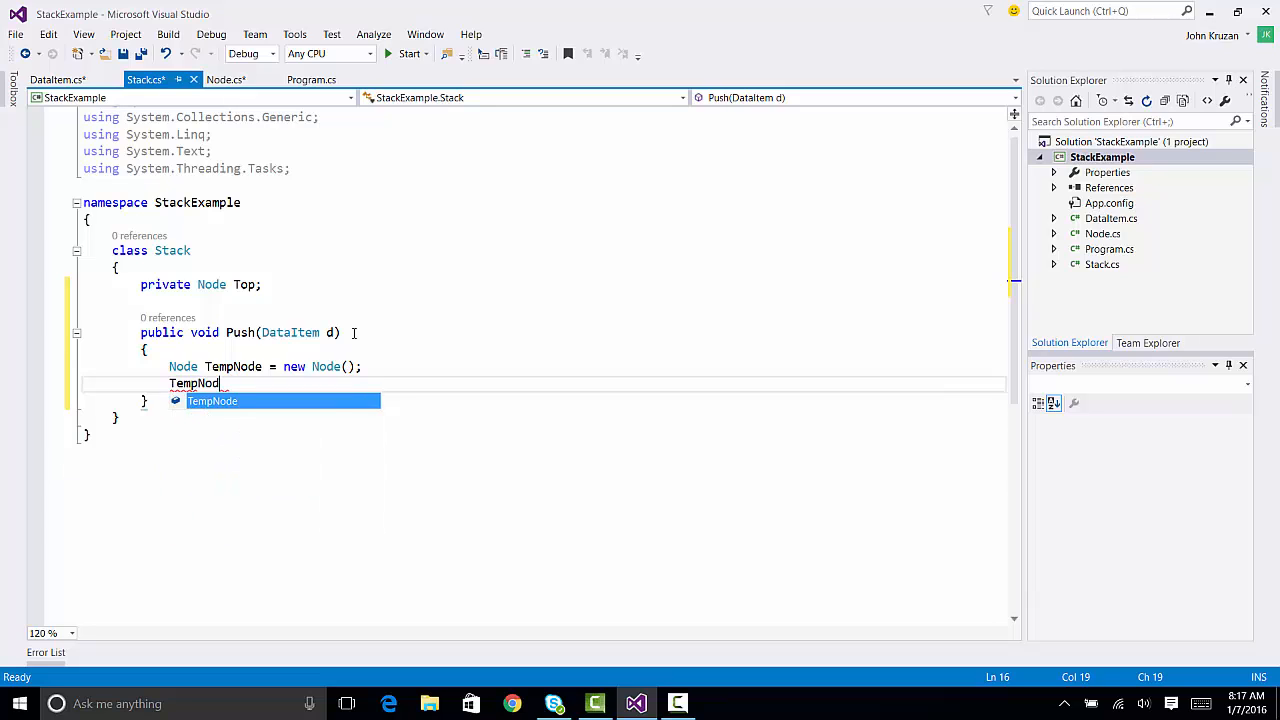
type("e.Data")
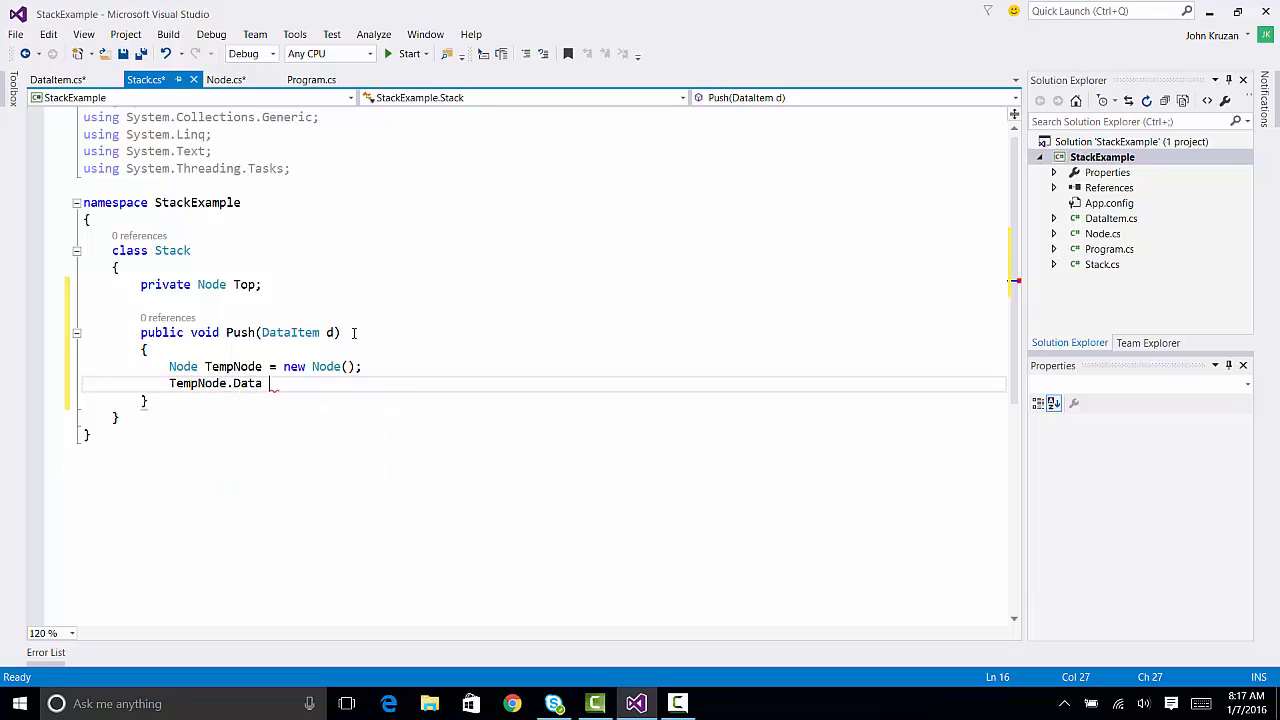
type("= d")
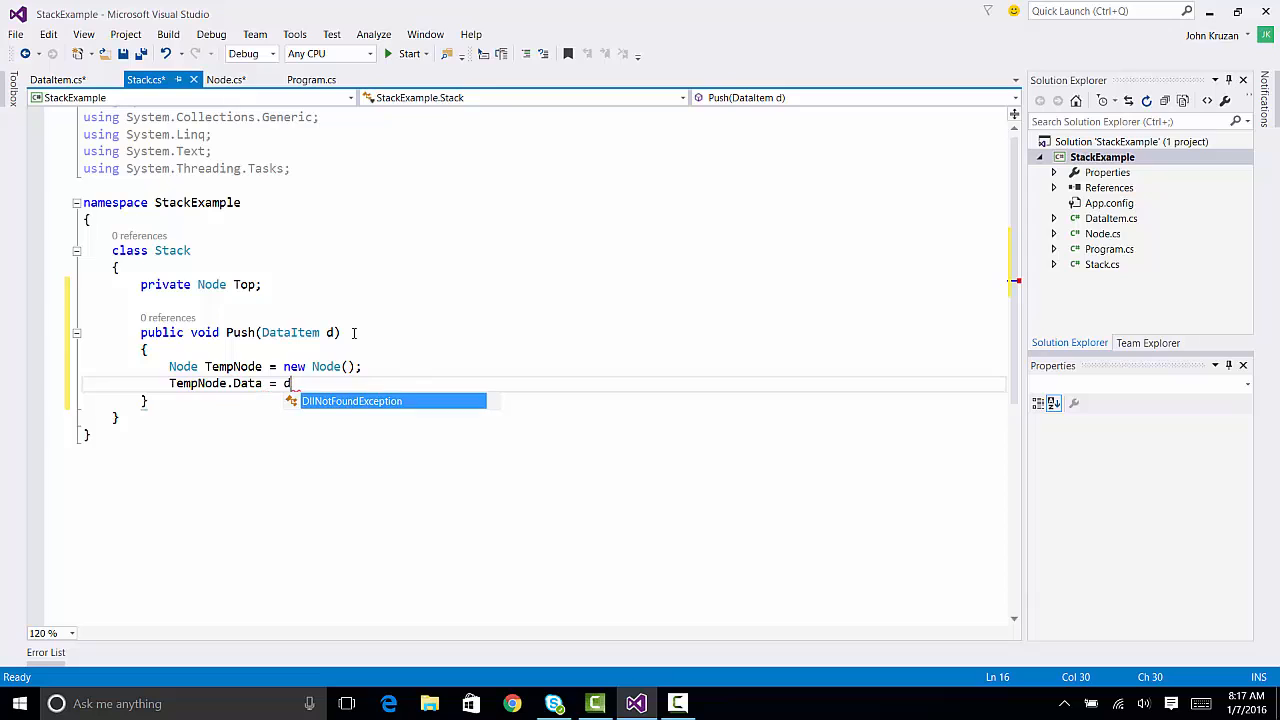
type(";")
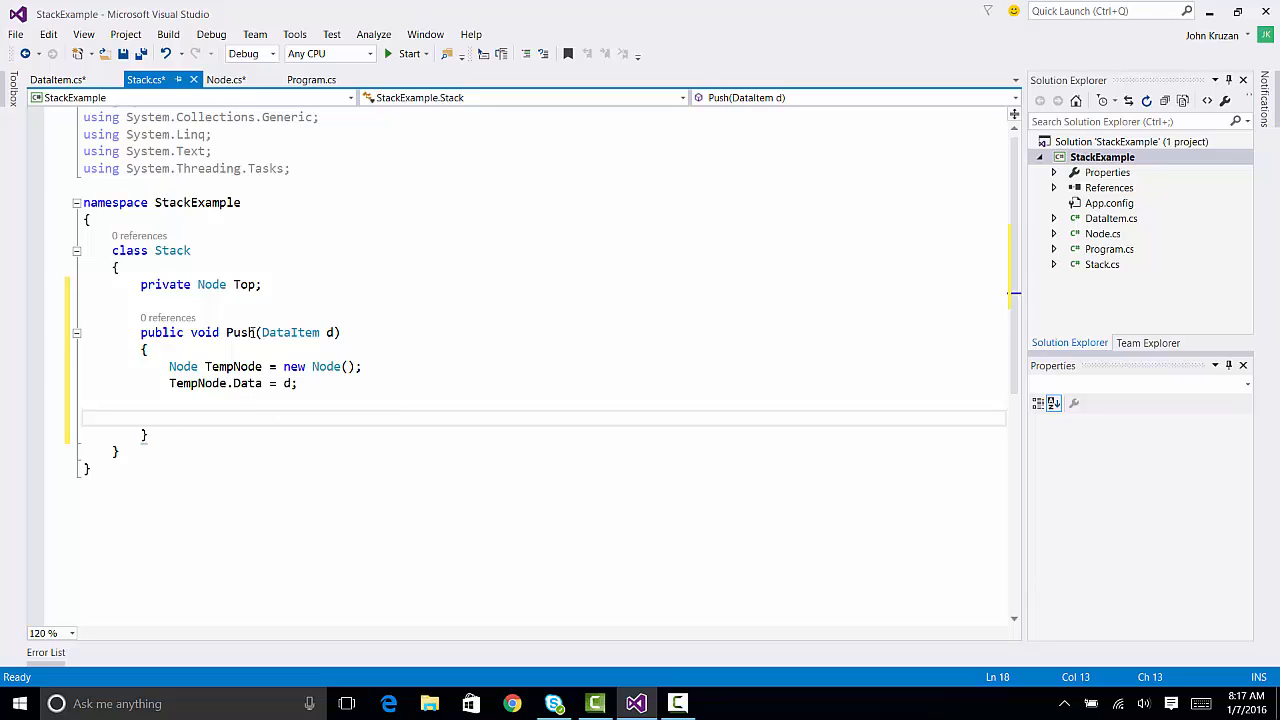
mouse_move(290, 332)
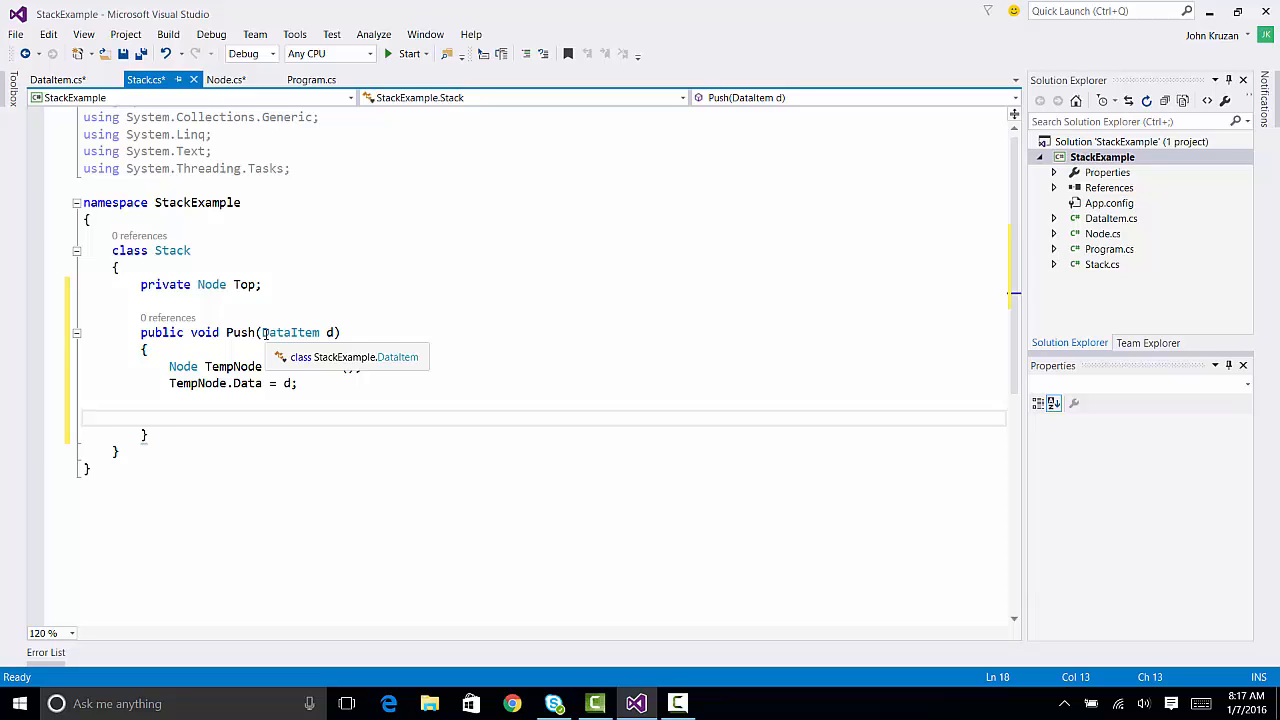
left_click(168, 417)
type("Temp")
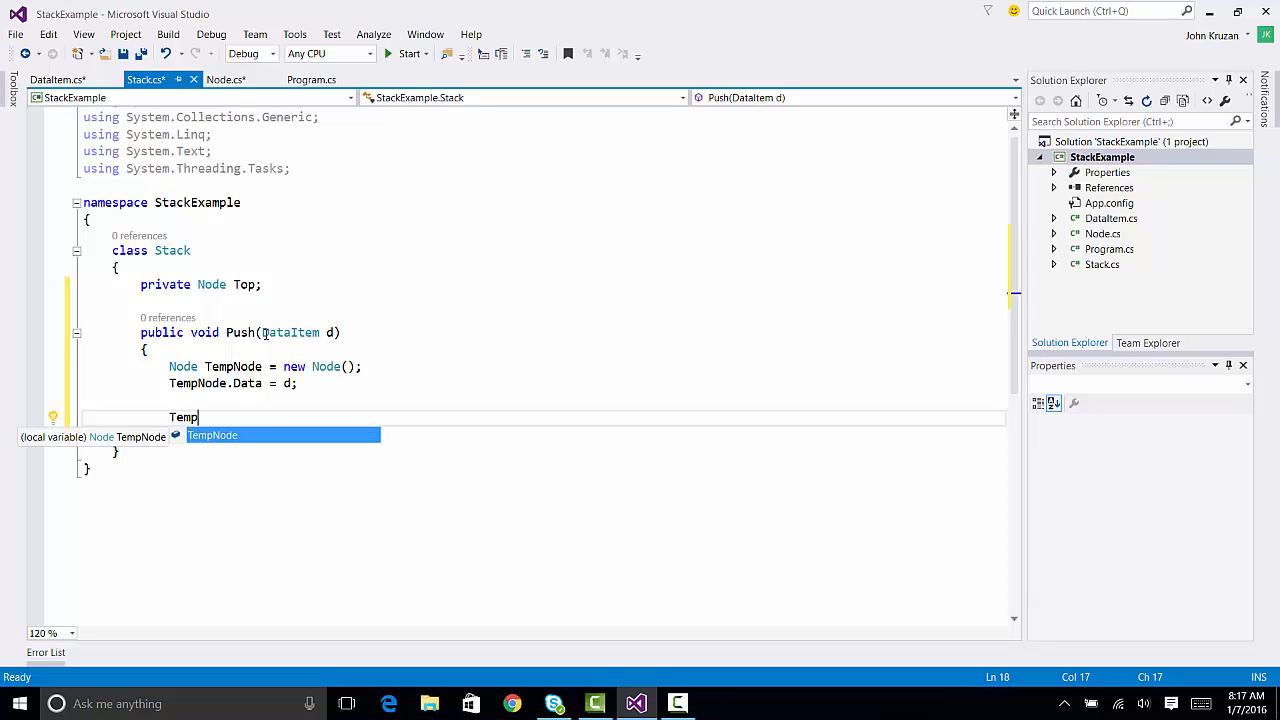
- In Push, add 'TempNode.Next = Top;' and 'Top = TempNode;'
type("Node.Next = Top;")
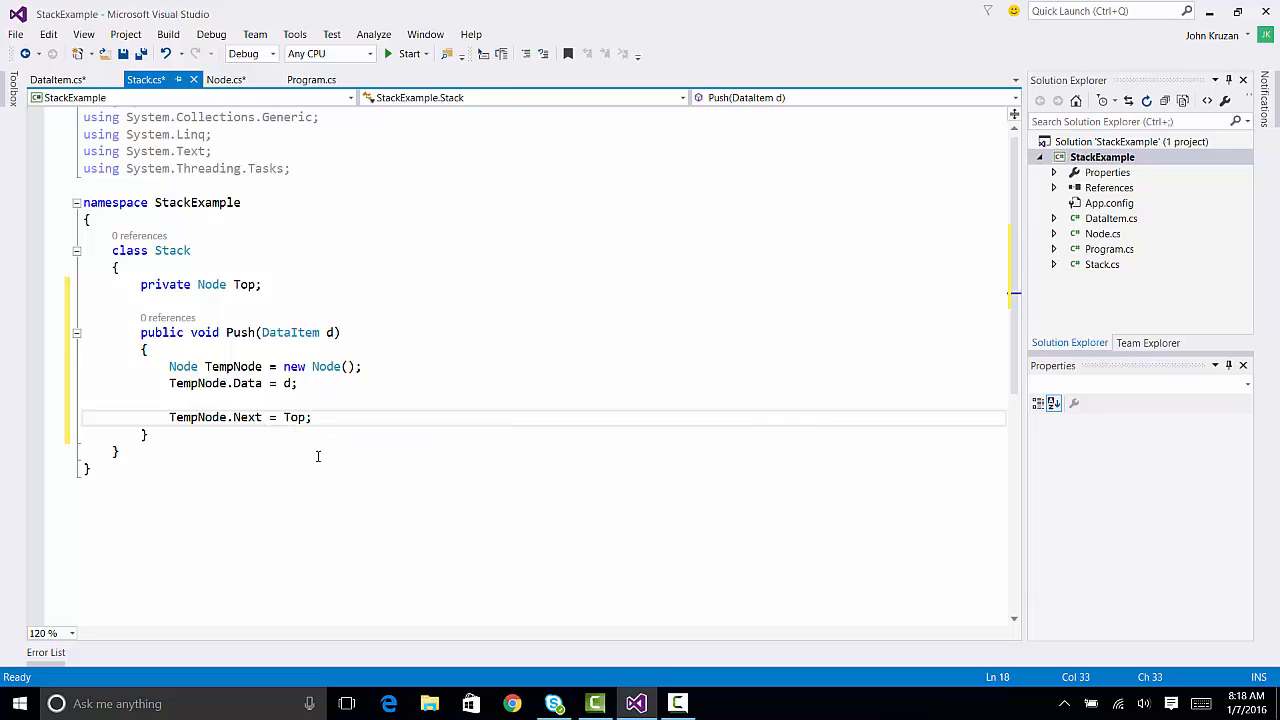
mouse_move(326, 466)
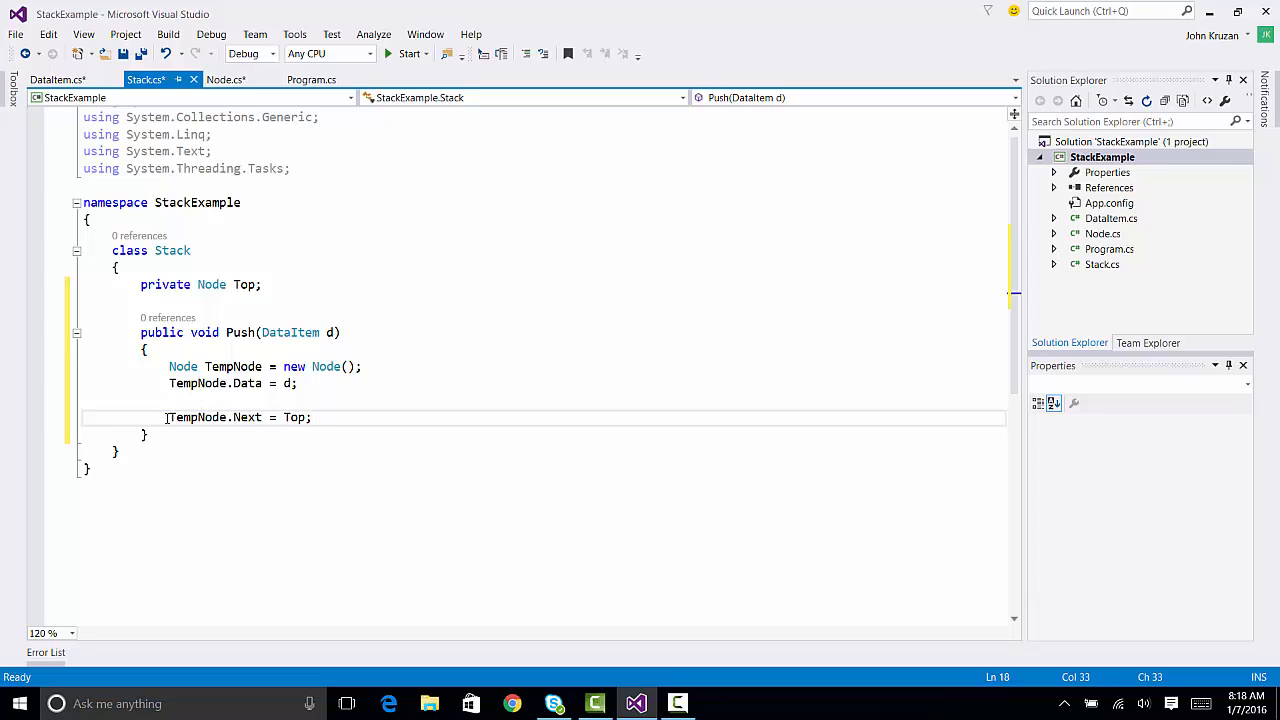
left_click(314, 417)
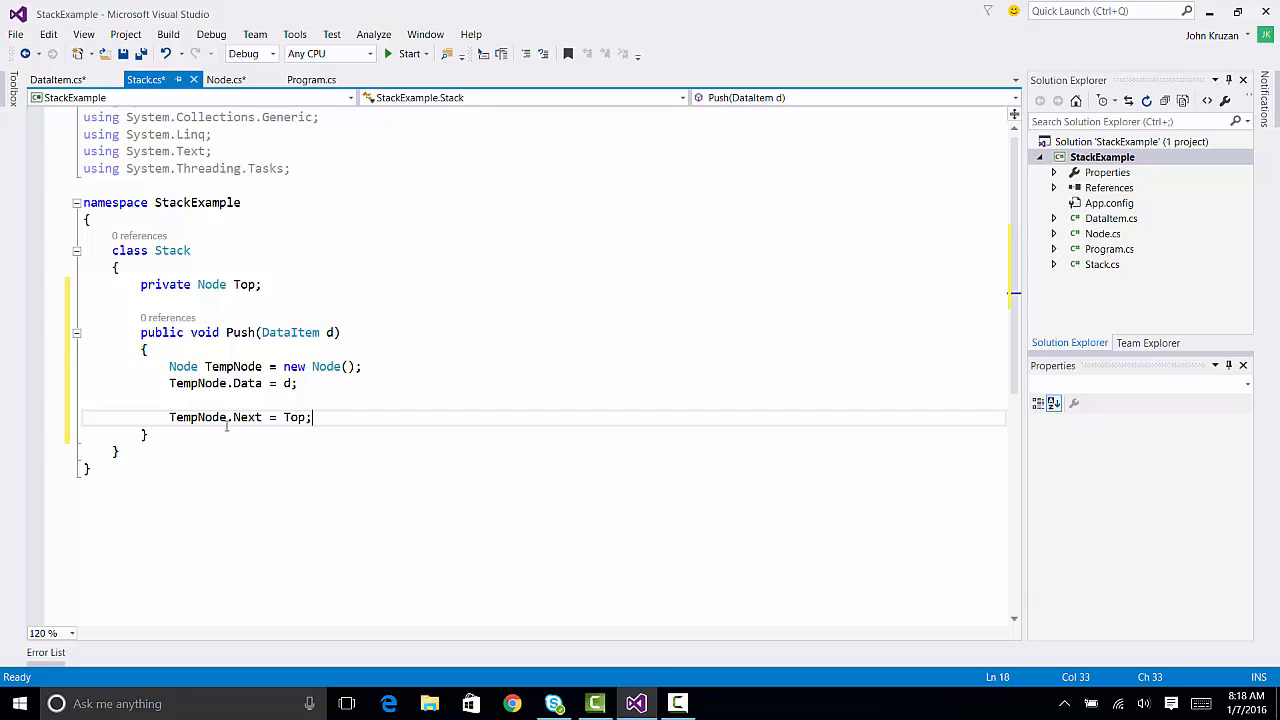
mouse_move(294, 417)
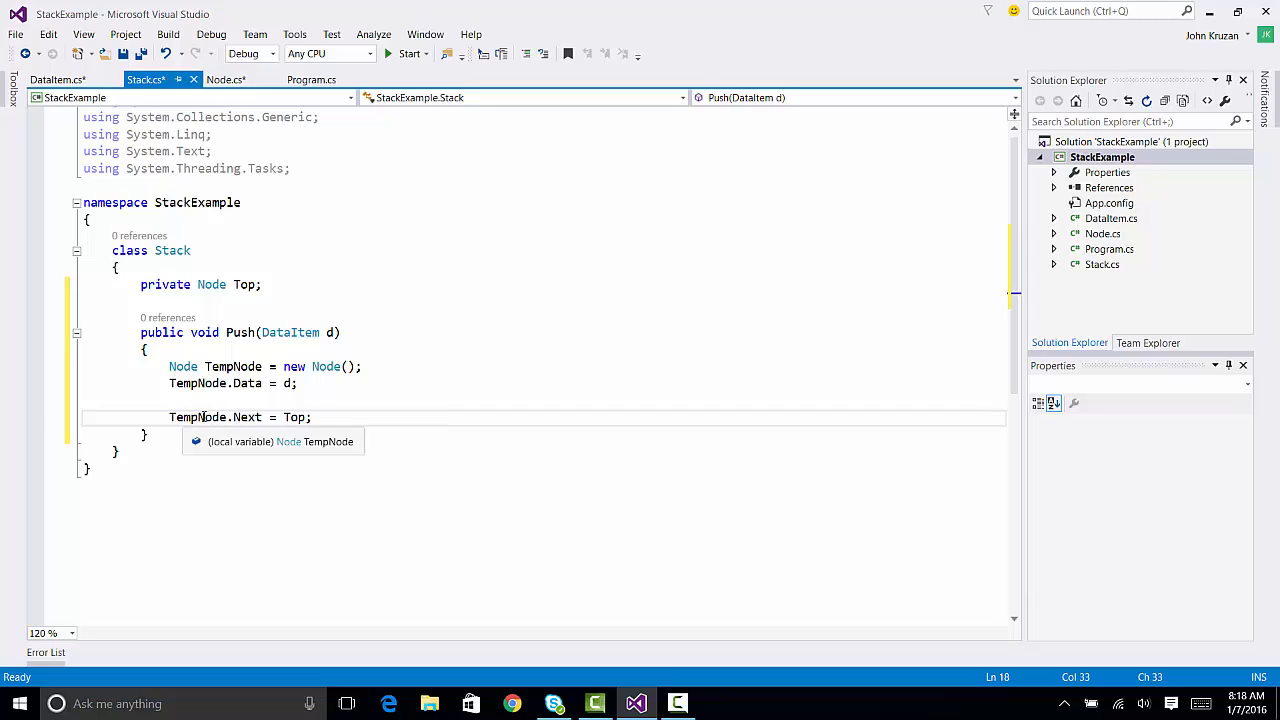
mouse_move(285, 475)
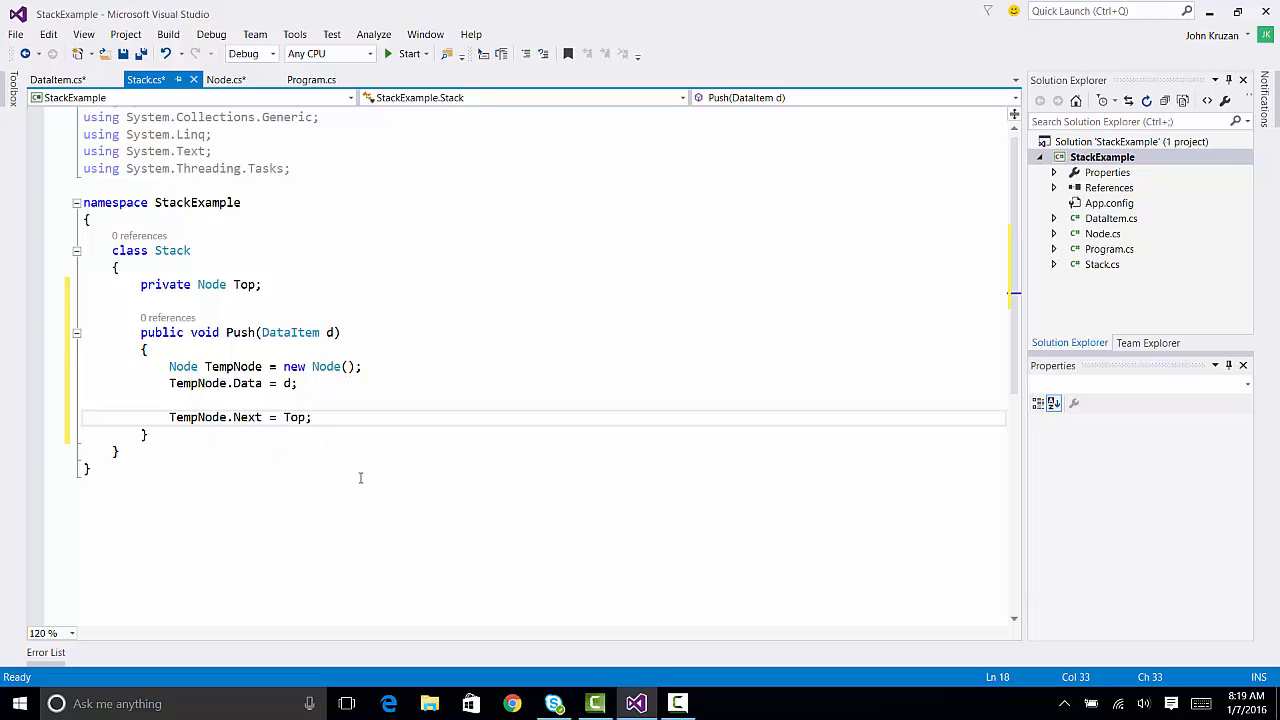
key("enter")
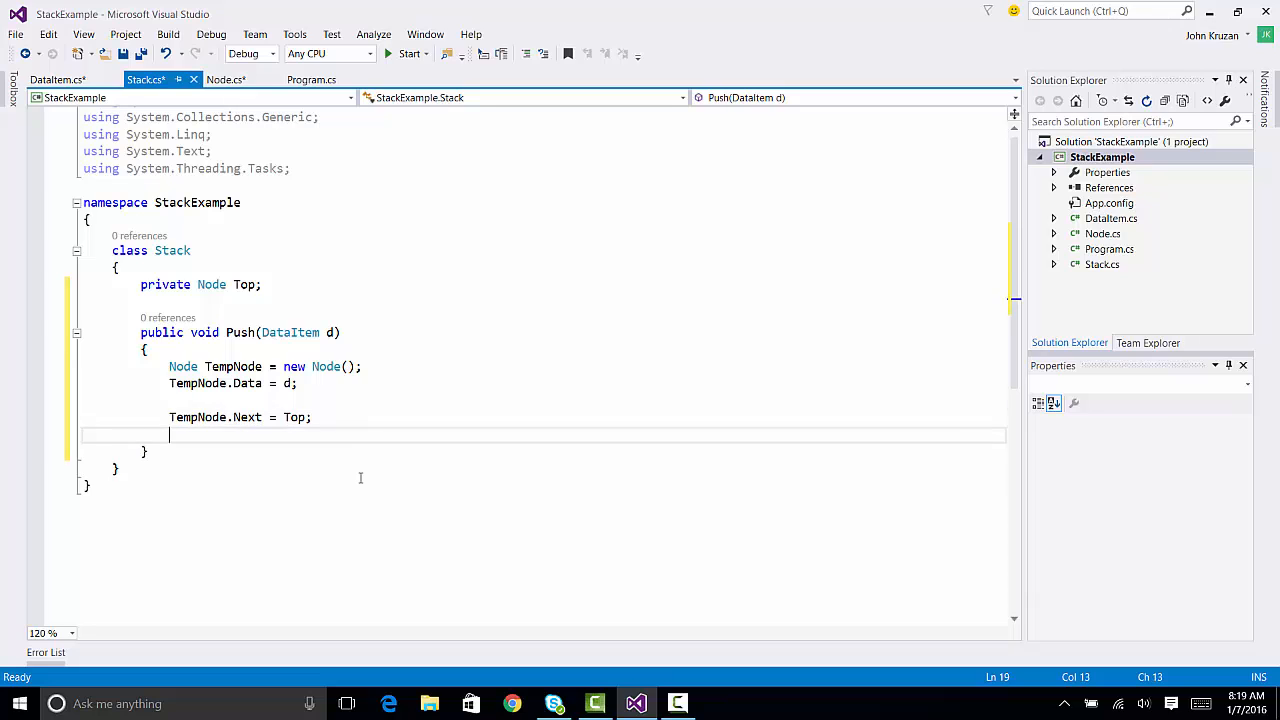
key("enter")
type("Top = TempNode")
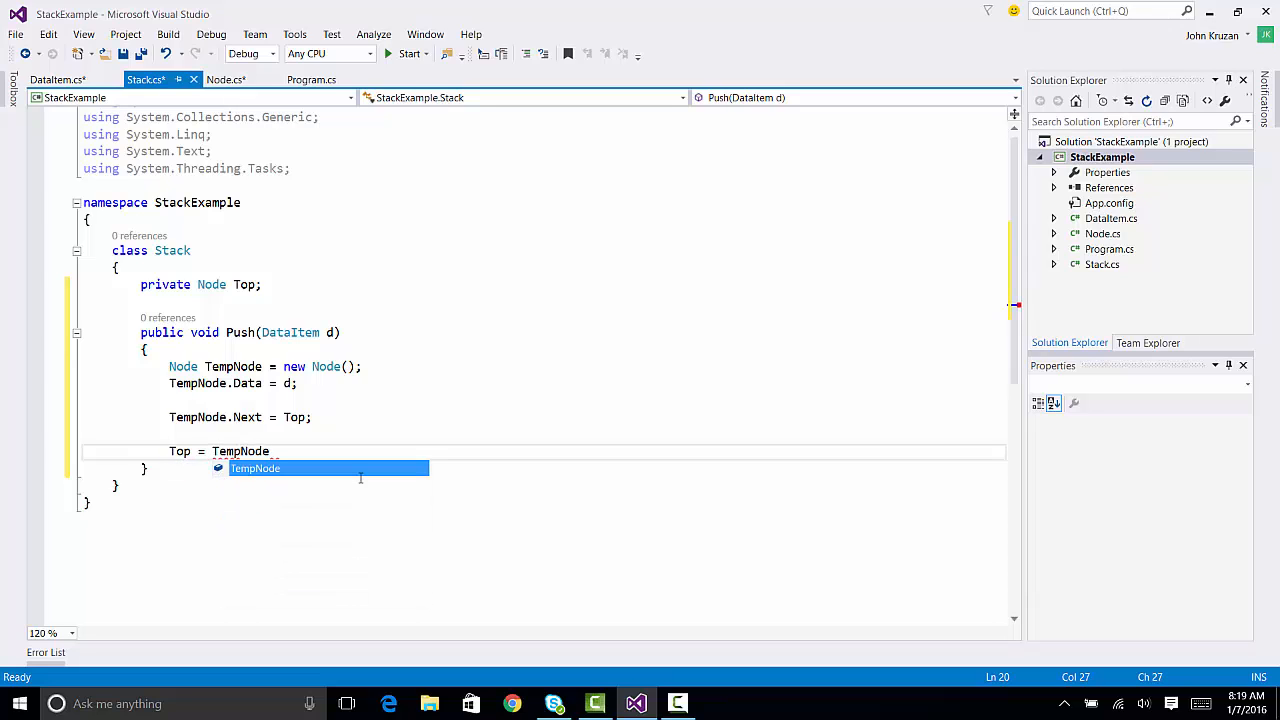
type(";")
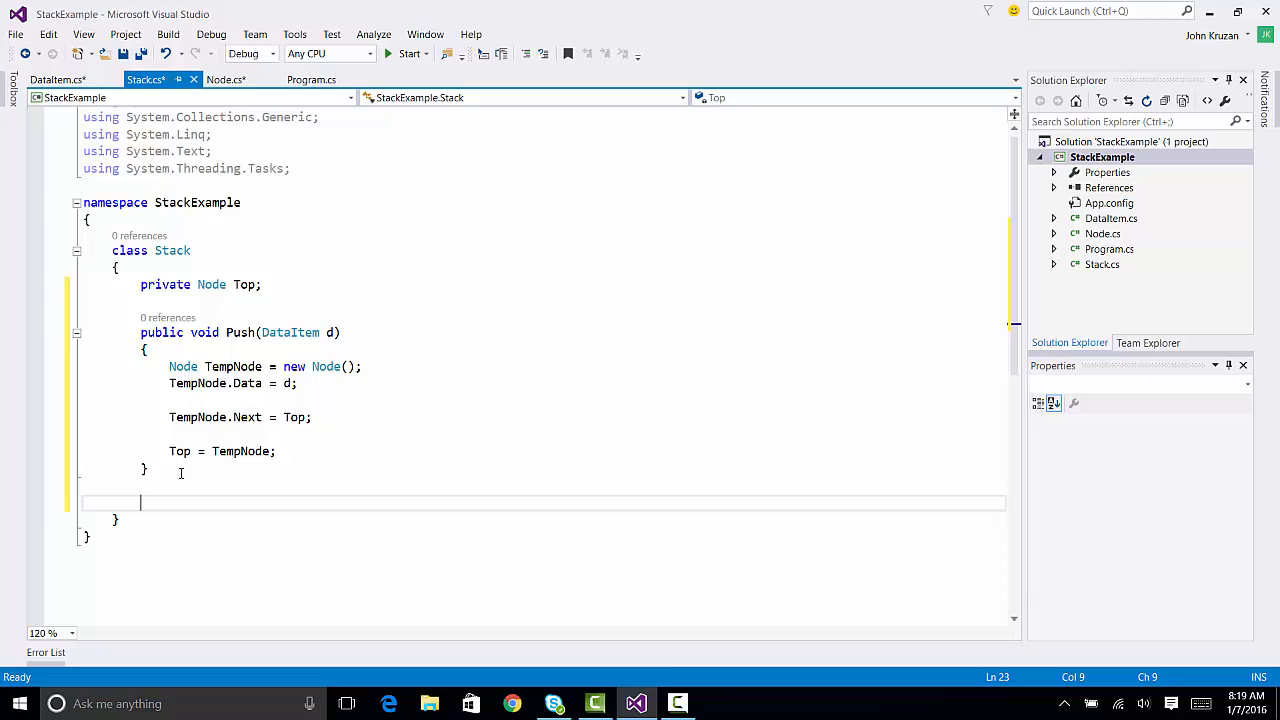
- Add an empty 'public DataItem Pop()' method stub below Push
type("public")
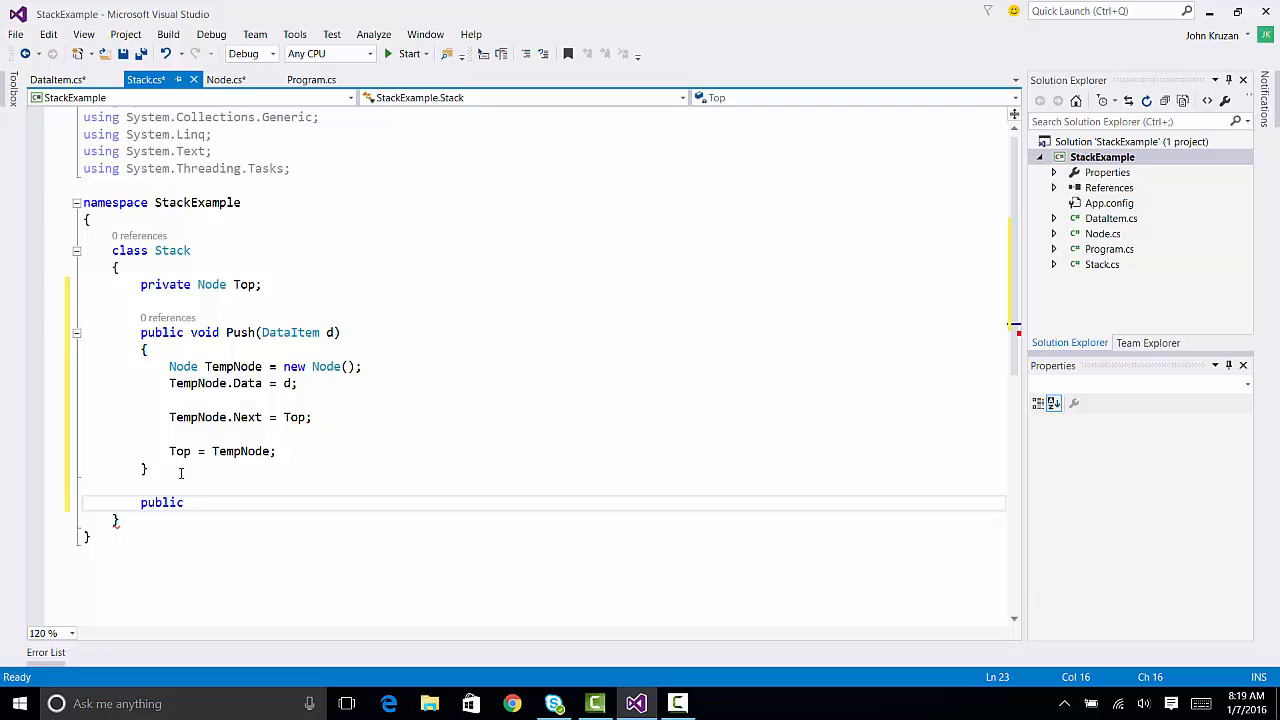
type("DataItem")
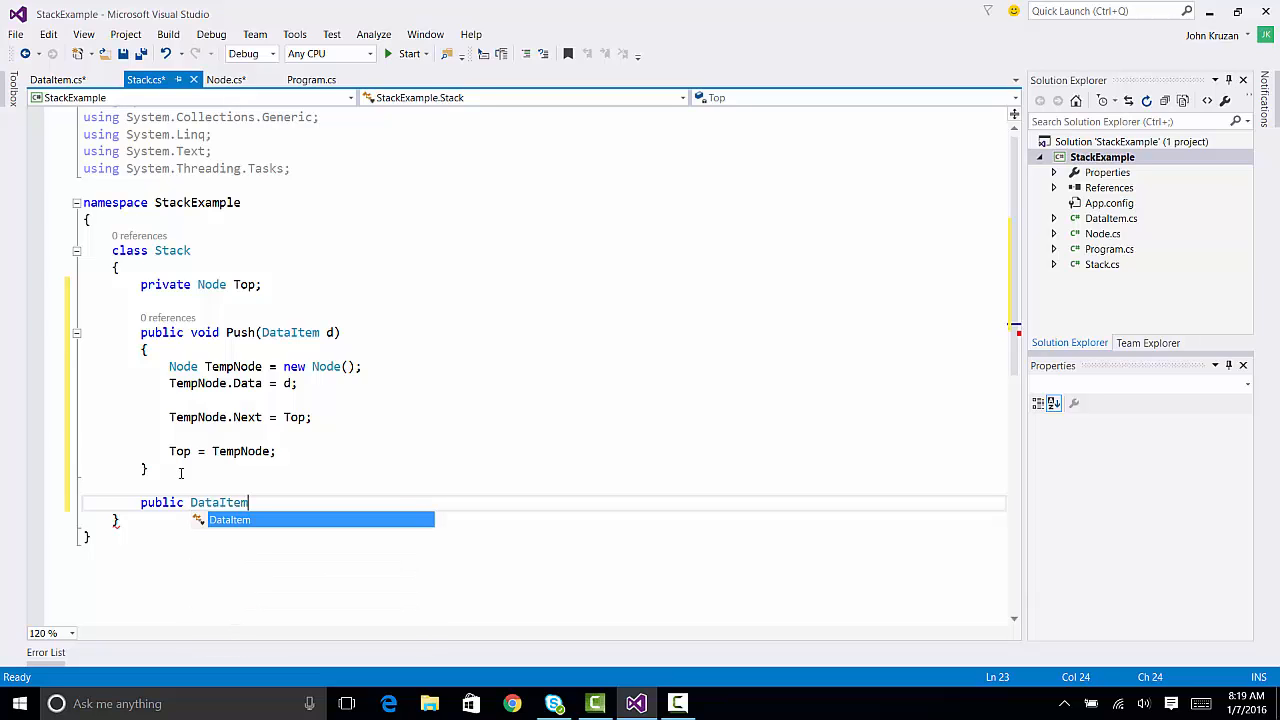
type("Po")
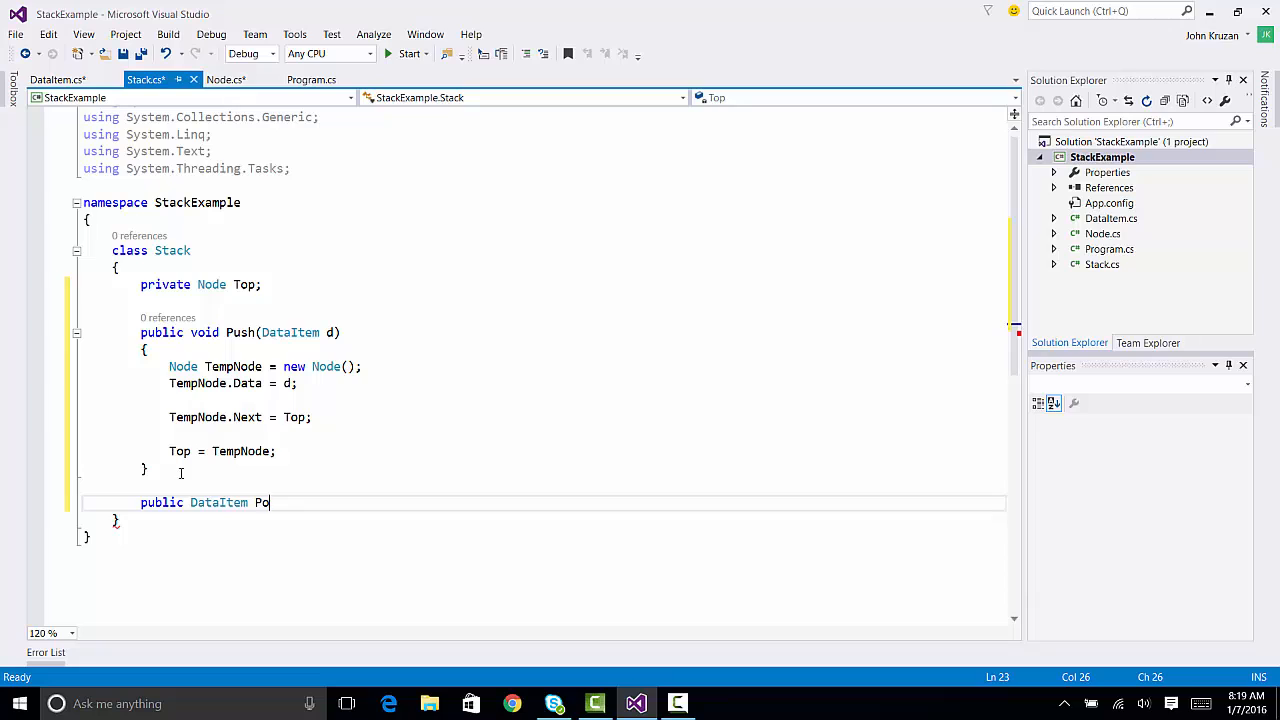
type("p()")
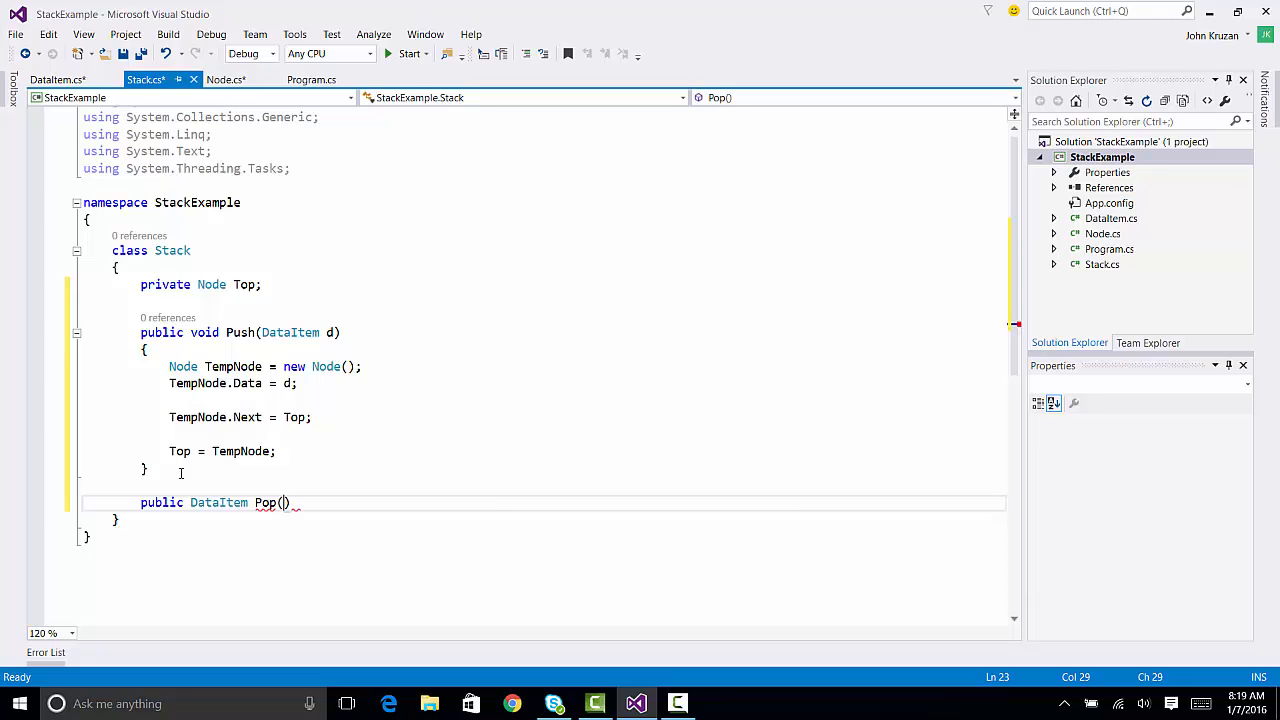
key("enter")
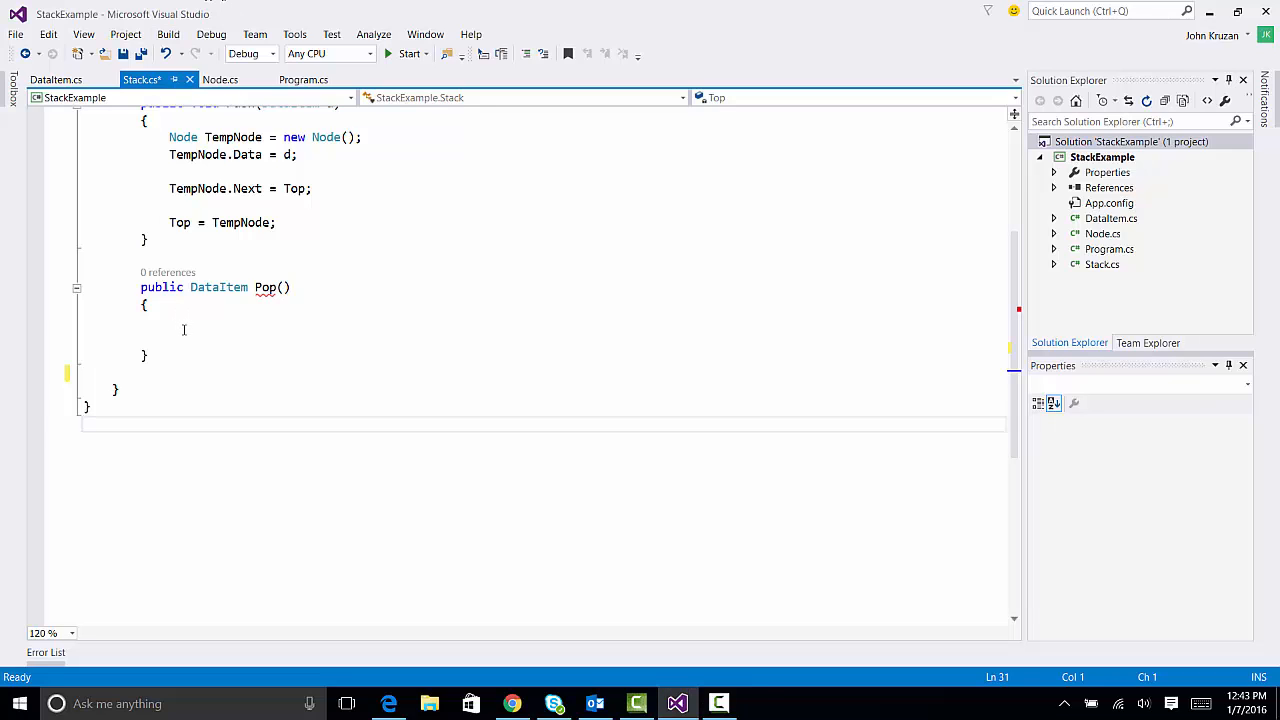
- Start Pop with 'if (Top == null) return null;' for an empty stack
type("if (")
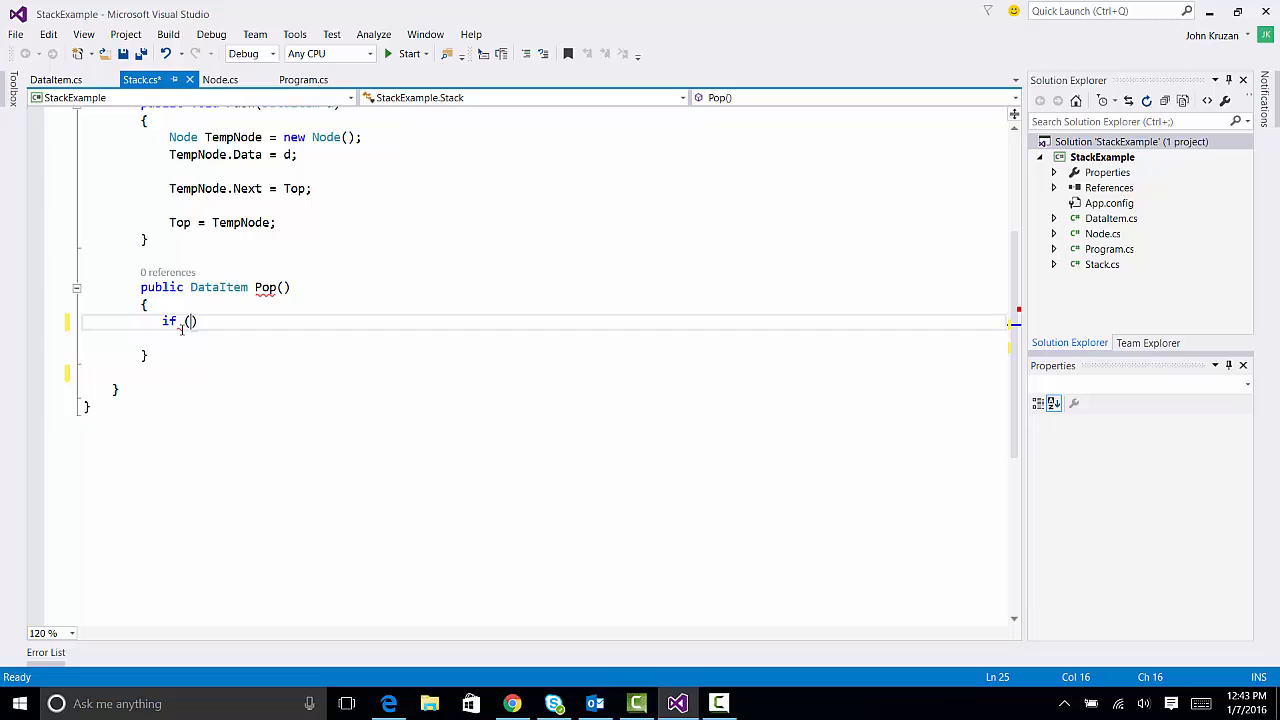
type("Top==")
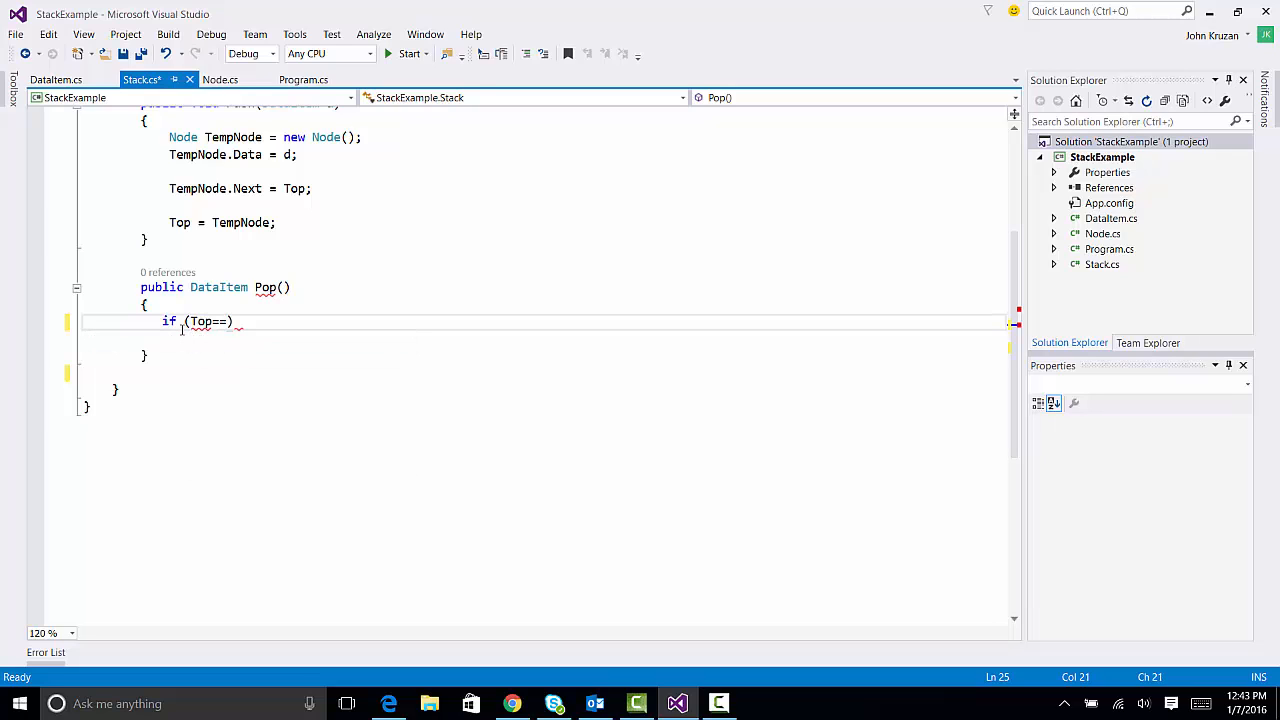
type("null)")
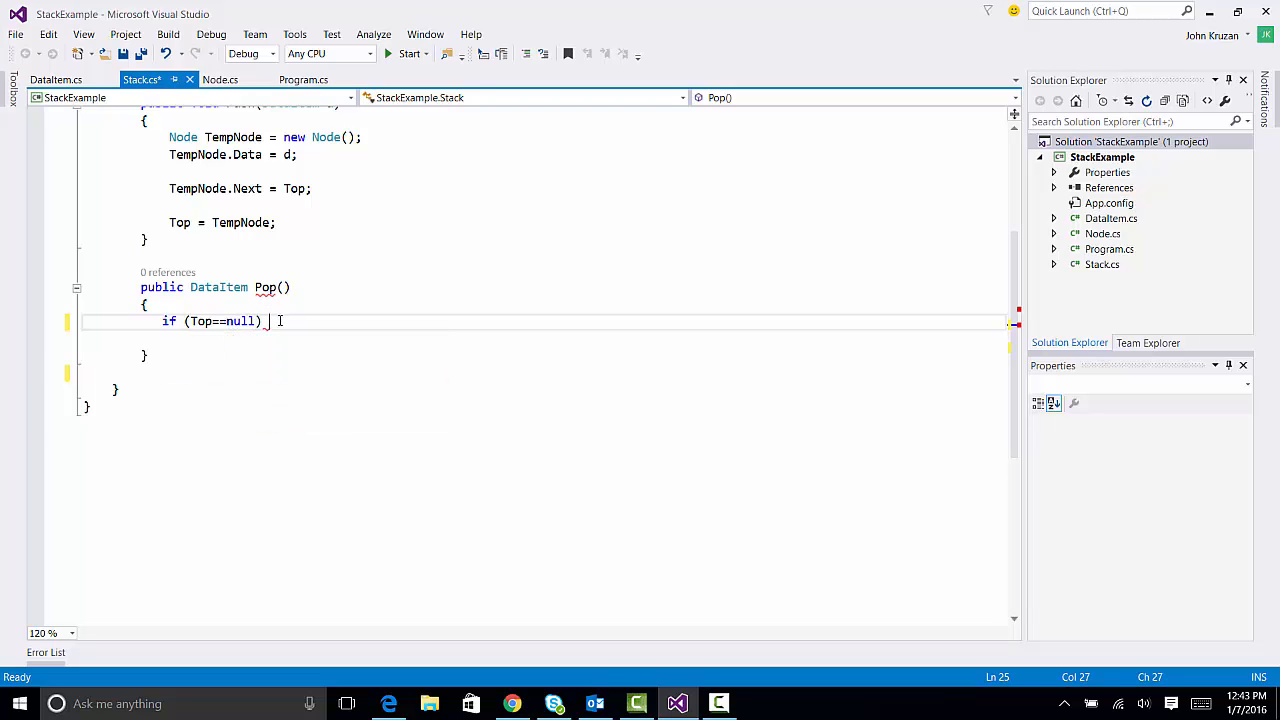
type("return")
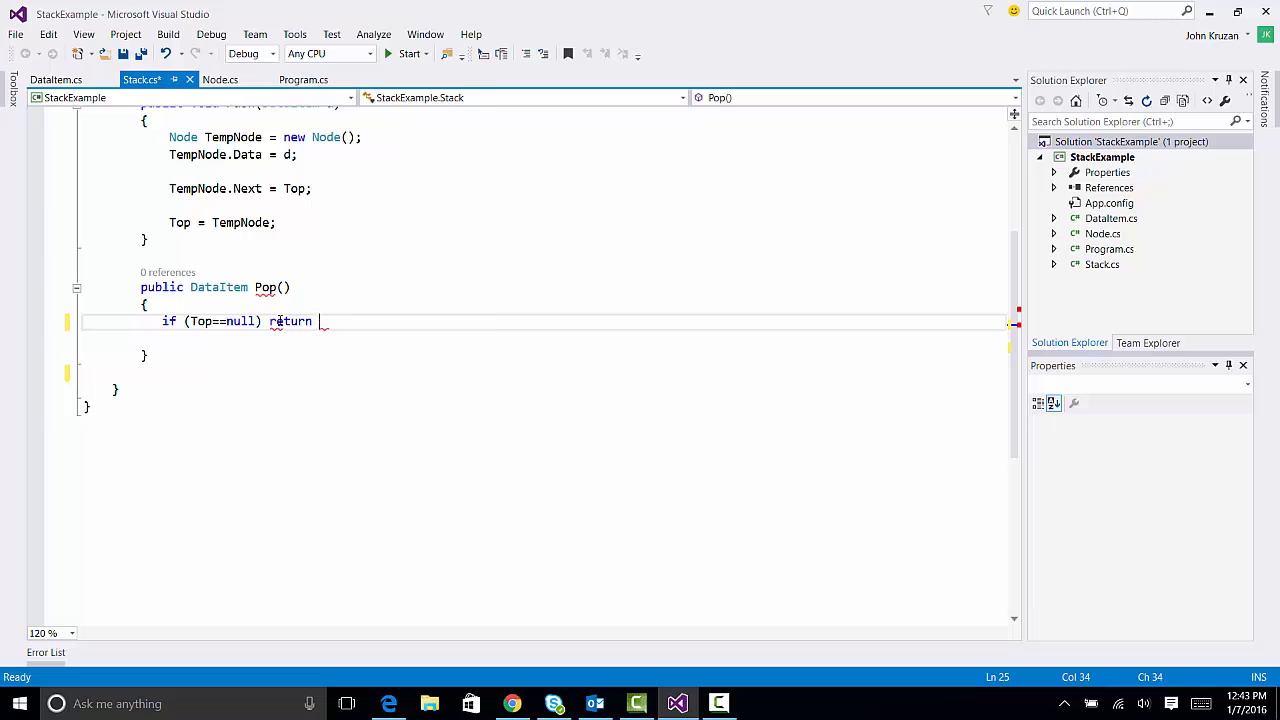
type("null;")
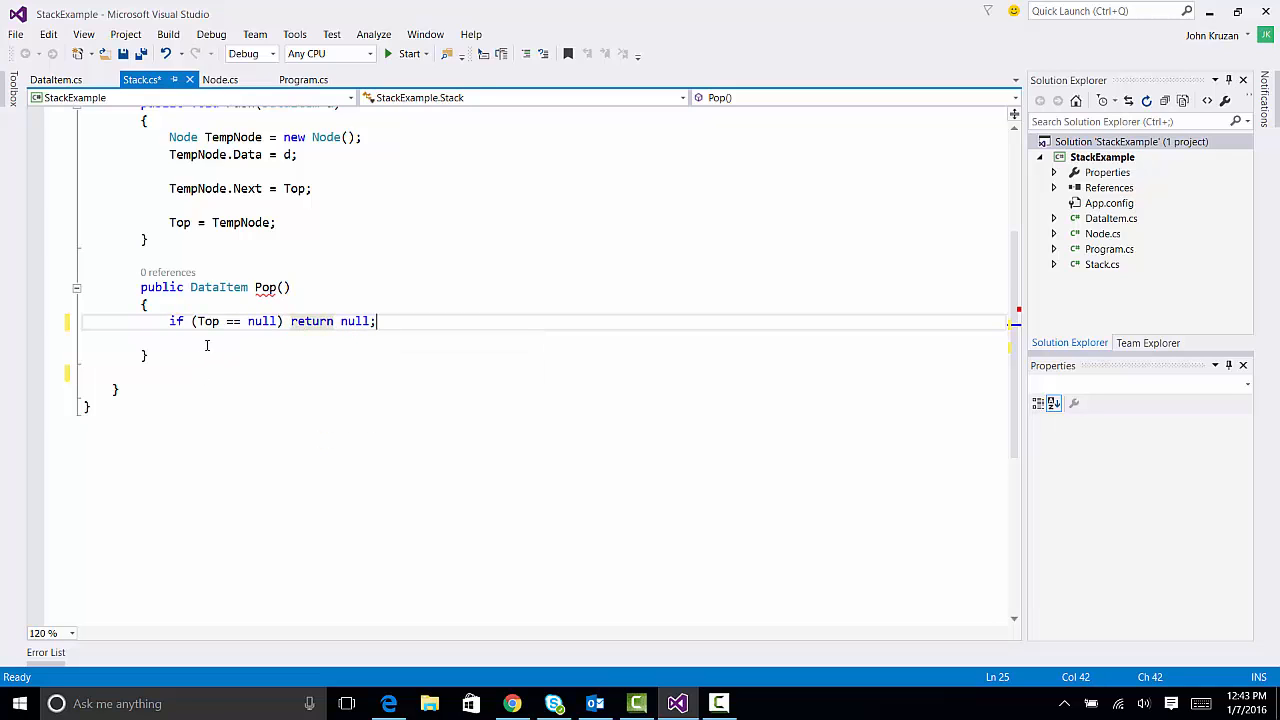
key("enter")
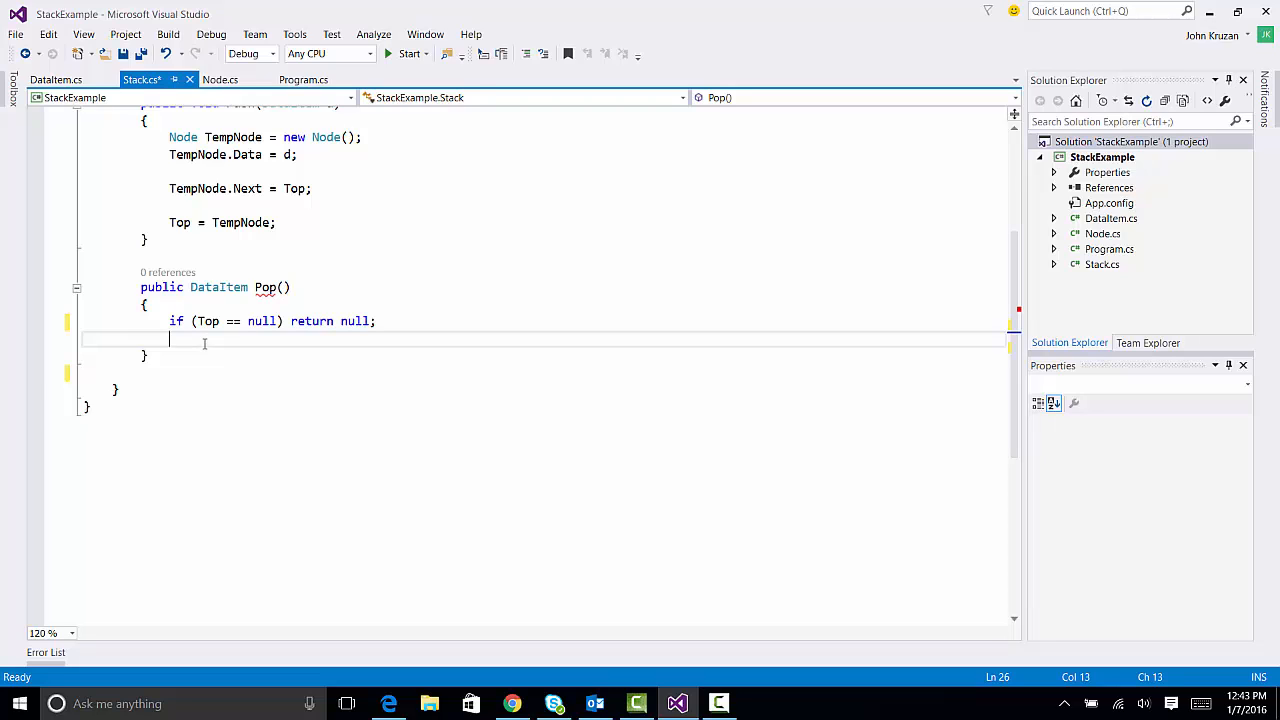
- Declare a Node Popped for the top node and advance 'Top = Top.Next;'
type("No")
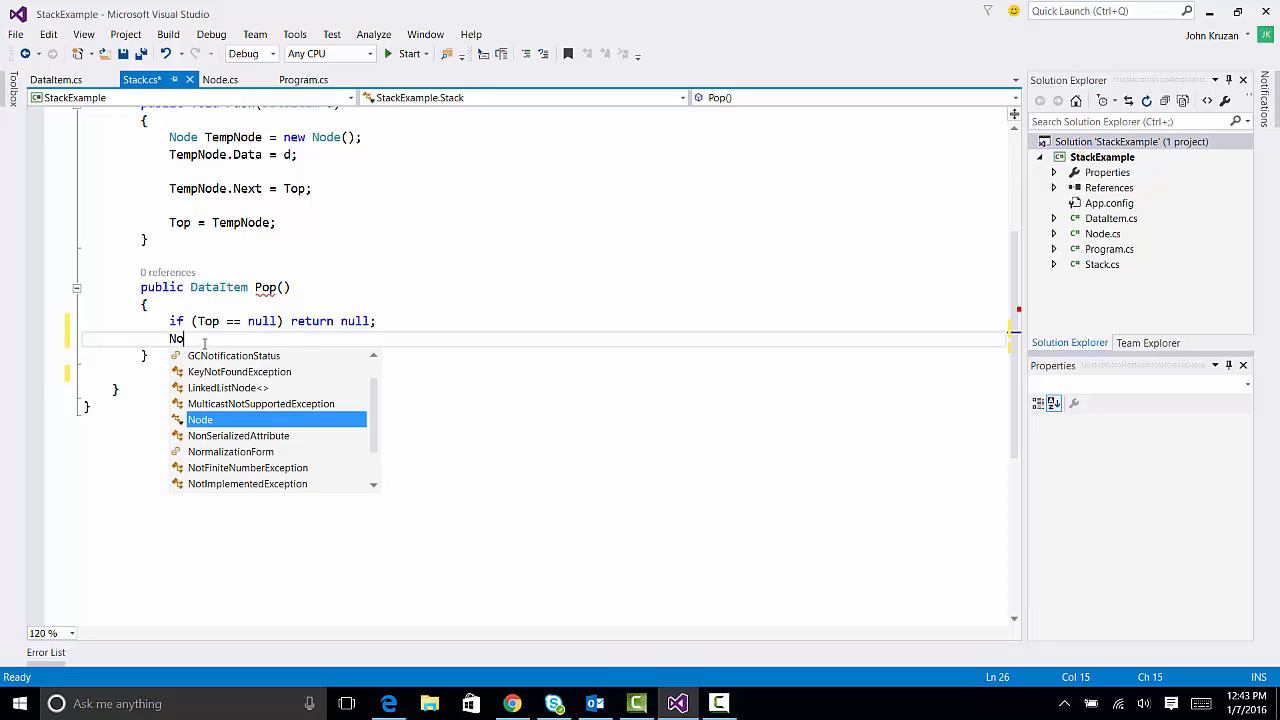
type("de")
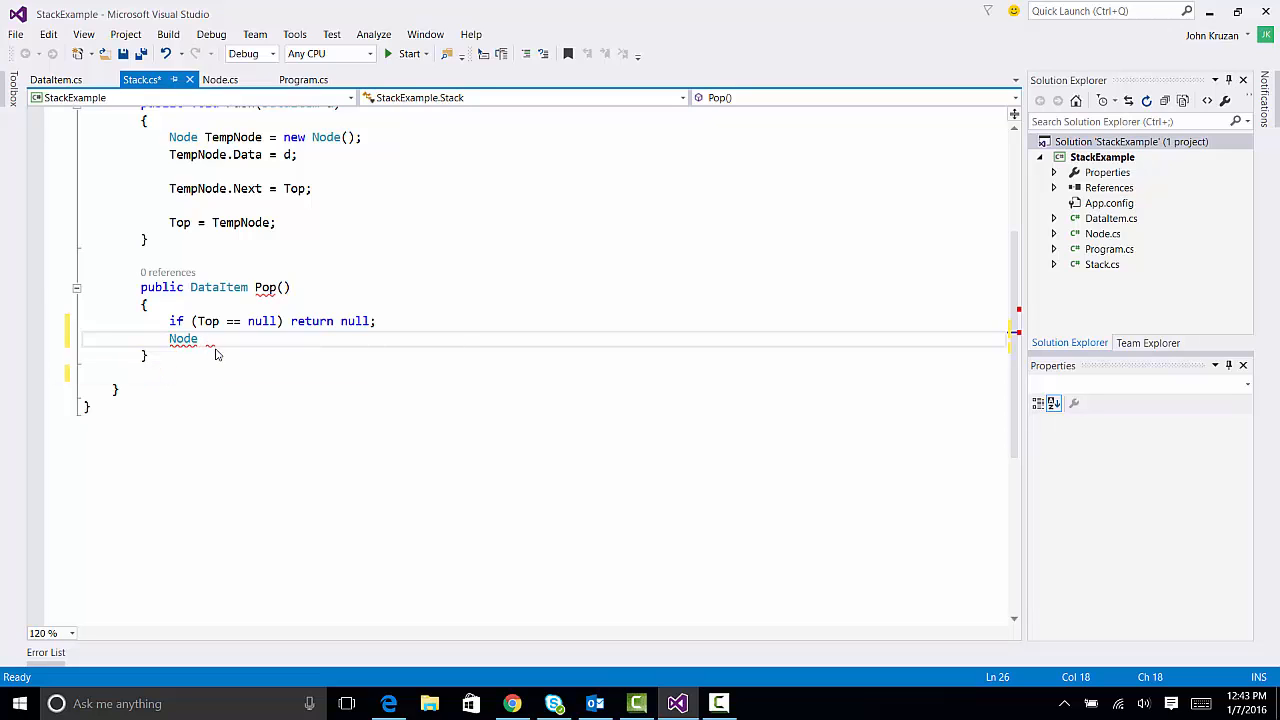
type("Popped = Top;")
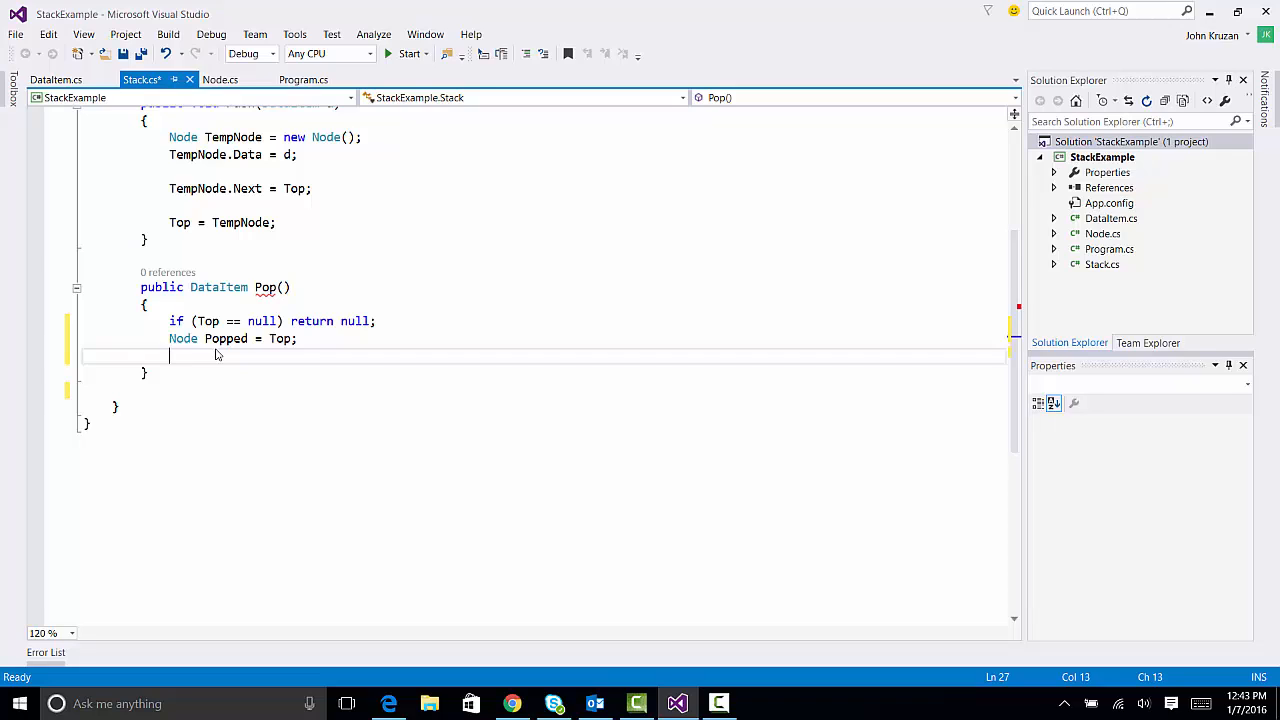
key("enter")
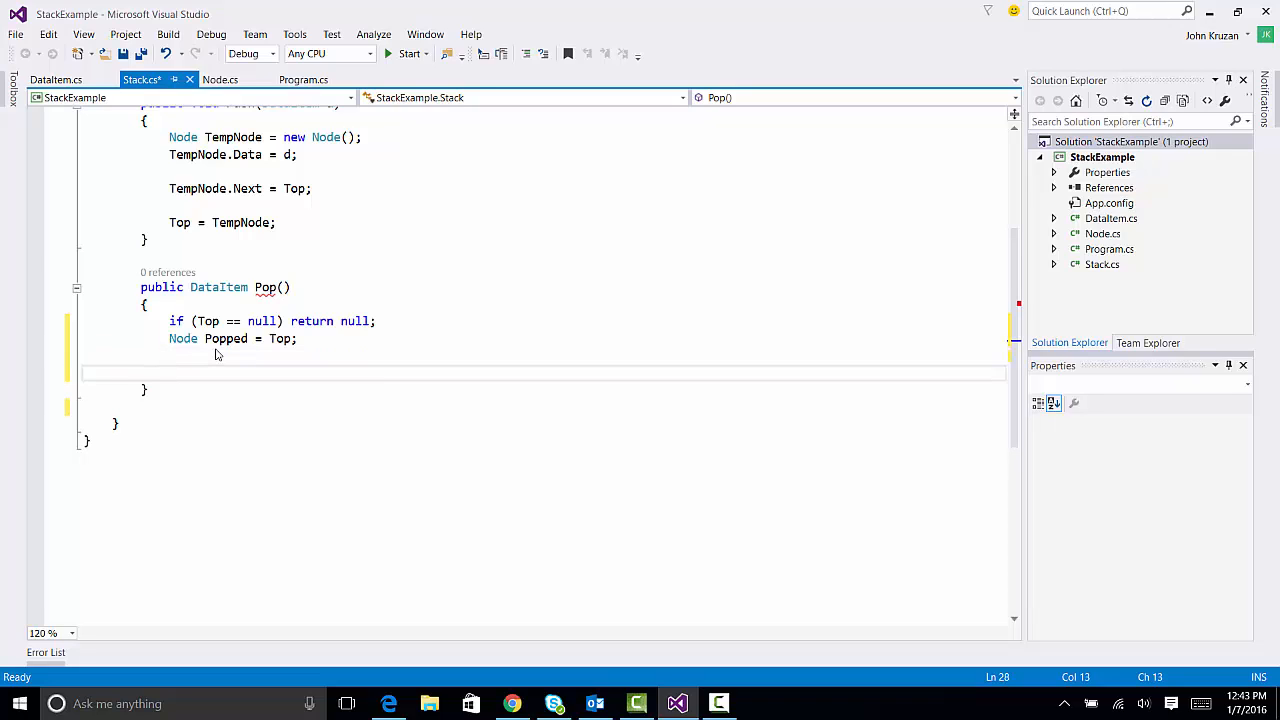
type("t")
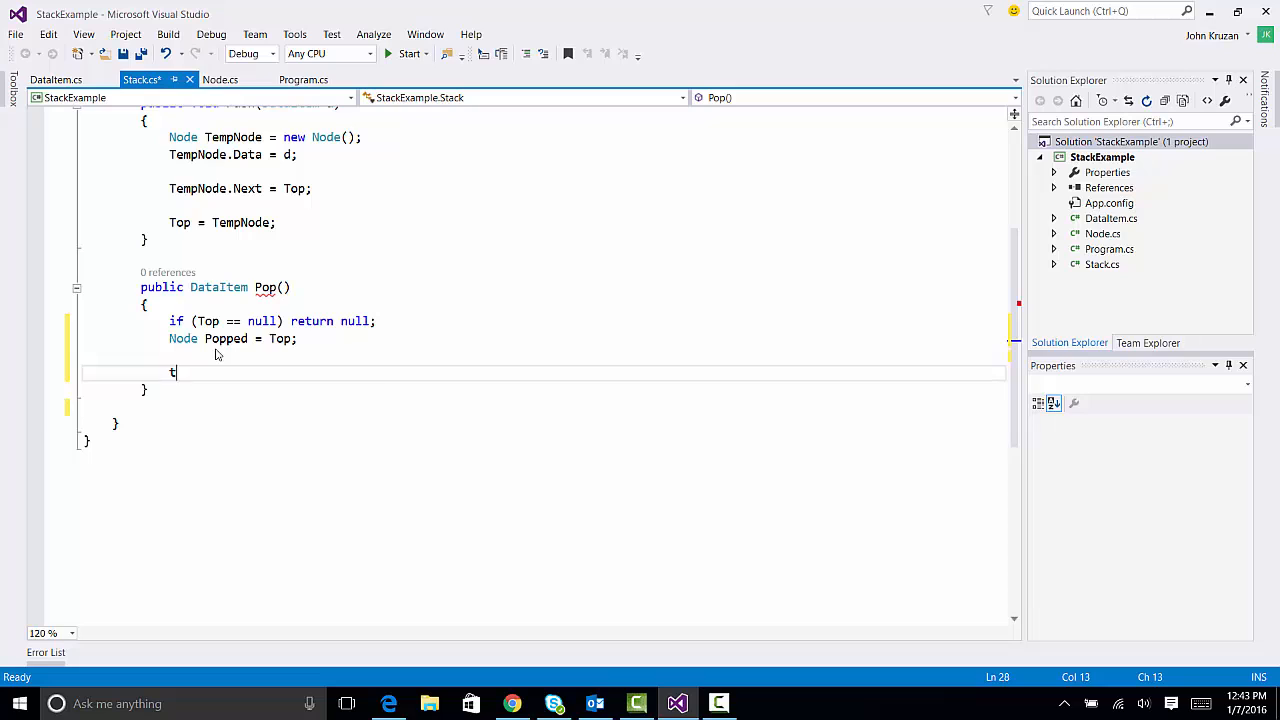
type("Top")
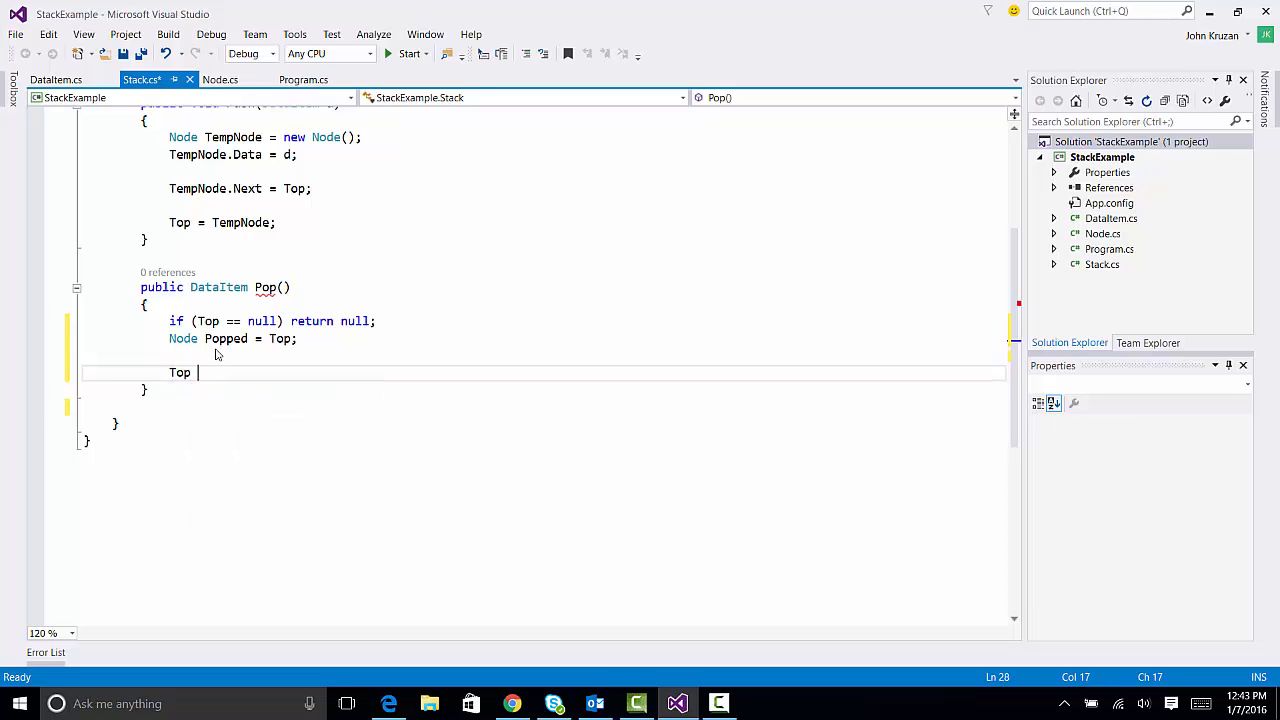
type("= Top")
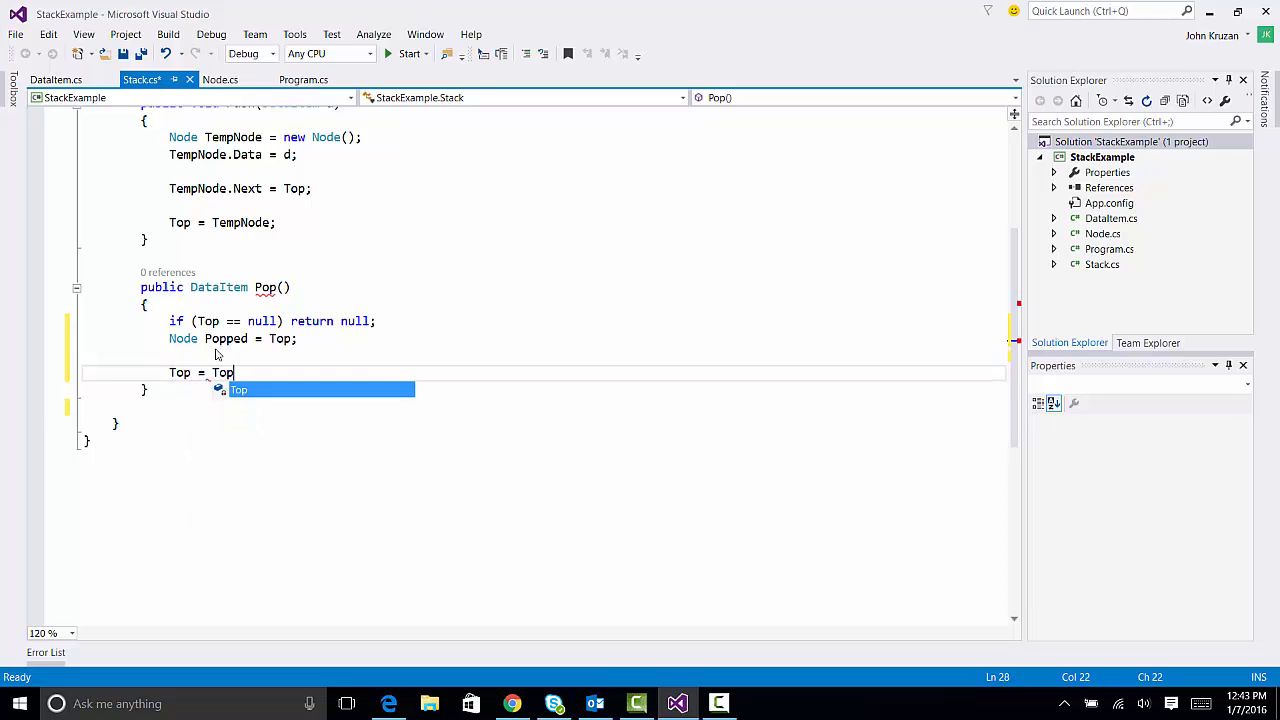
type(".Nex")
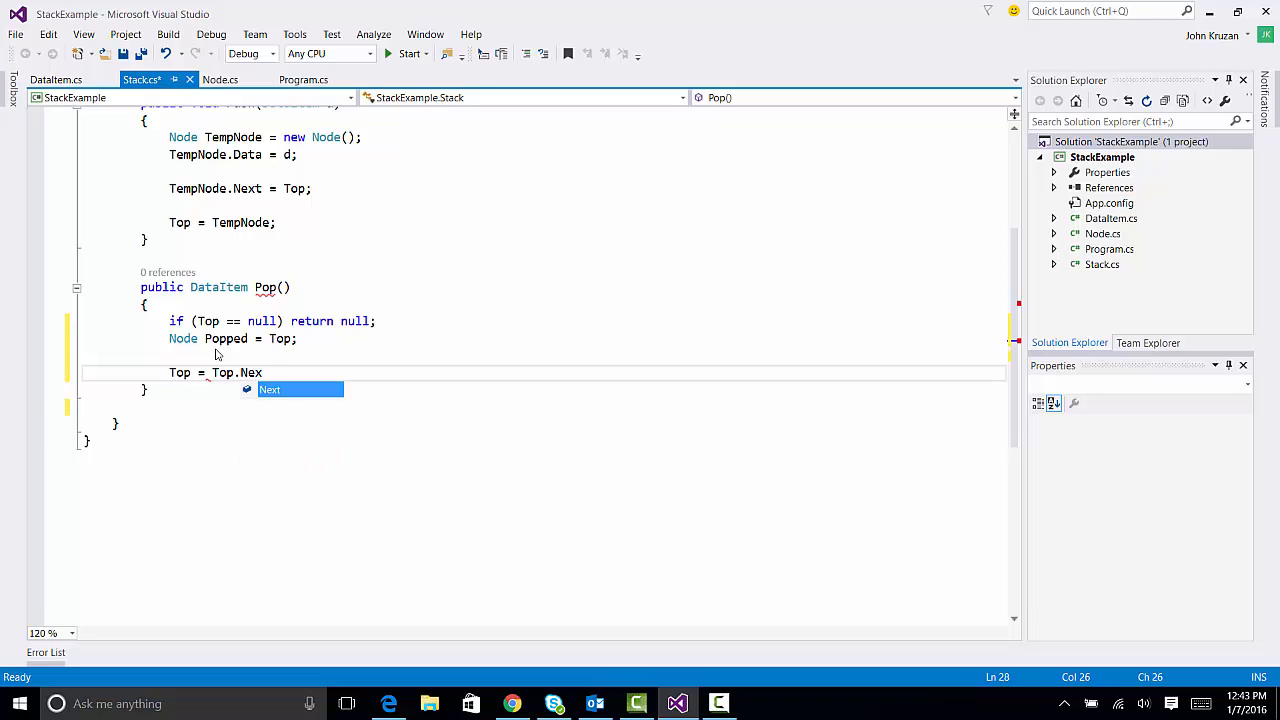
type("t;")
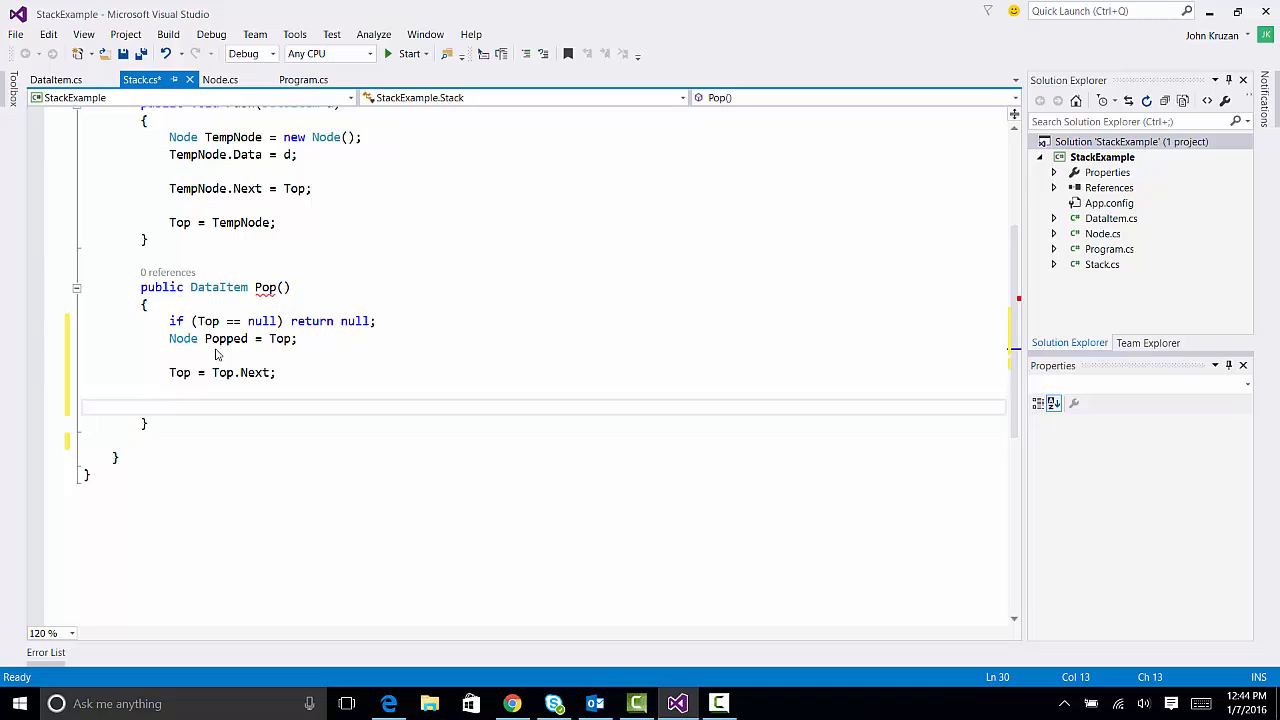
- Set 'Popped.Next = null;' and 'return Popped.Data;' in Pop
left_click(168, 405)
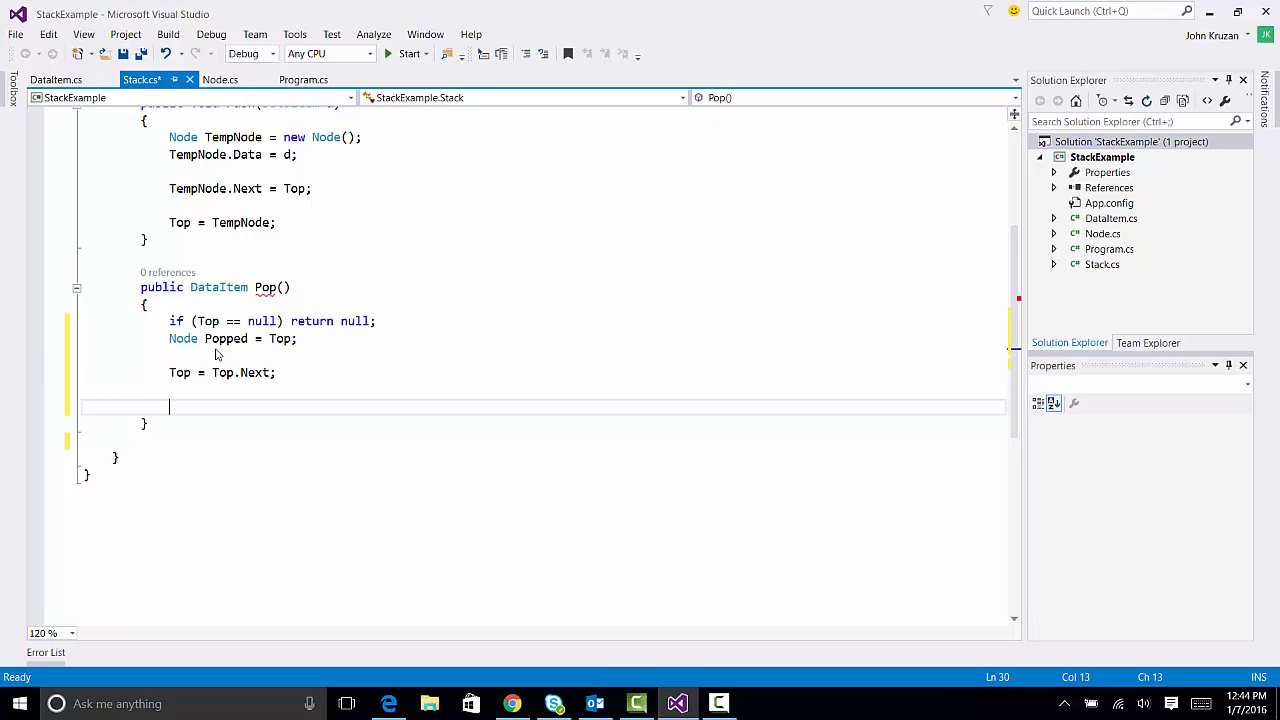
type("Popped.Next")
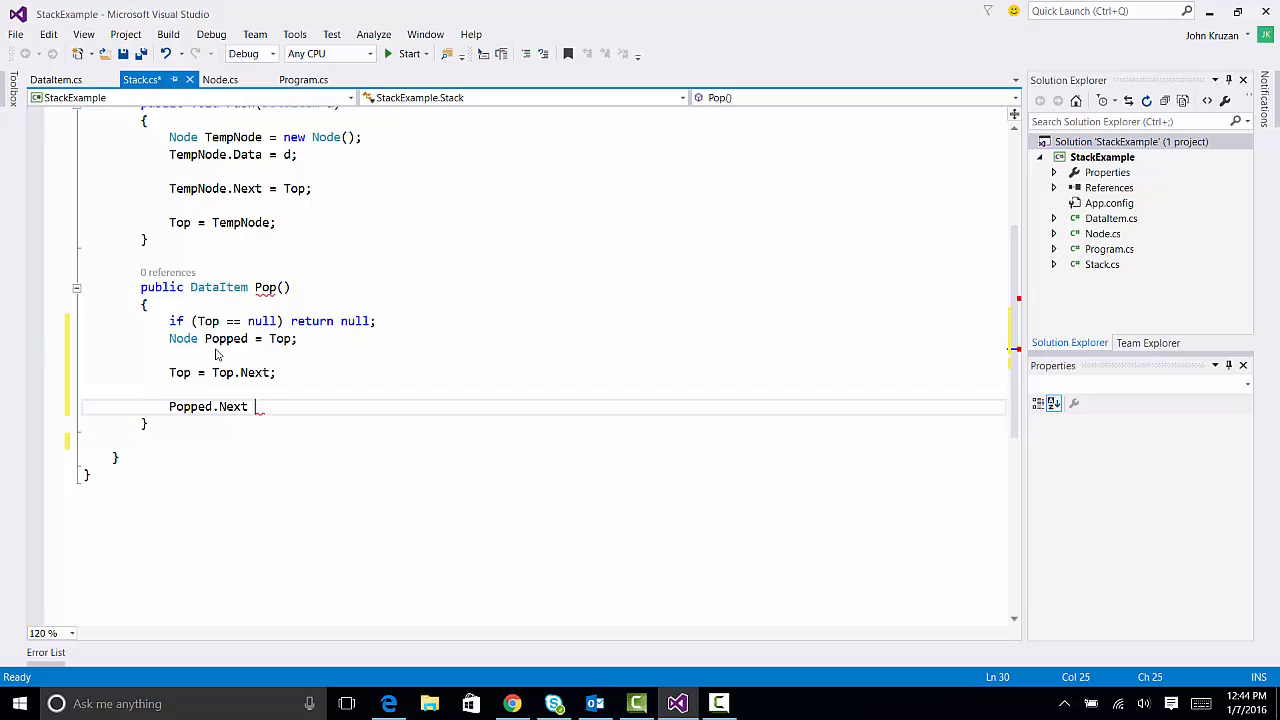
type("= null;")
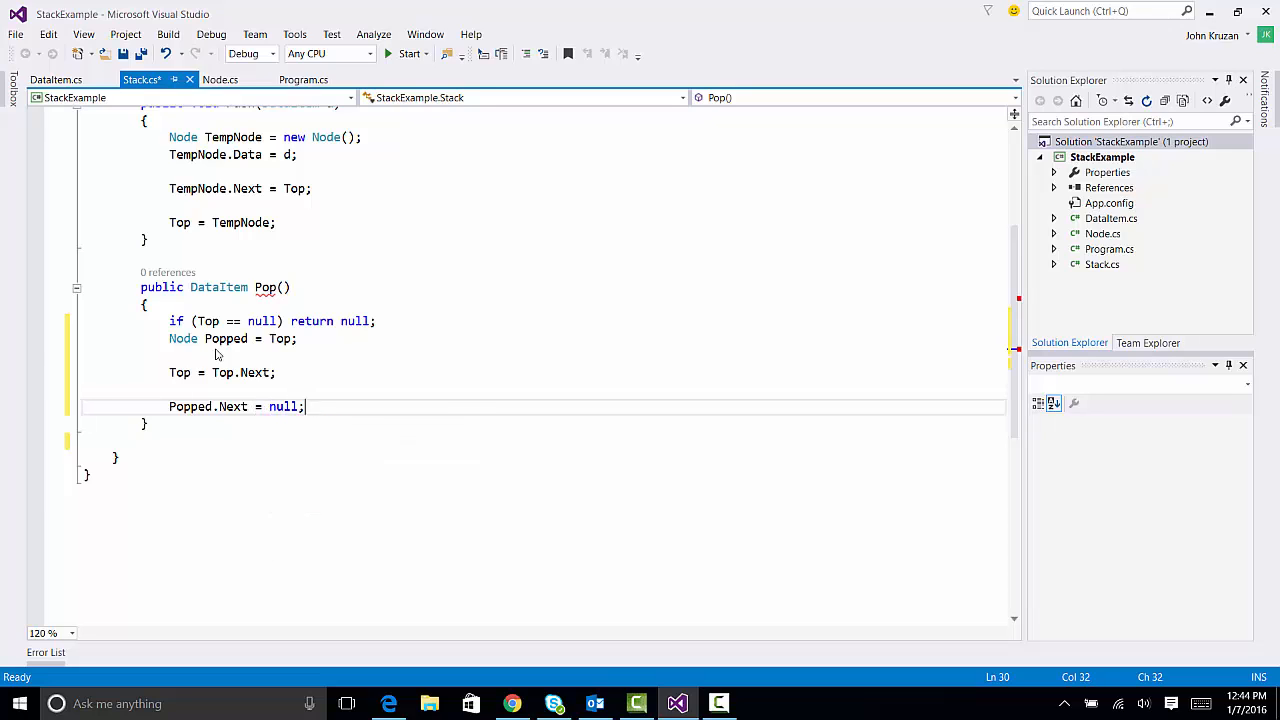
key("Right")
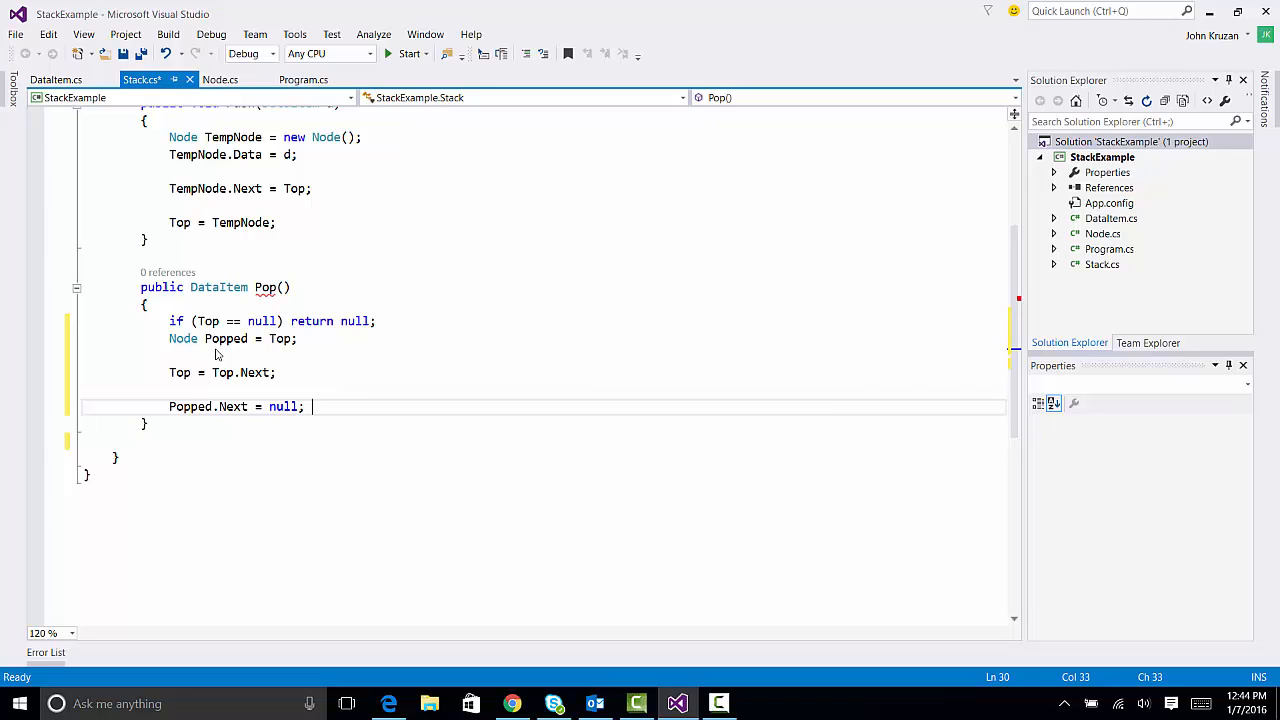
key("enter")
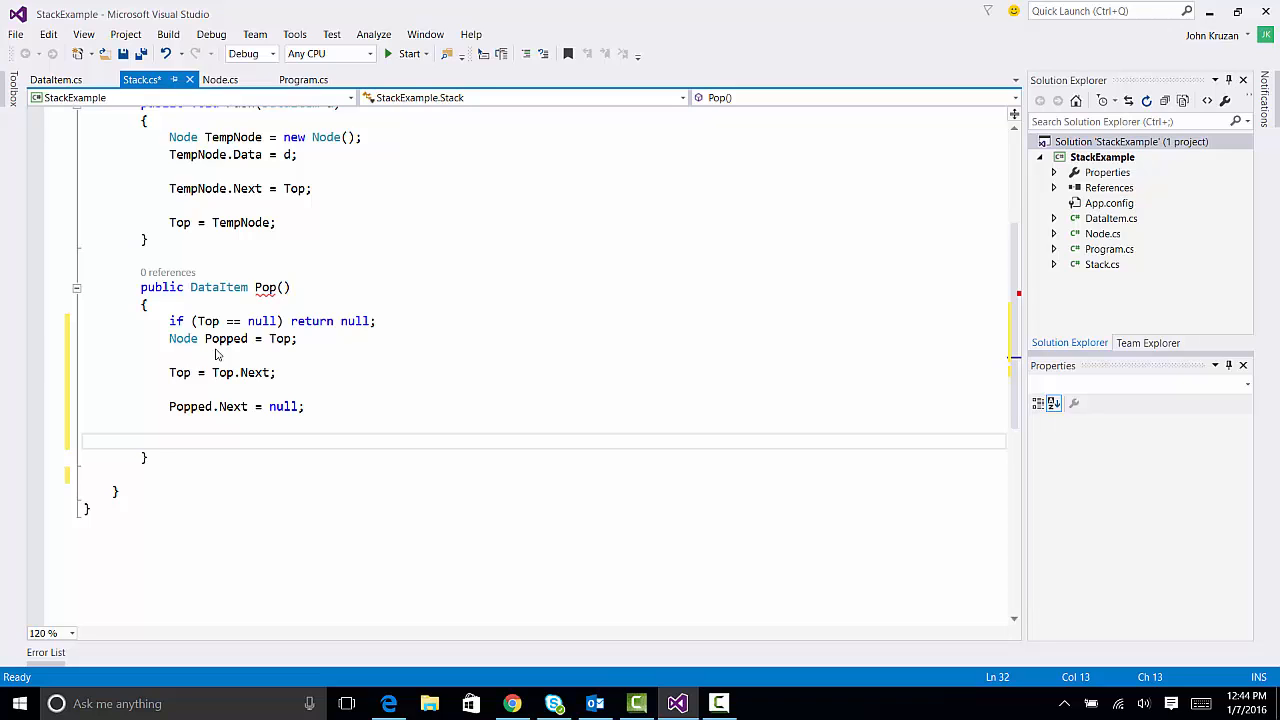
type("return")
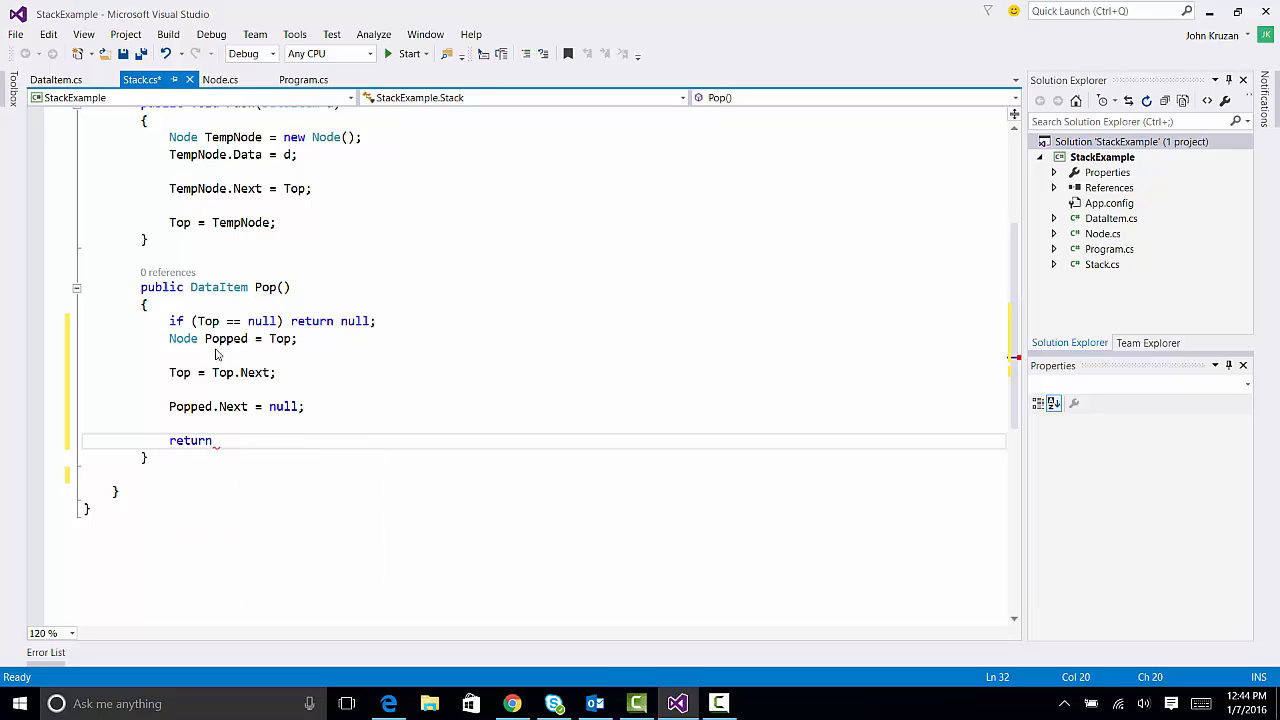
type("P")
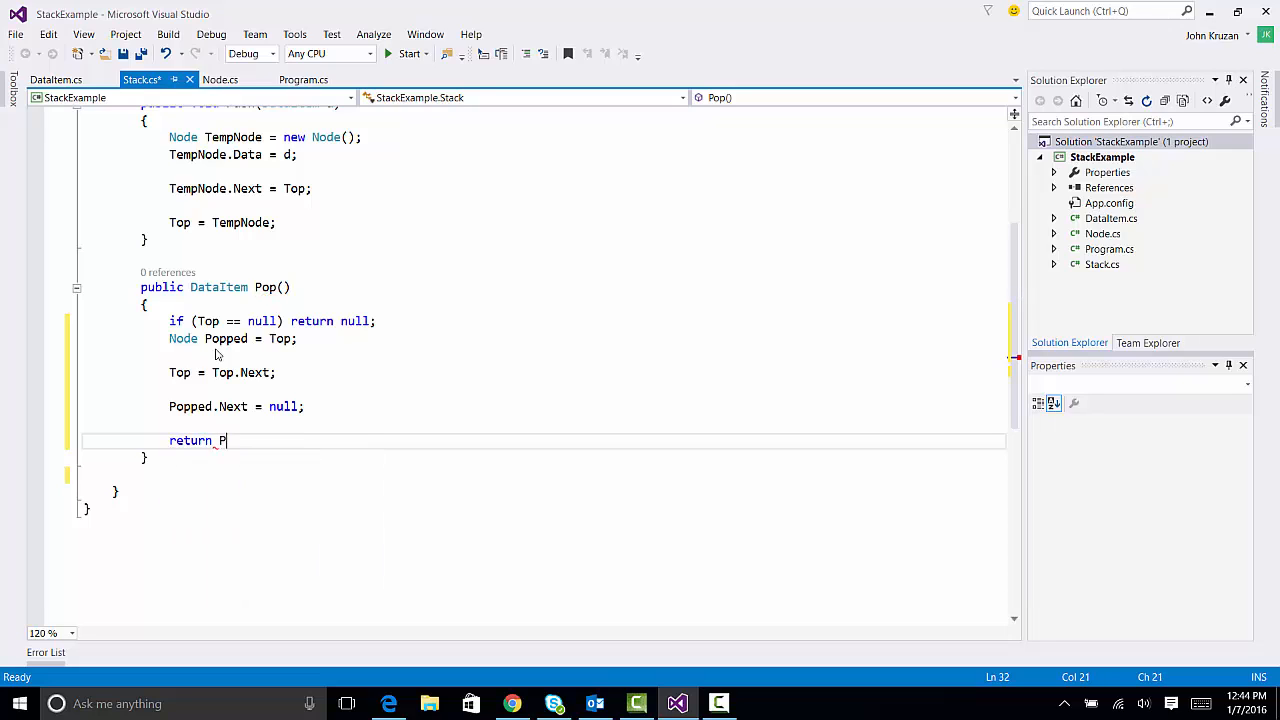
type("opped.Data;")
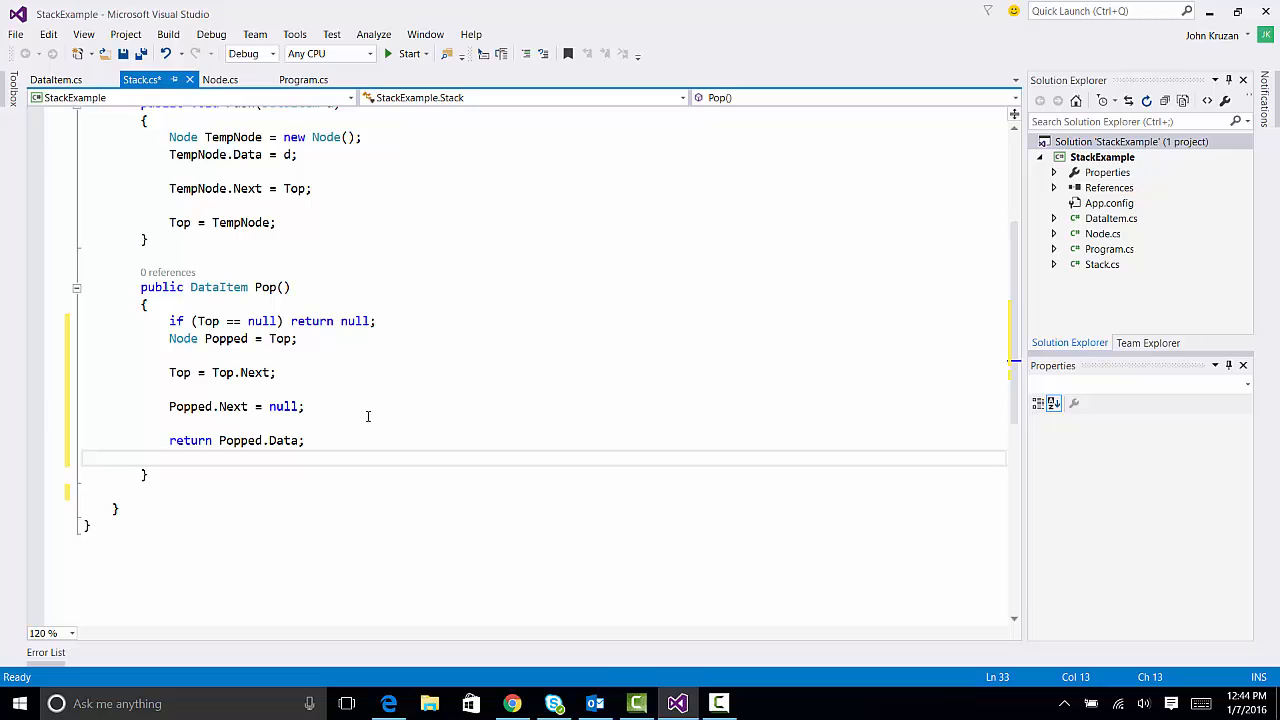
type("public Data")
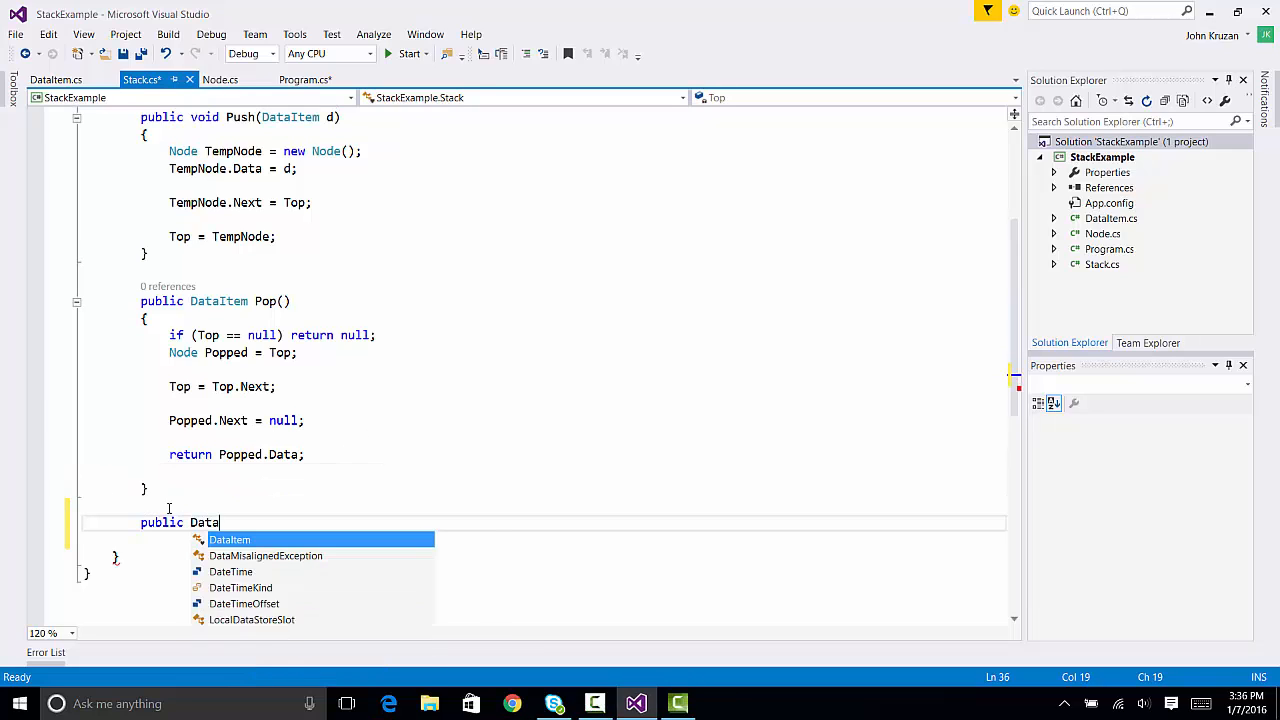
- Add a 'public DataItem Peek()' method that returns 'Top.Data'
key("Tab")
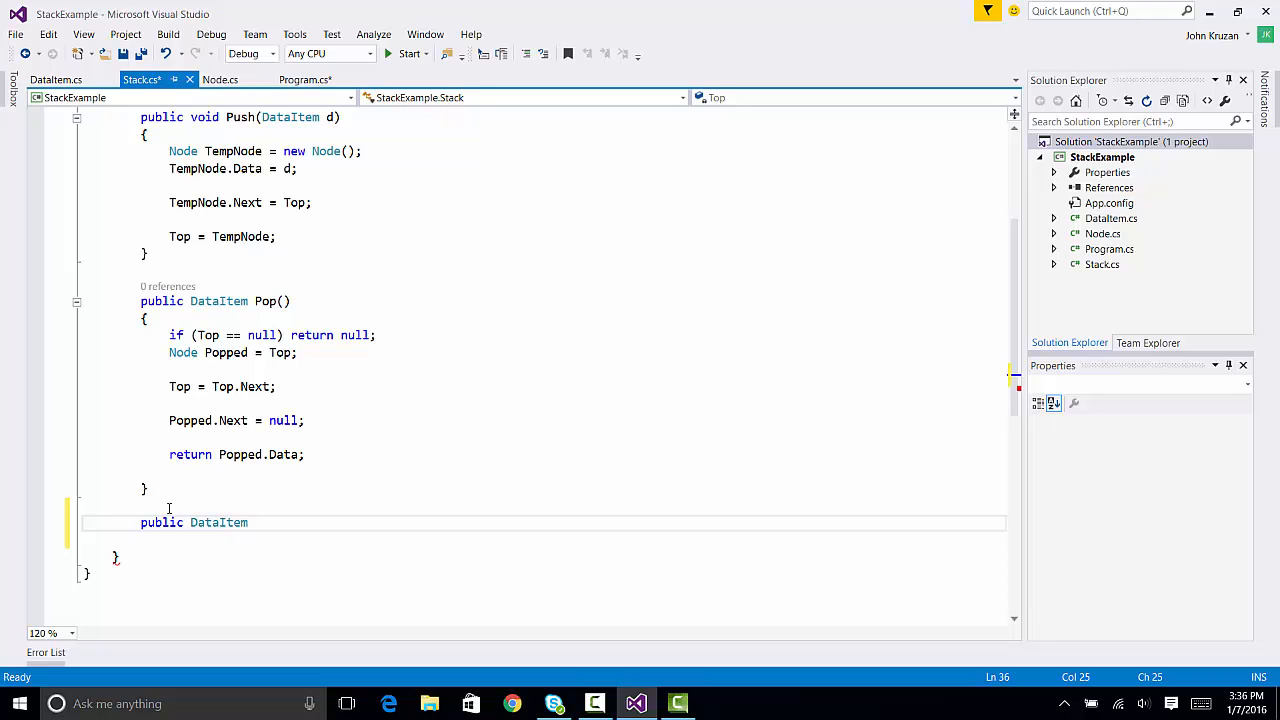
type("Peek")
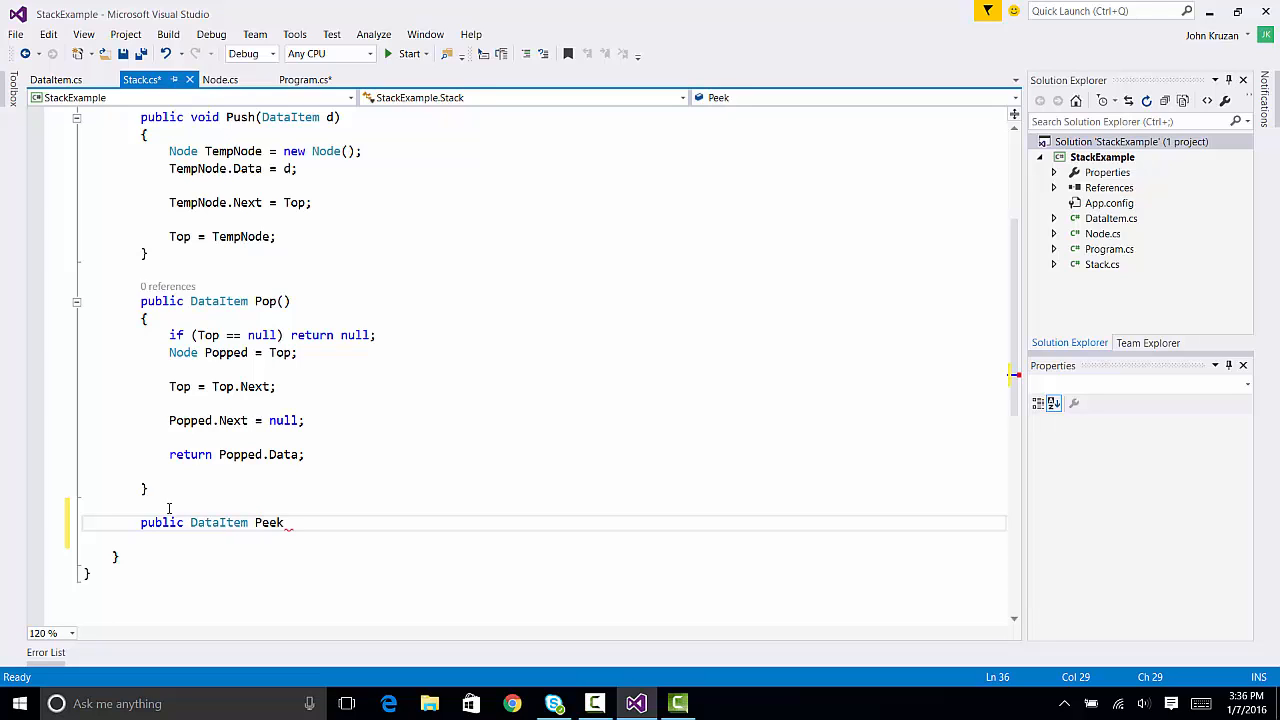
type("()")
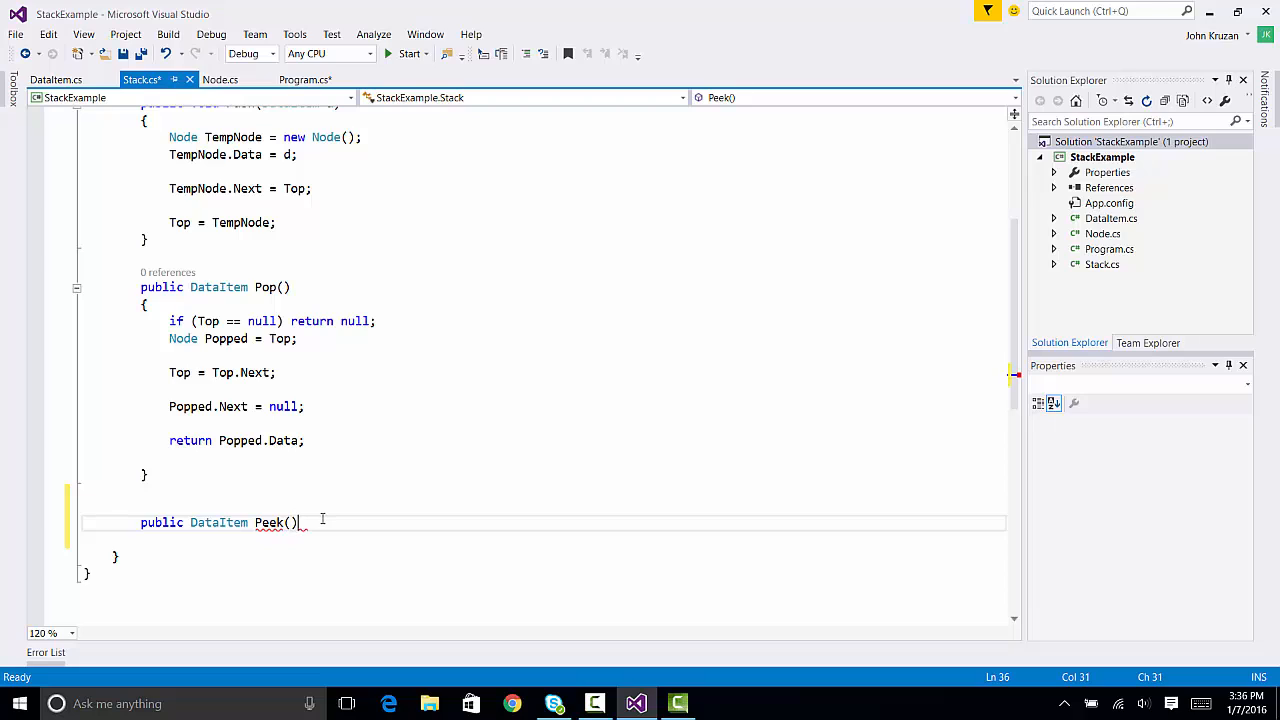
key("enter")
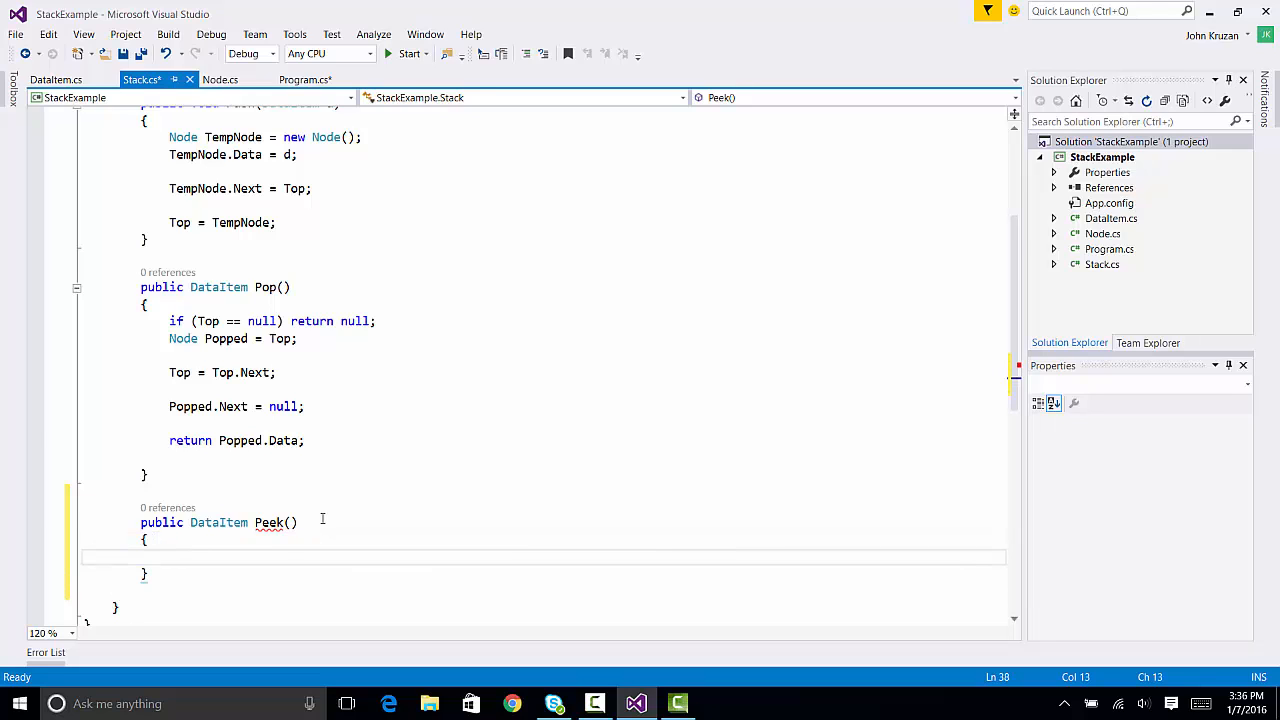
type("return")
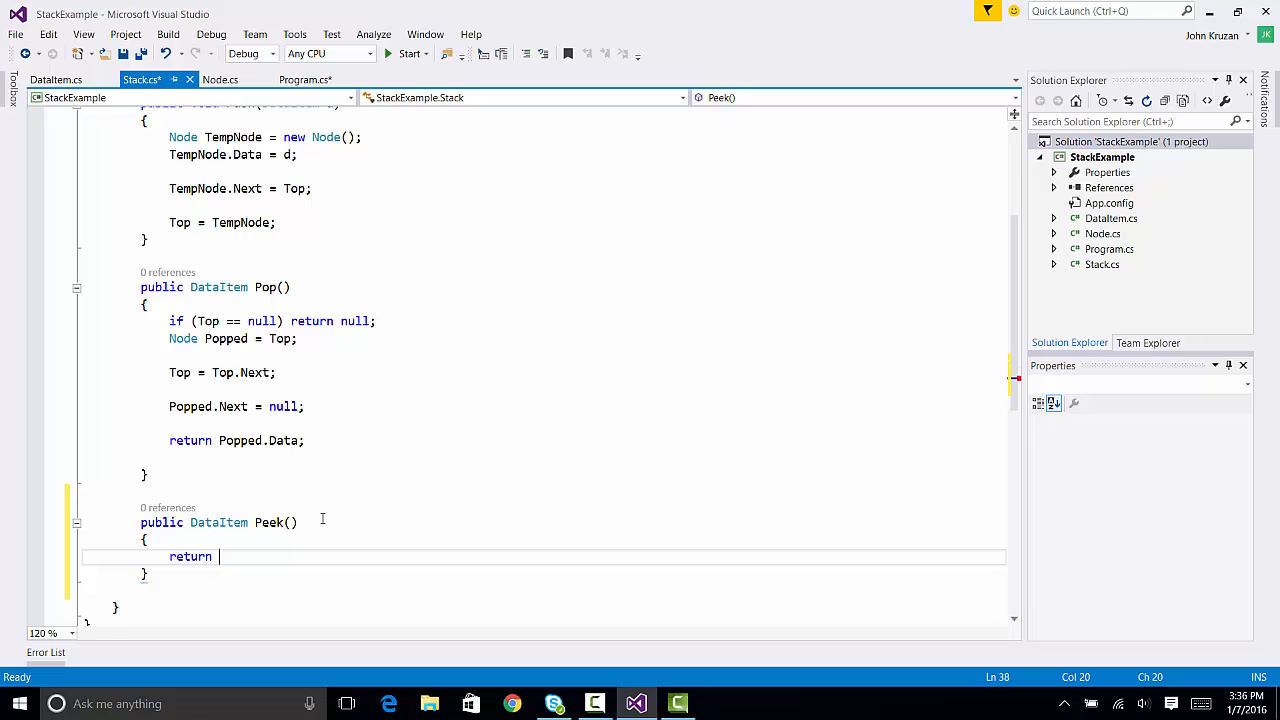
type("T")
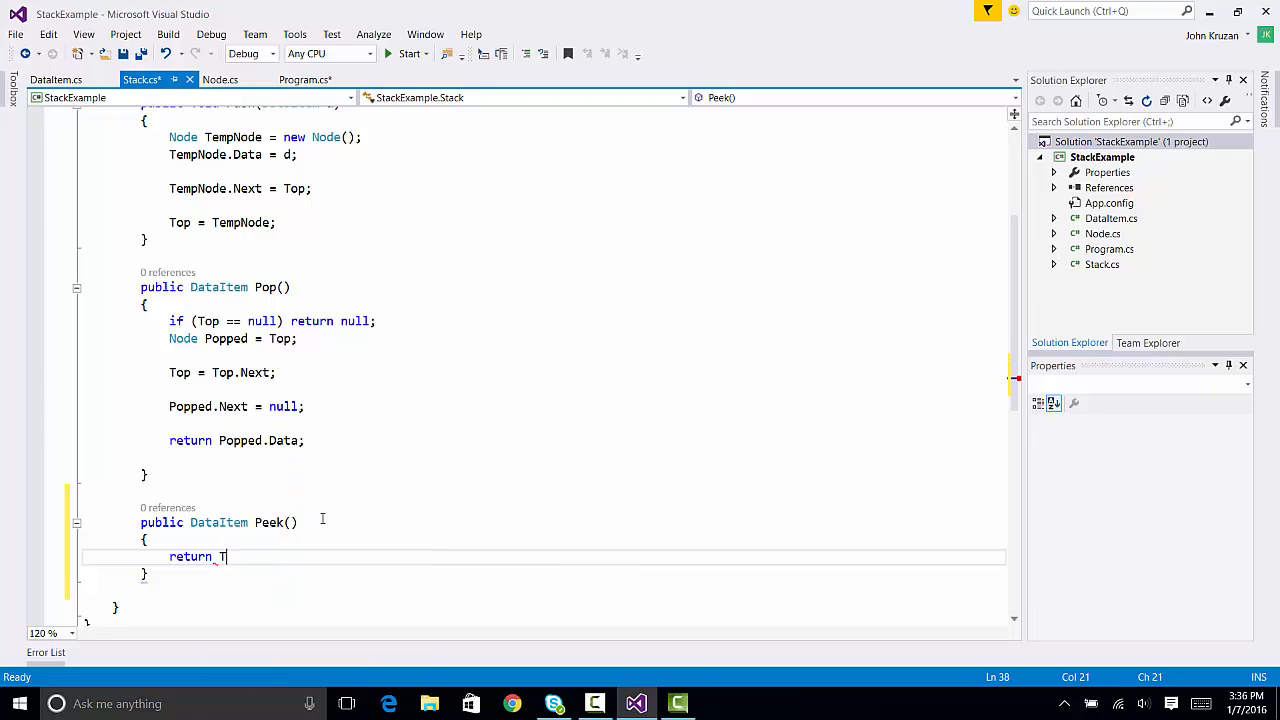
type("op.Dat")
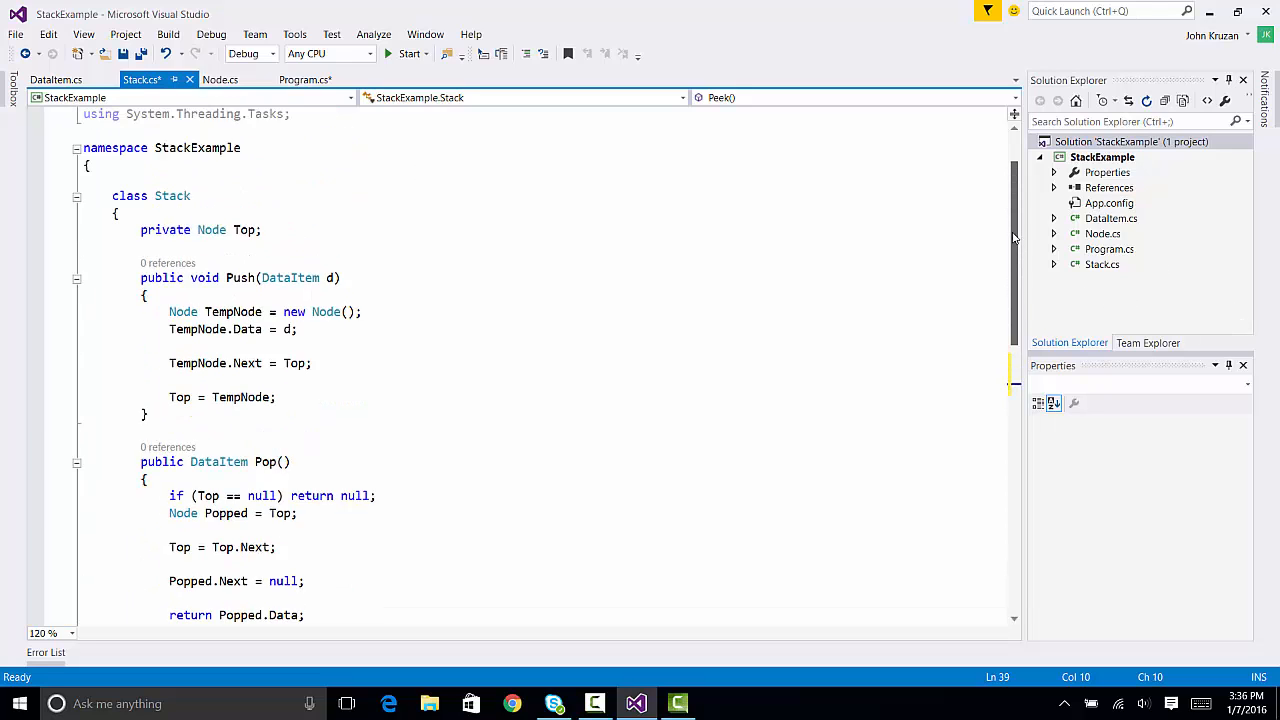
scroll("down", 3)
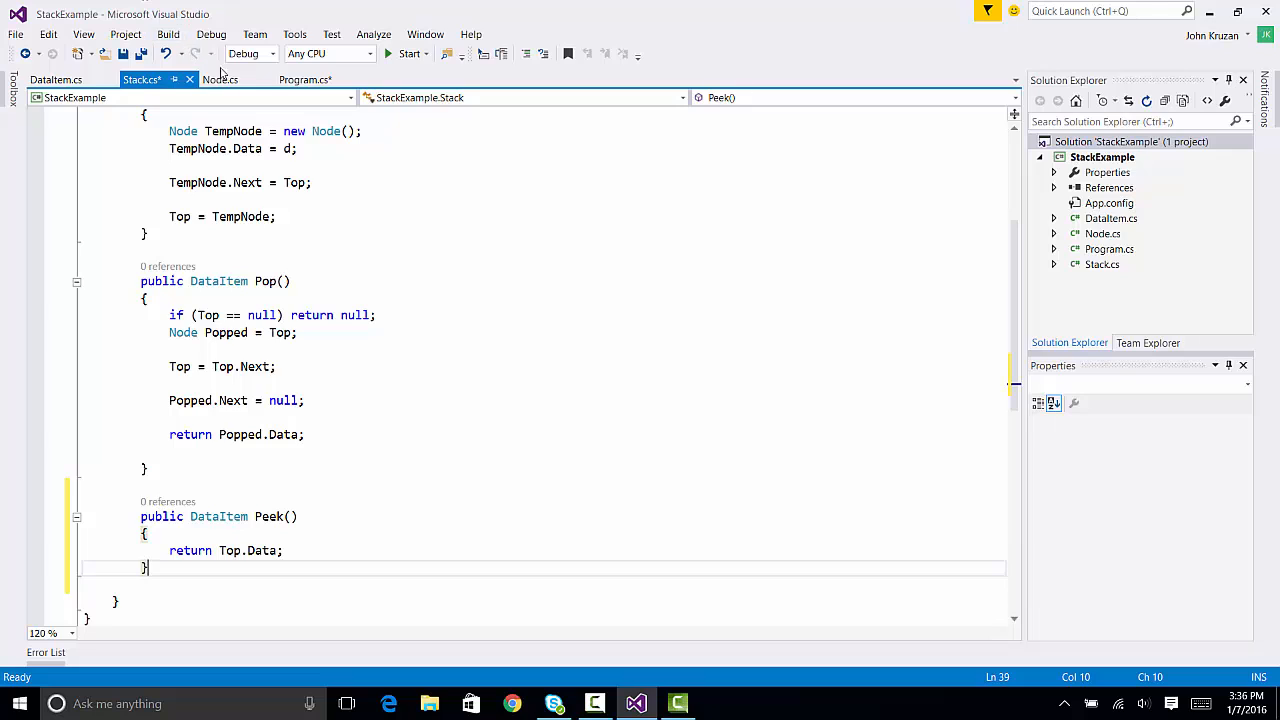
- Review Program.cs's Nancy and Joe test code alongside DataItem's name-city constructor
left_click(305, 79)
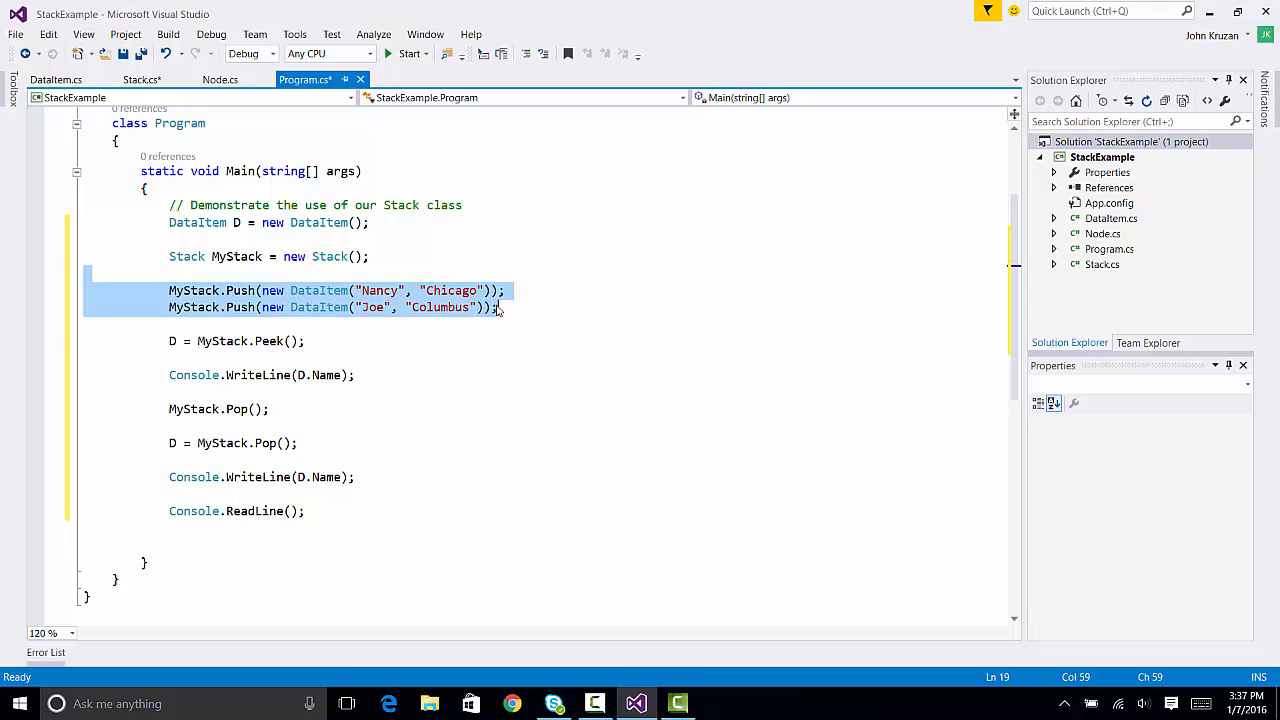
mouse_move(180, 307)
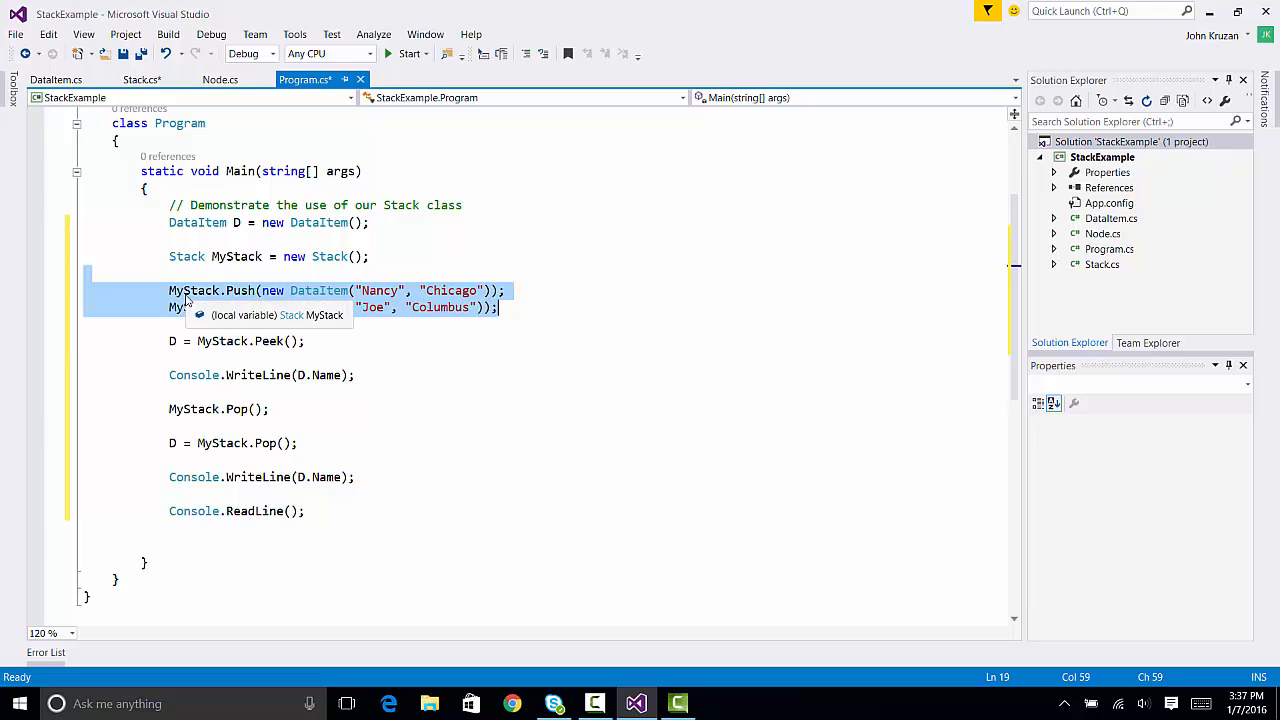
left_click(55, 79)
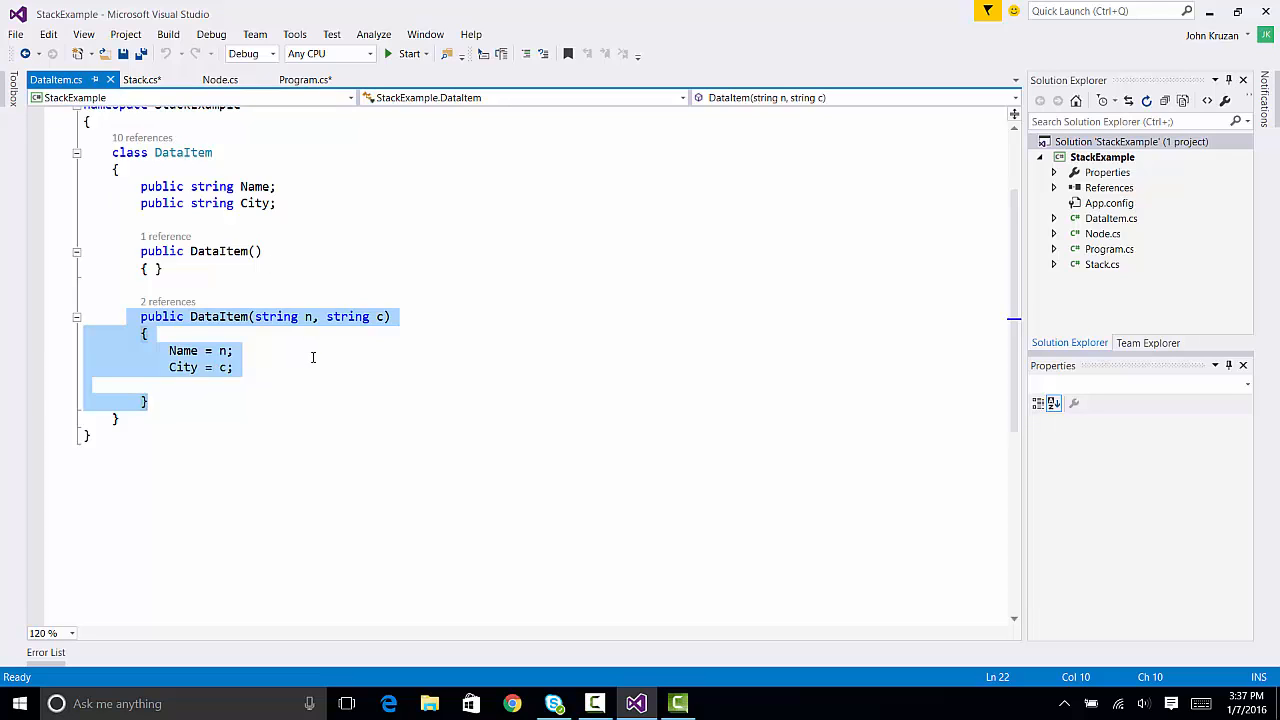
mouse_move(286, 328)
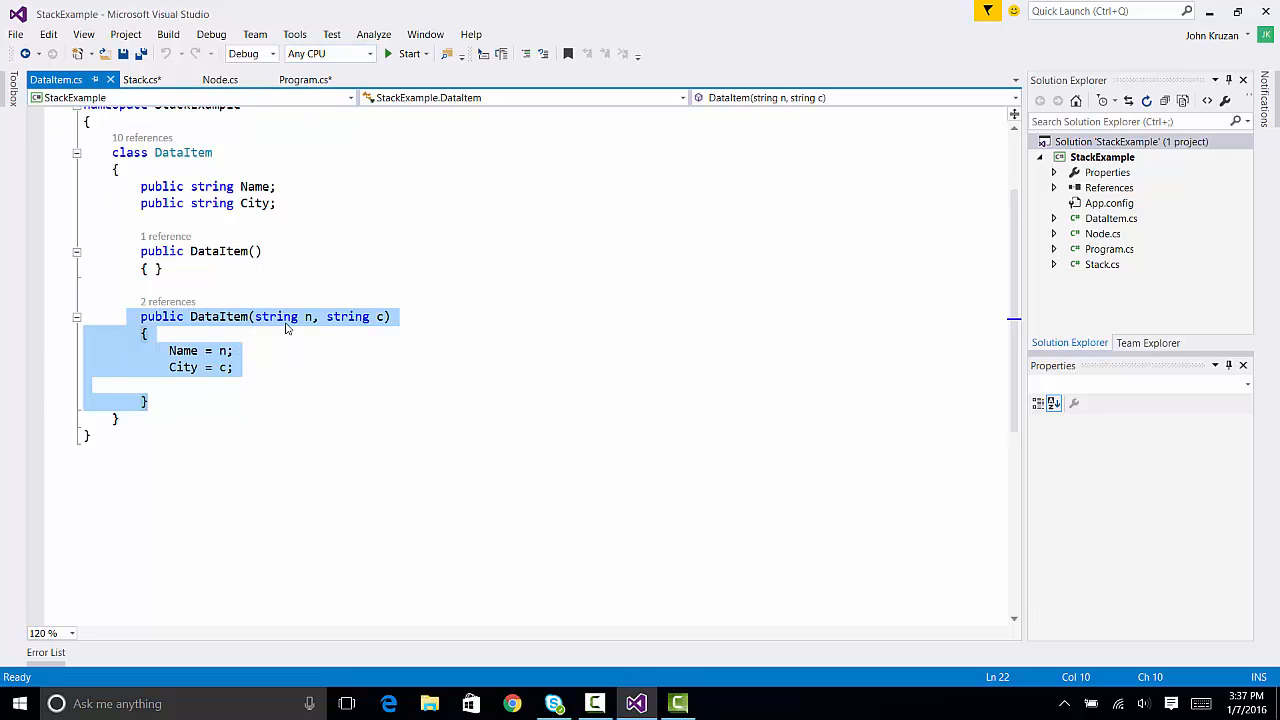
left_click(305, 79)
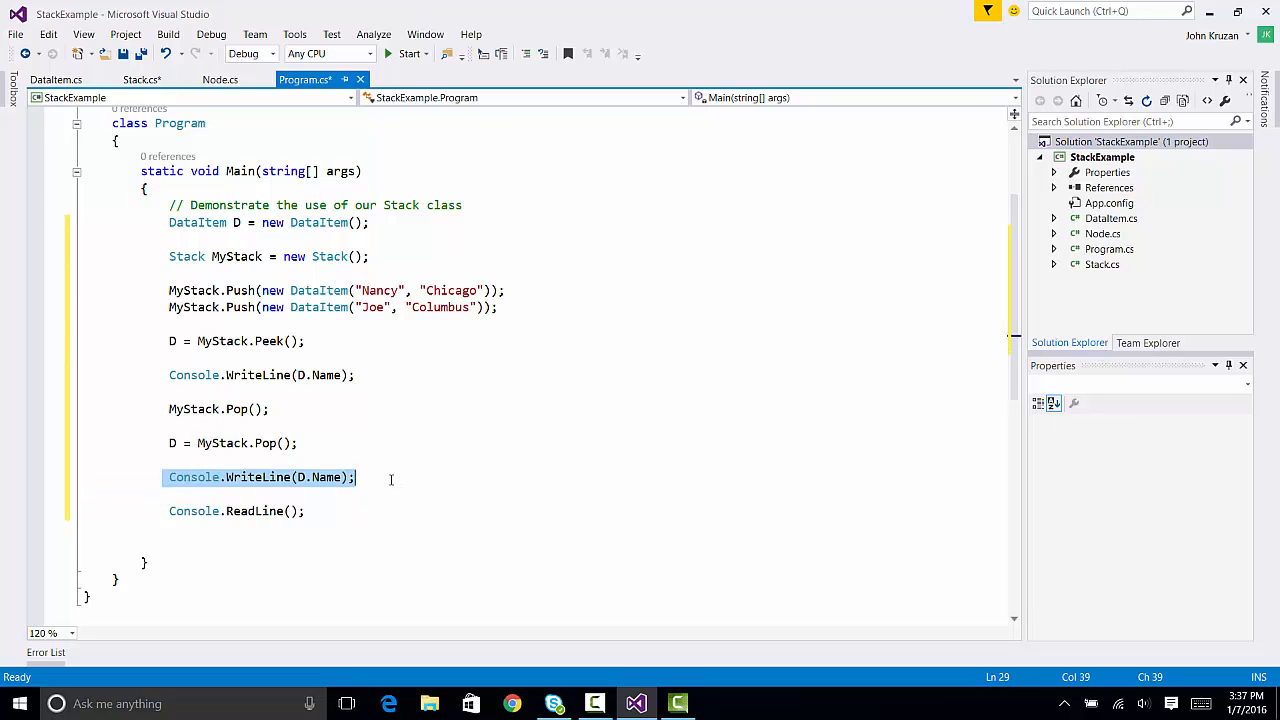
left_click(459, 477)
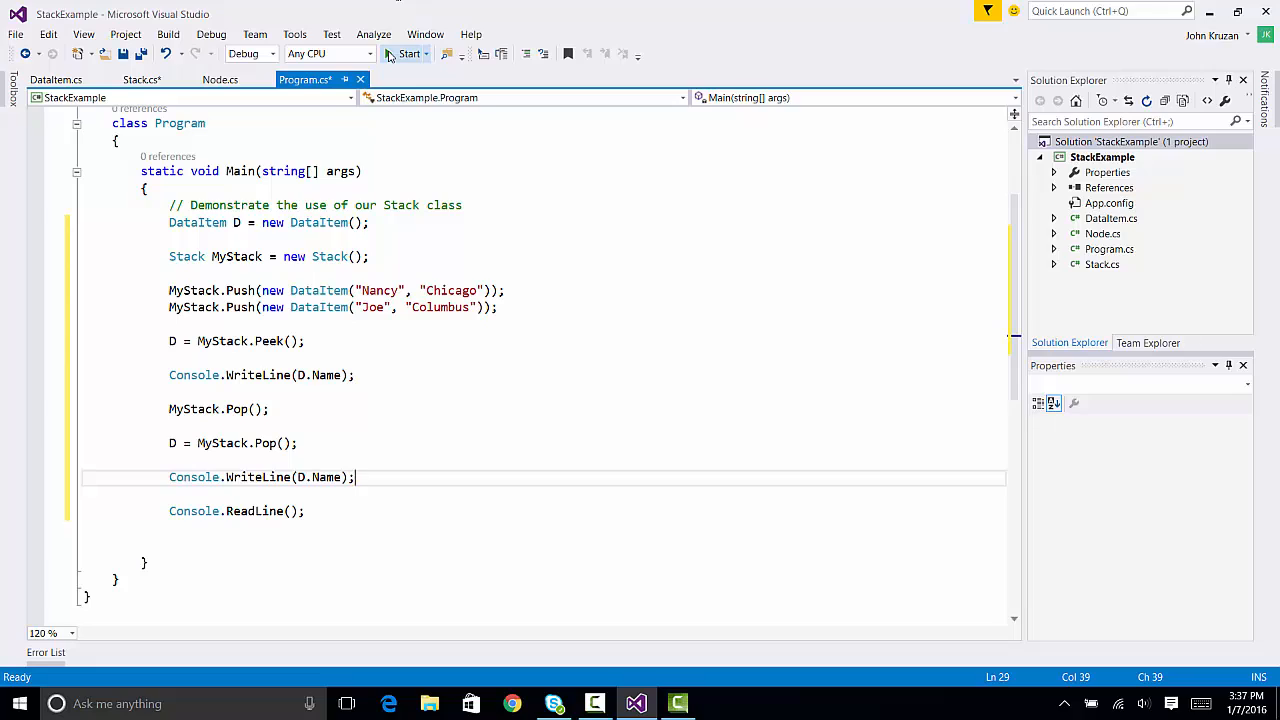
mouse_move(408, 54)
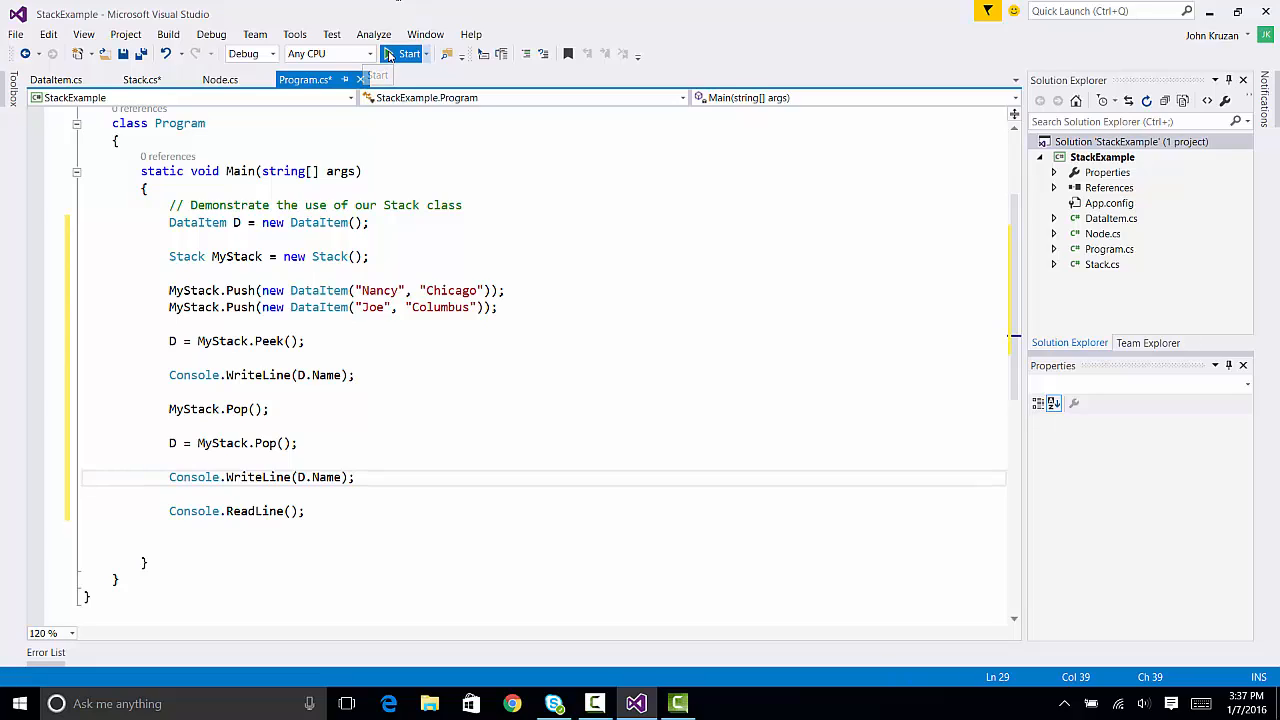
- Run StackExample, confirm the console prints Joe then Nancy, and close it
left_click(406, 53)
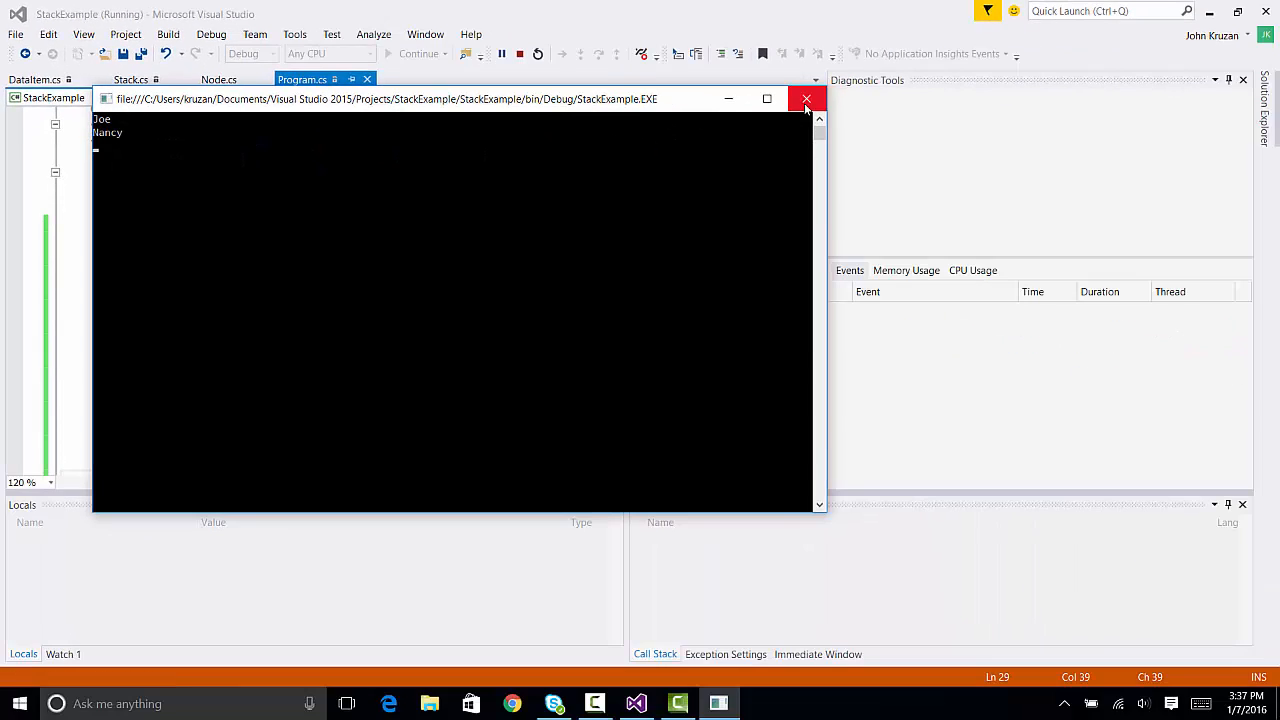
left_click(807, 99)
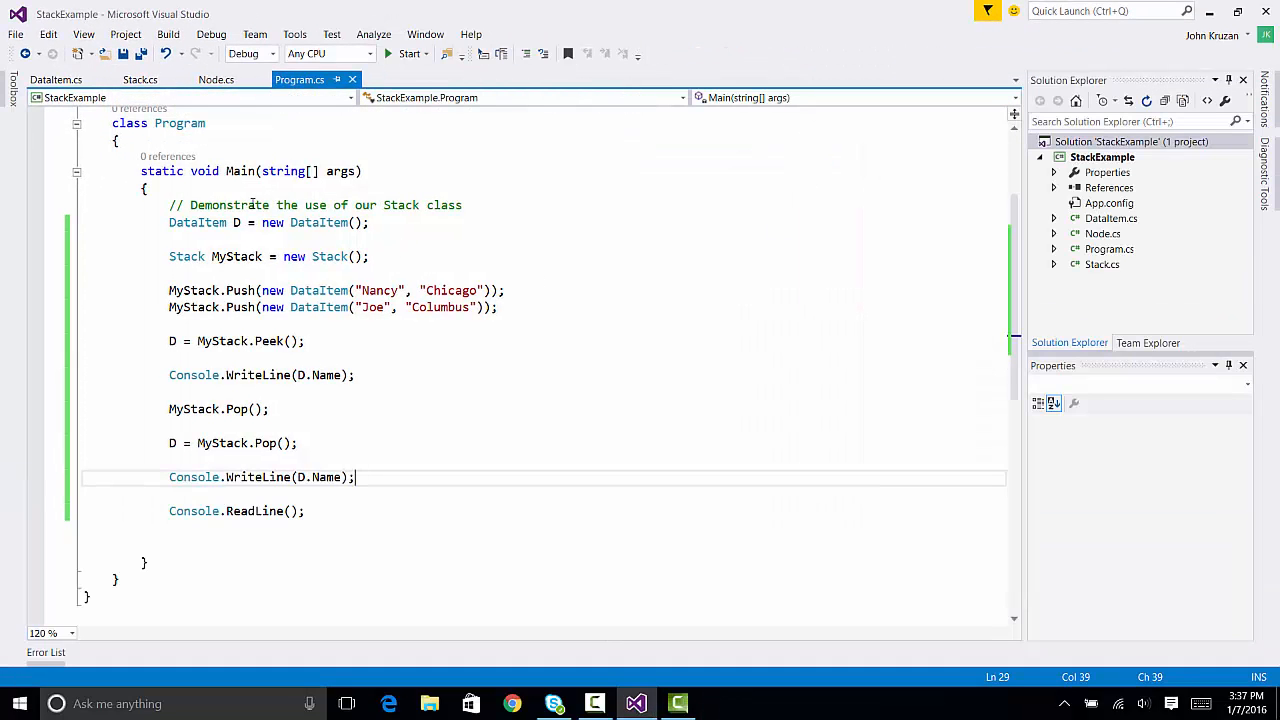